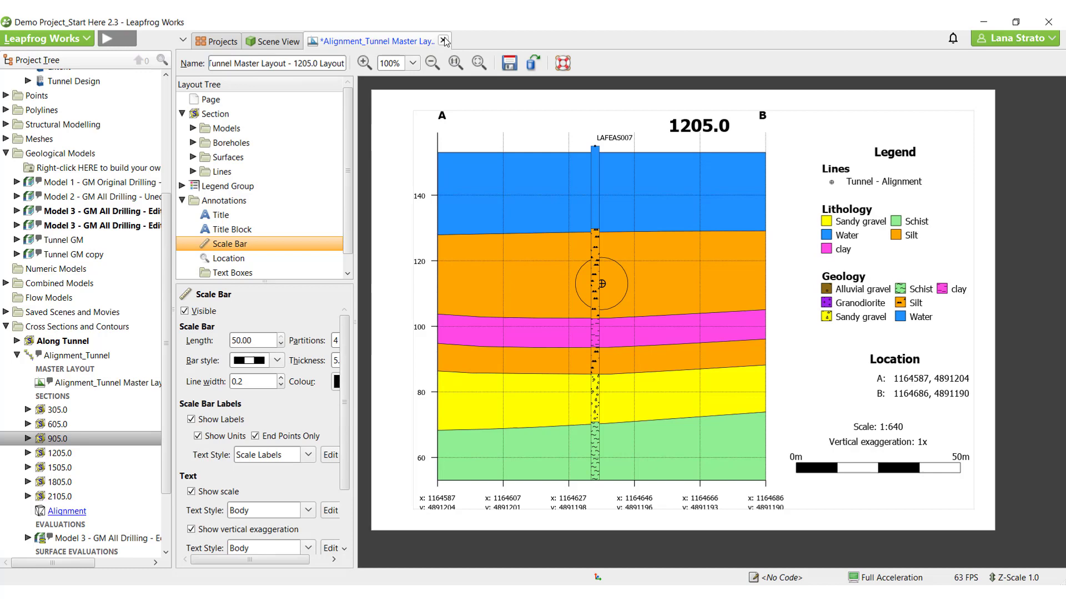
- Close the 1205.0 section layout editor and discard its unsaved changes
left_click(444, 41)
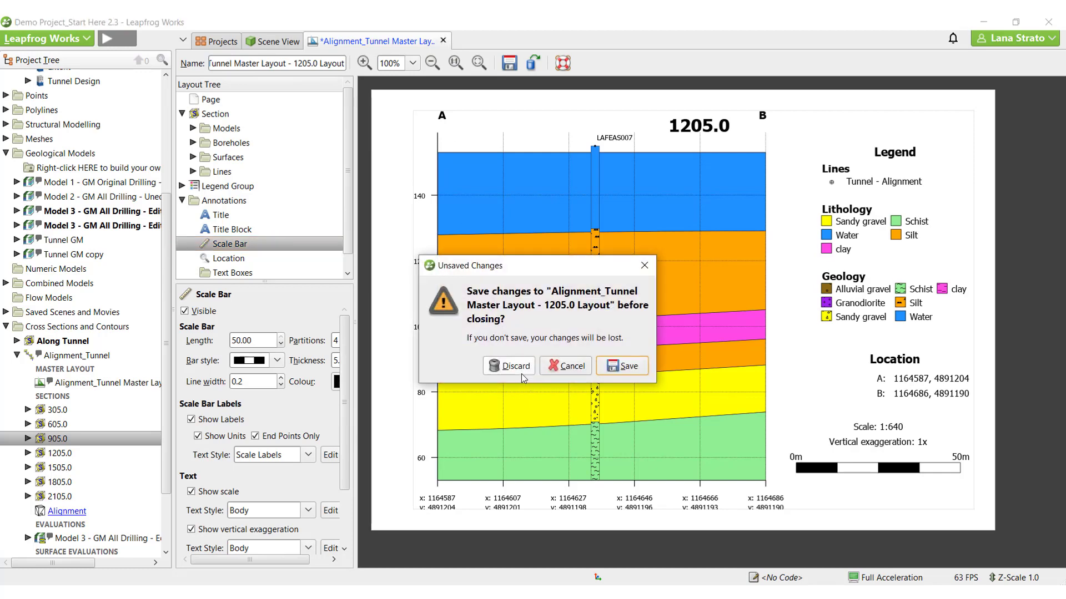
left_click(508, 365)
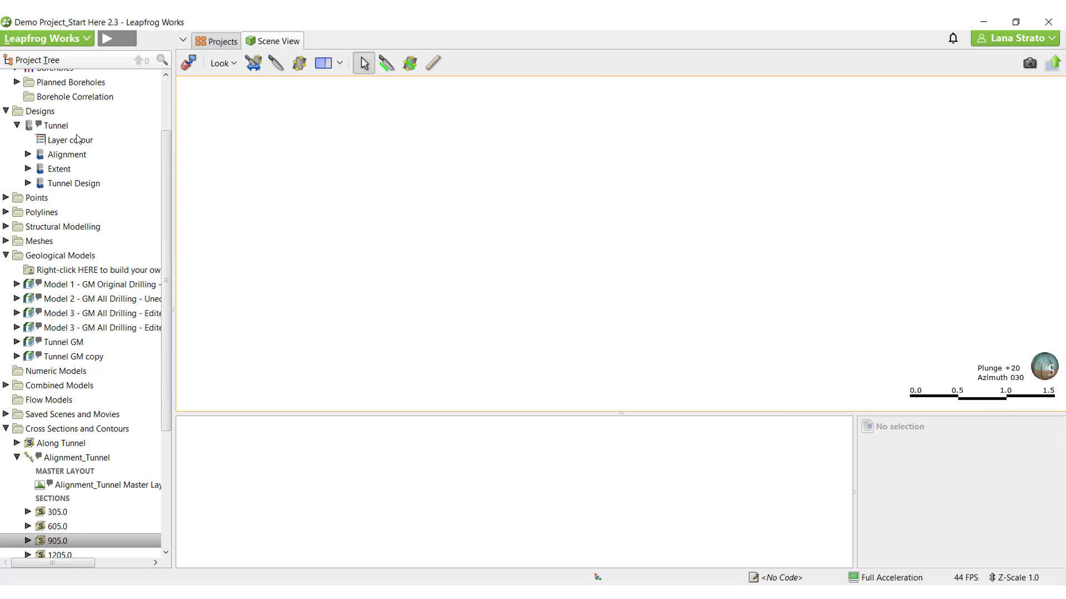
- Add the Tunnel Alignment and sections 305.0, 905.0 and 1505.0 to the 3D scene from the project tree
left_click(66, 155)
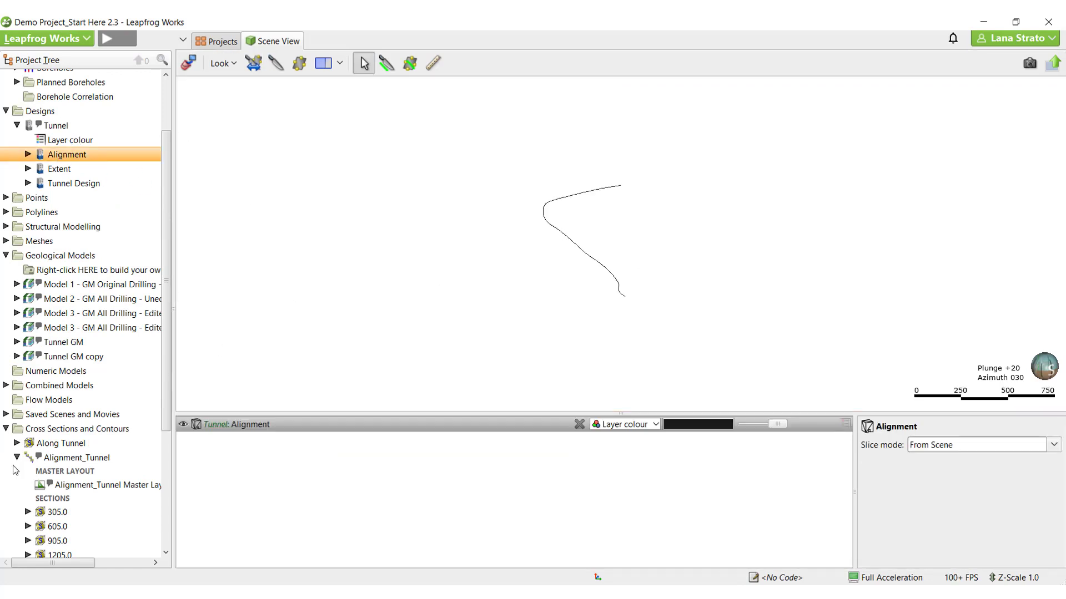
scroll("down", 3)
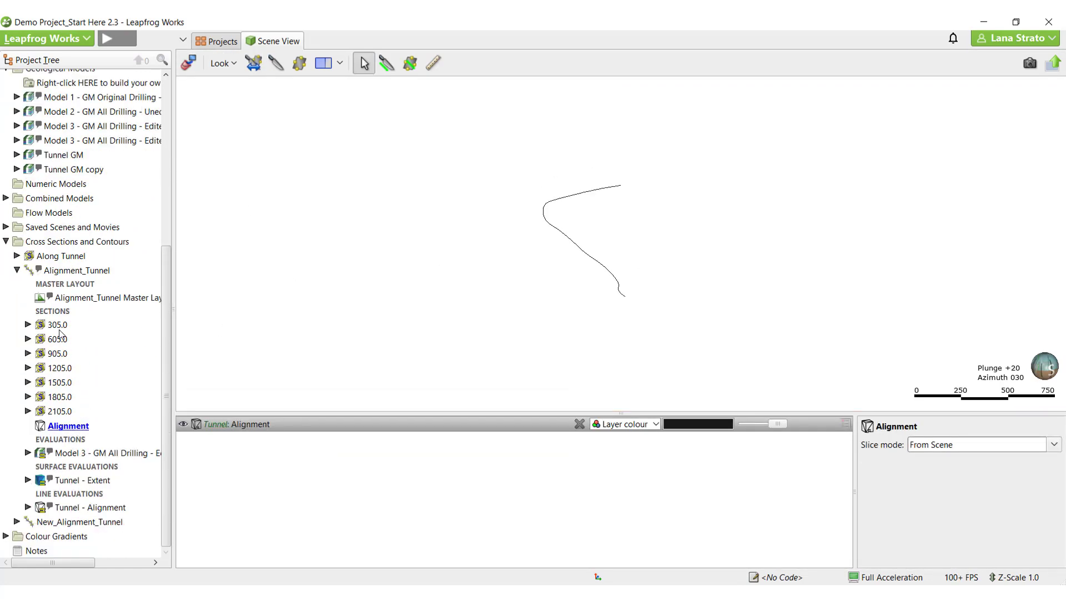
left_click(57, 325)
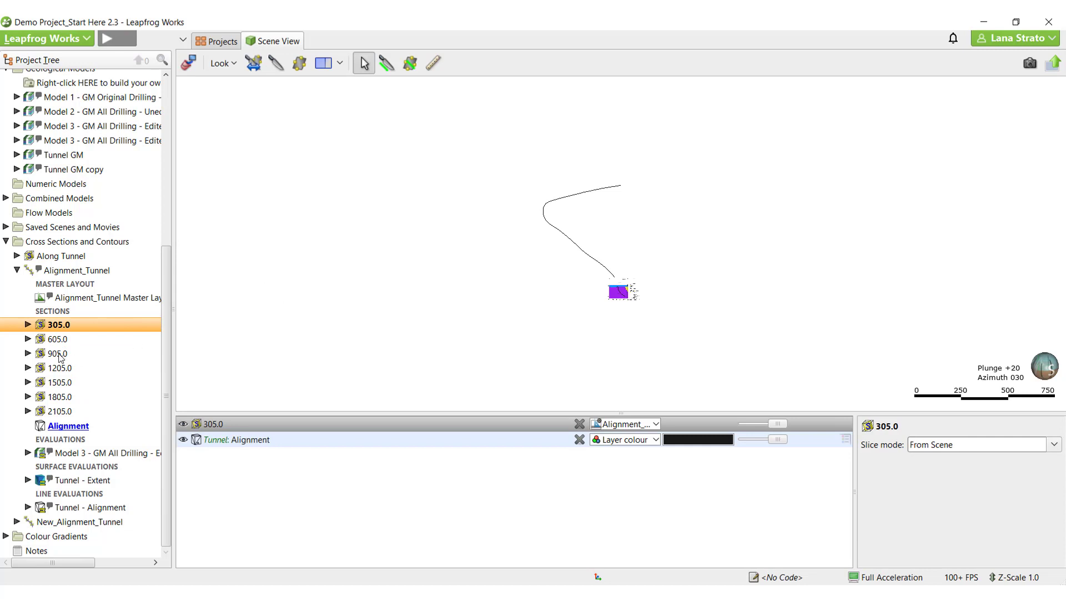
left_click(62, 383)
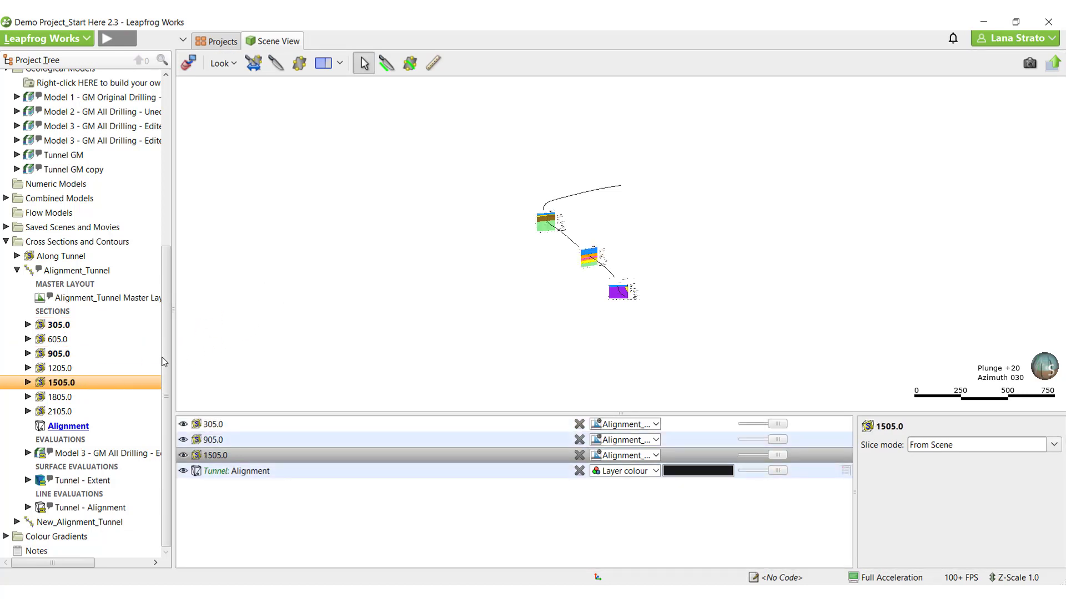
left_click(58, 411)
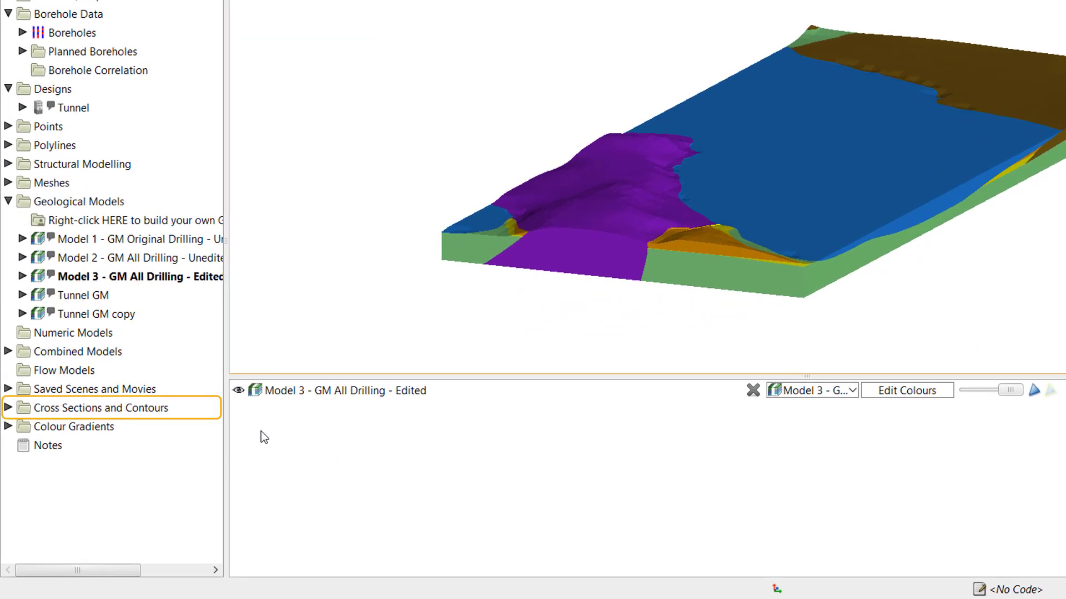
right_click(99, 407)
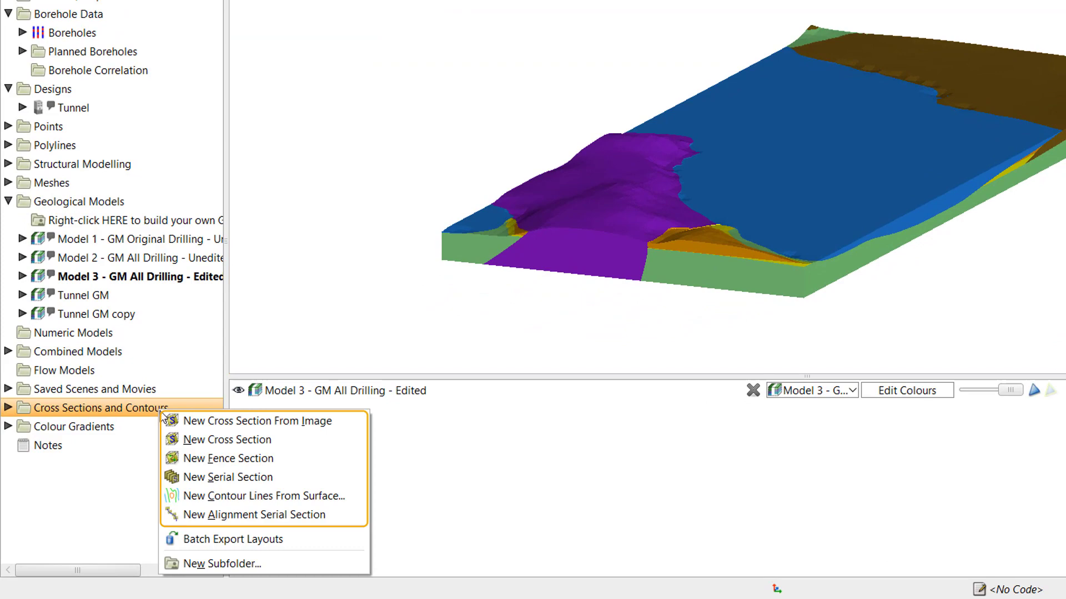
mouse_move(151, 415)
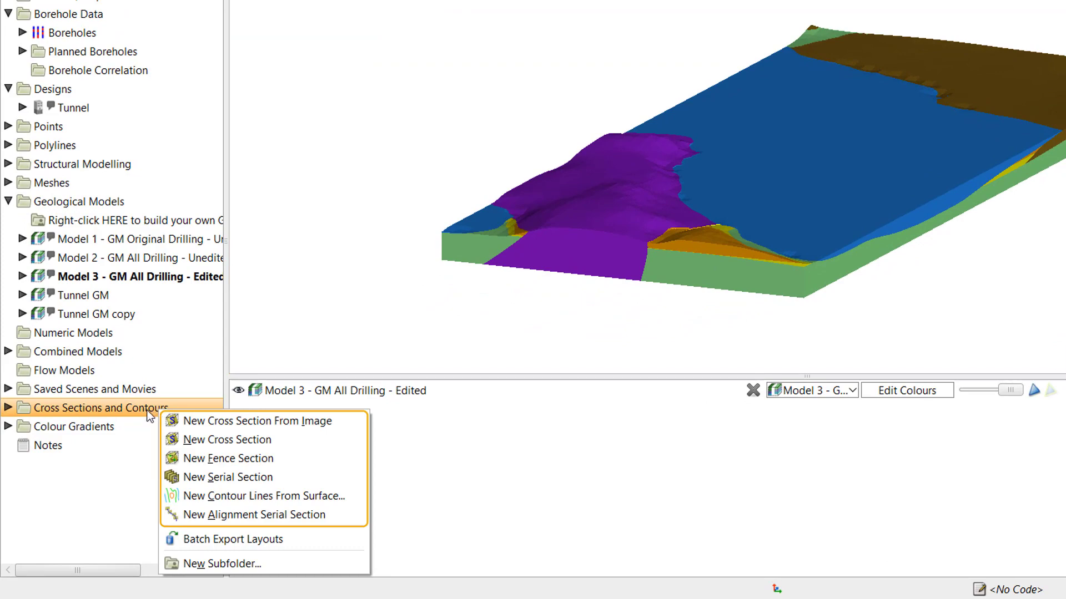
left_click(256, 421)
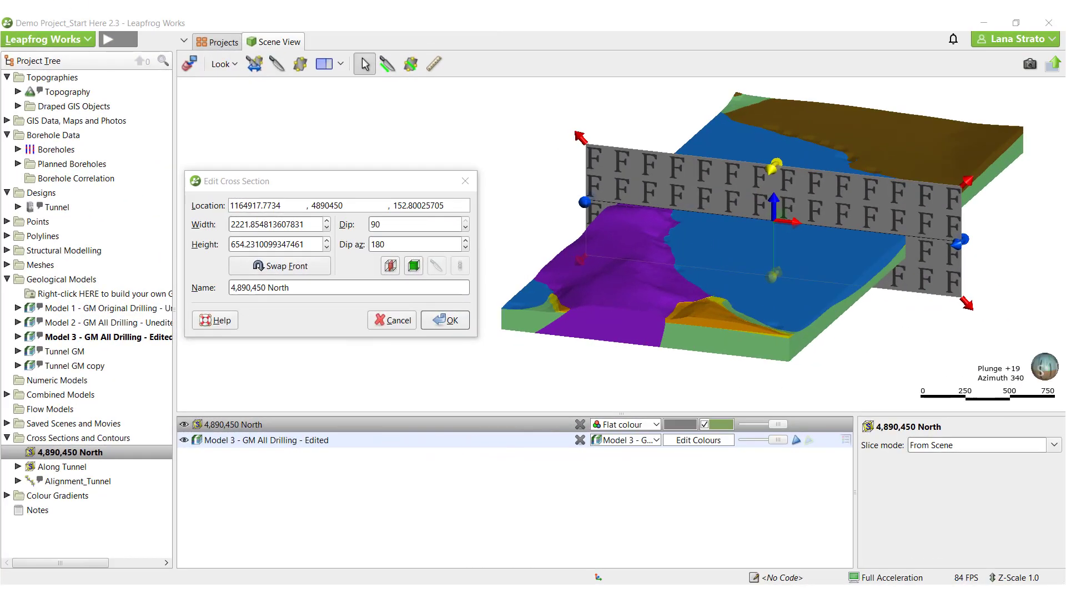
left_click(444, 320)
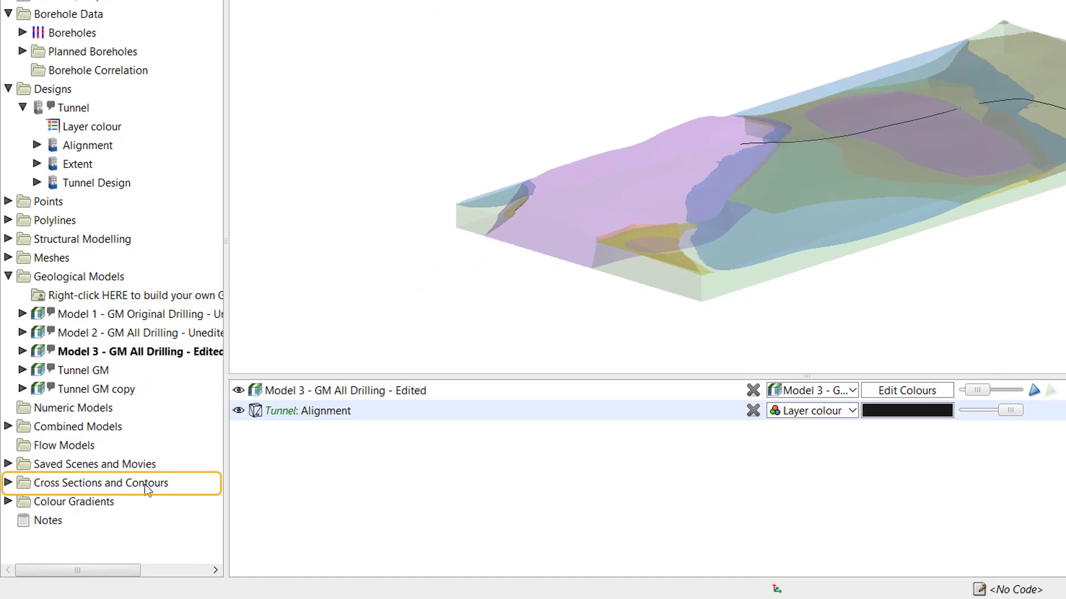
- Start a New Alignment Serial Section from the Cross Sections and Contours folder
right_click(99, 483)
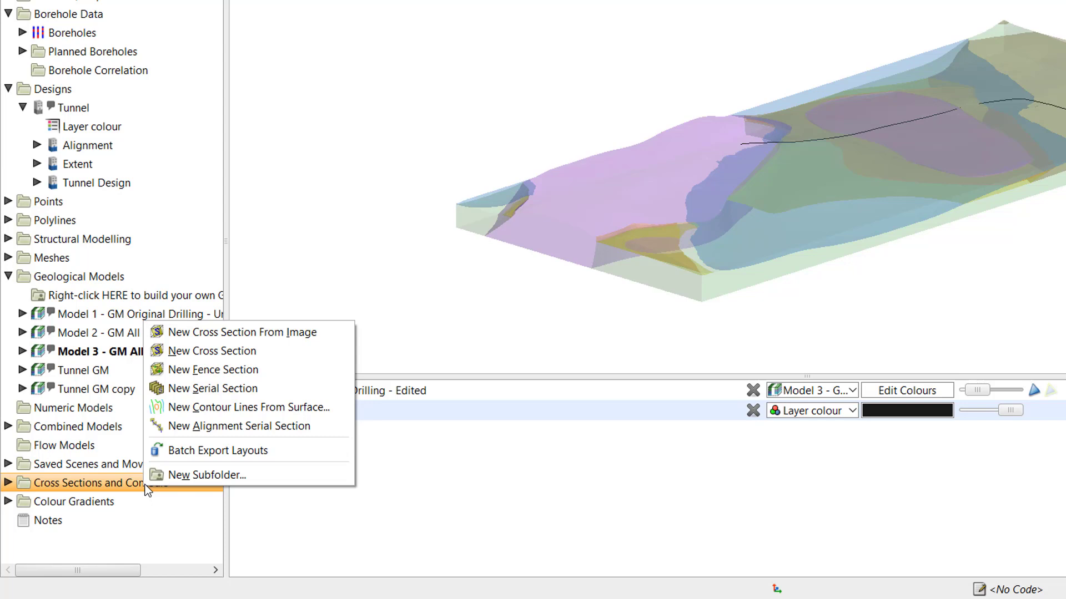
left_click(240, 426)
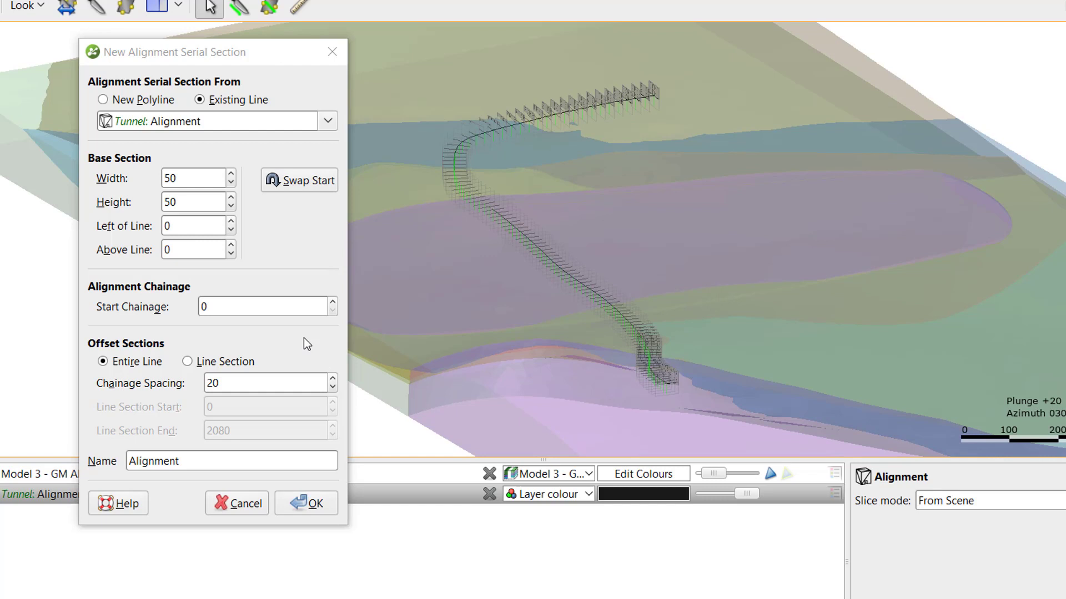
mouse_move(274, 265)
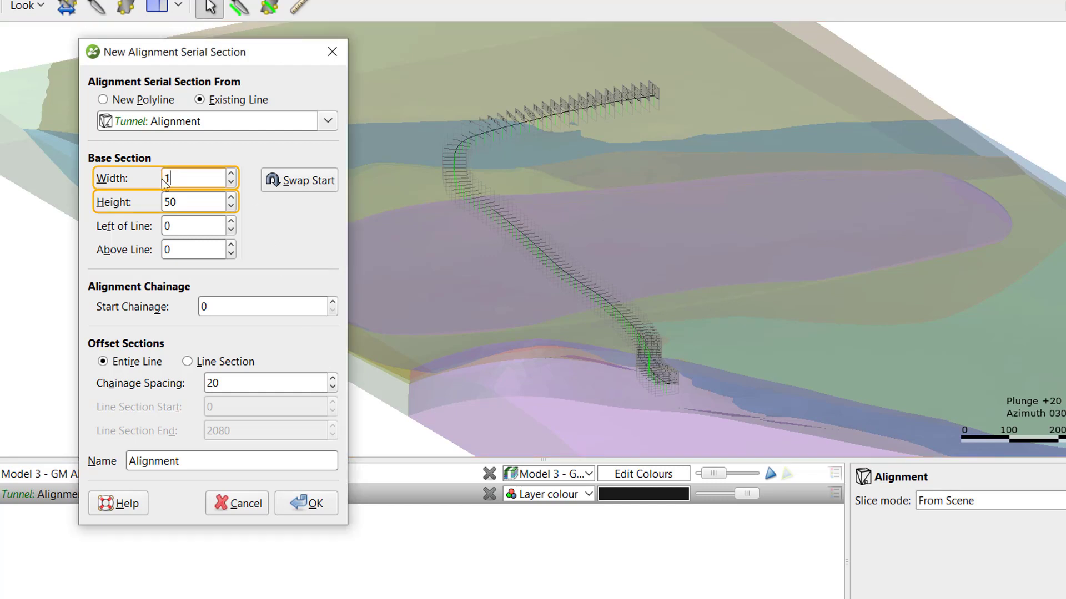
- Set the serial section width and height to 100 and refresh the preview
type("100")
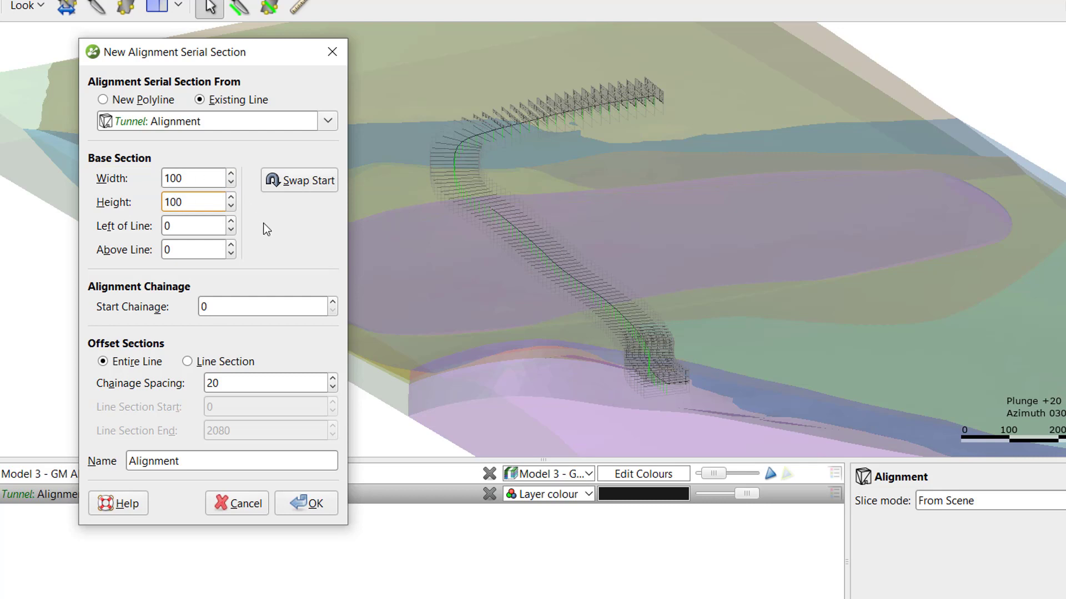
left_click(193, 202)
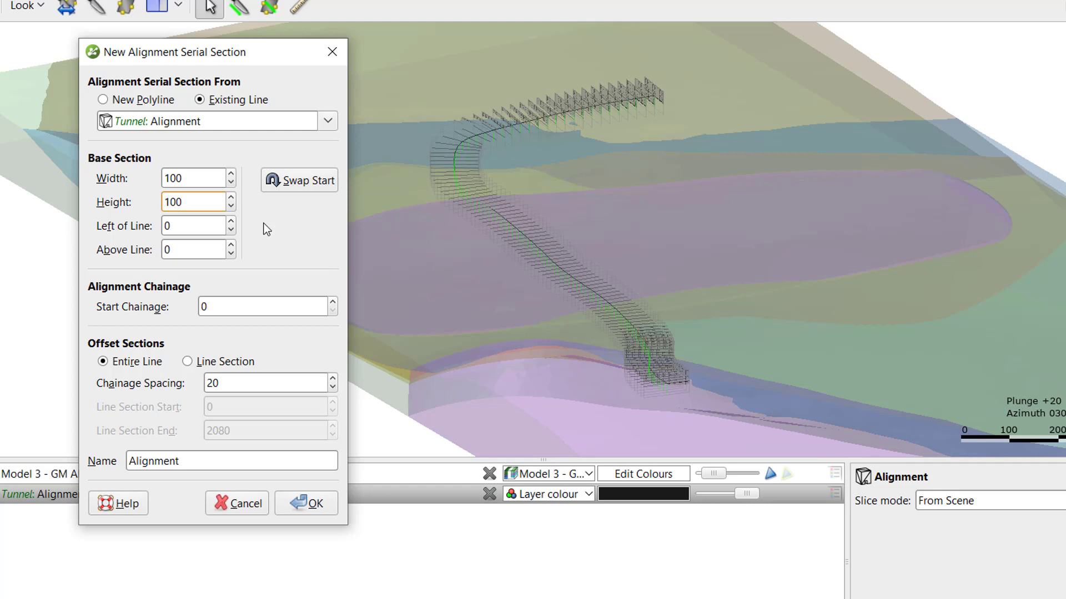
left_click(194, 202)
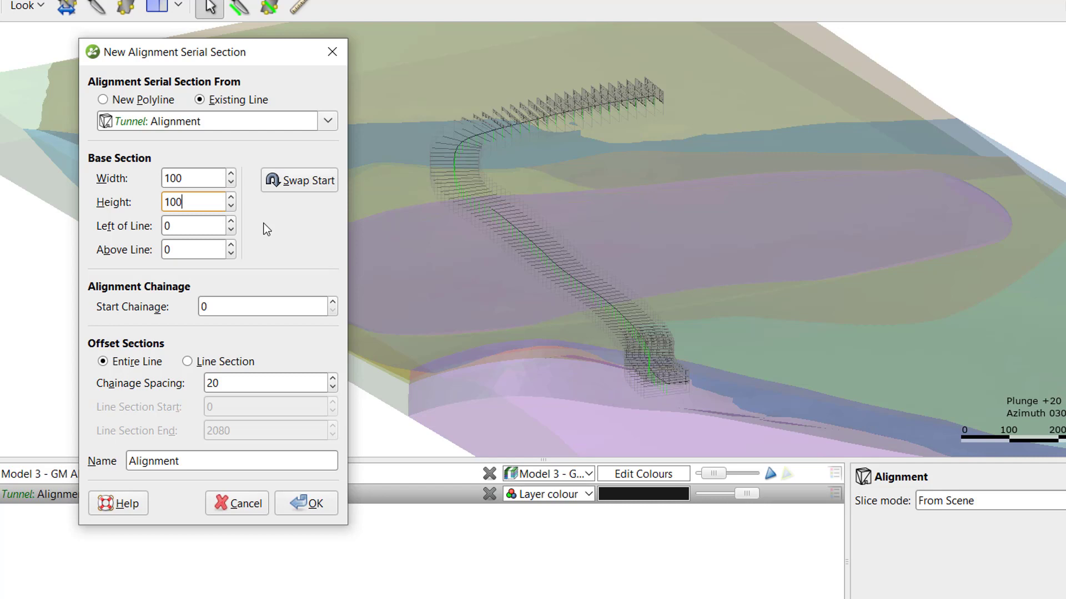
- Set the offsets to 0 left of the line and -5 above the line (5 below)
left_click(193, 226)
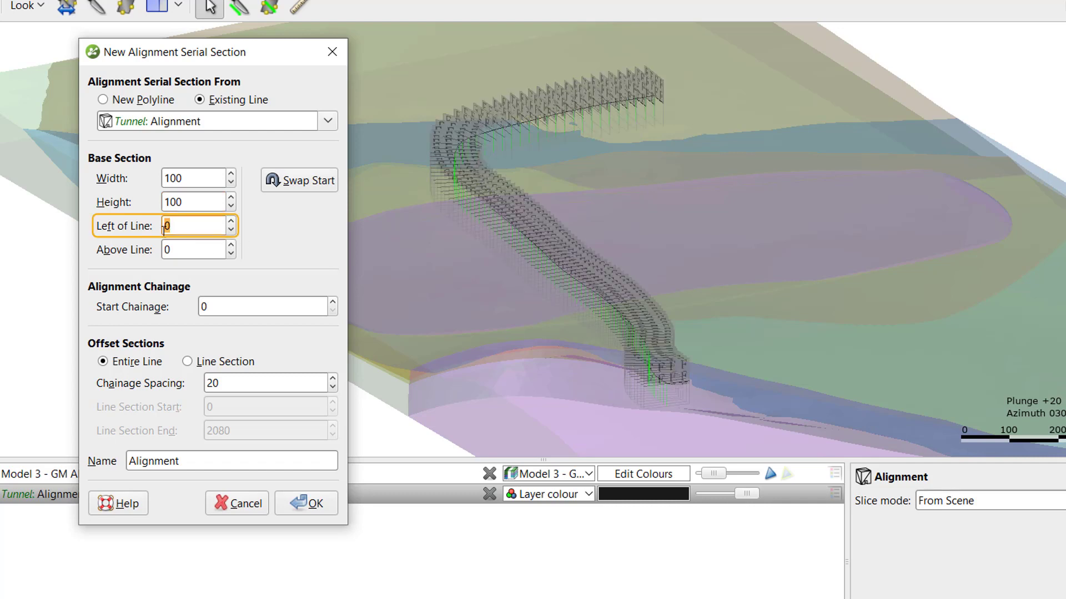
type("50")
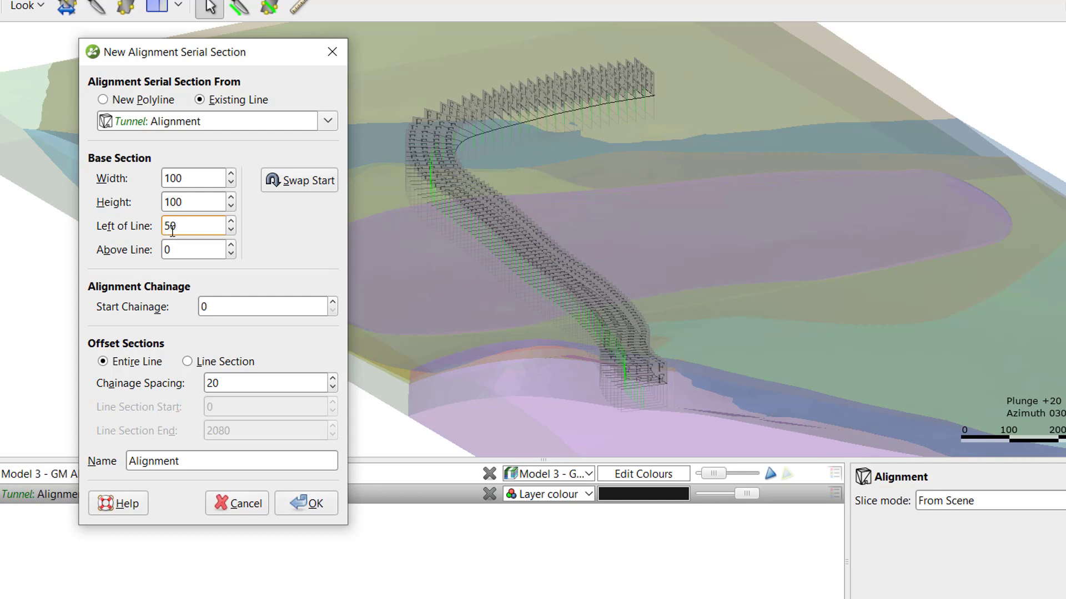
type("-50")
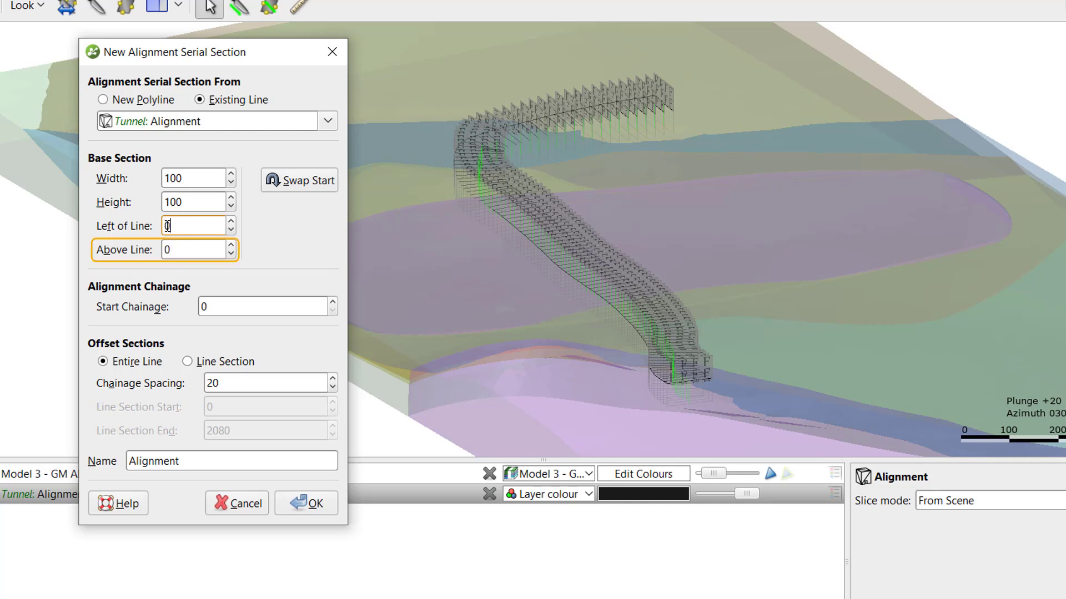
type("5")
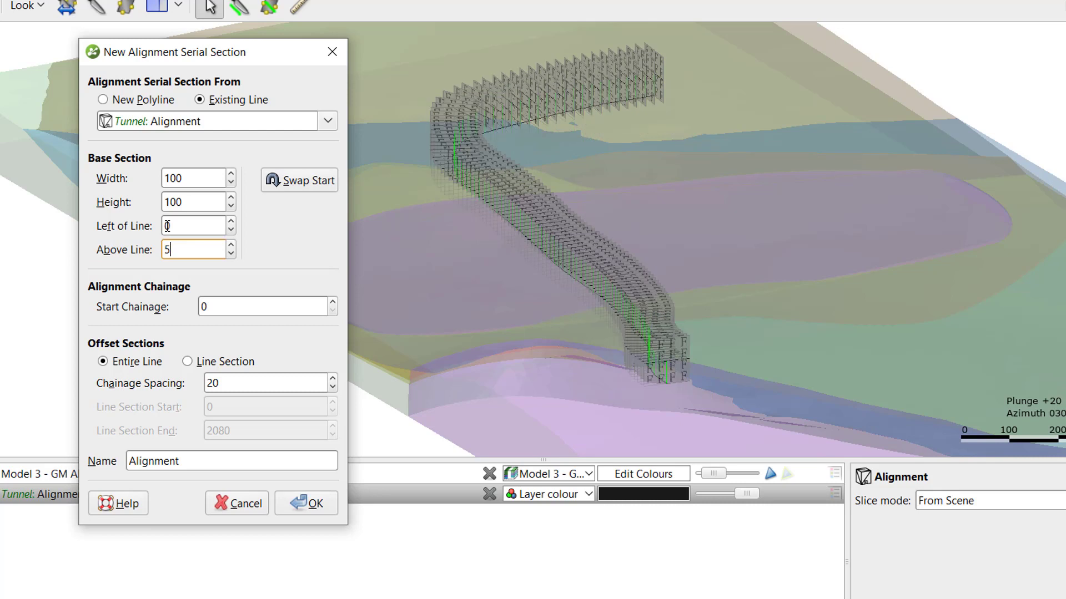
type("-5")
left_click(267, 307)
type("1")
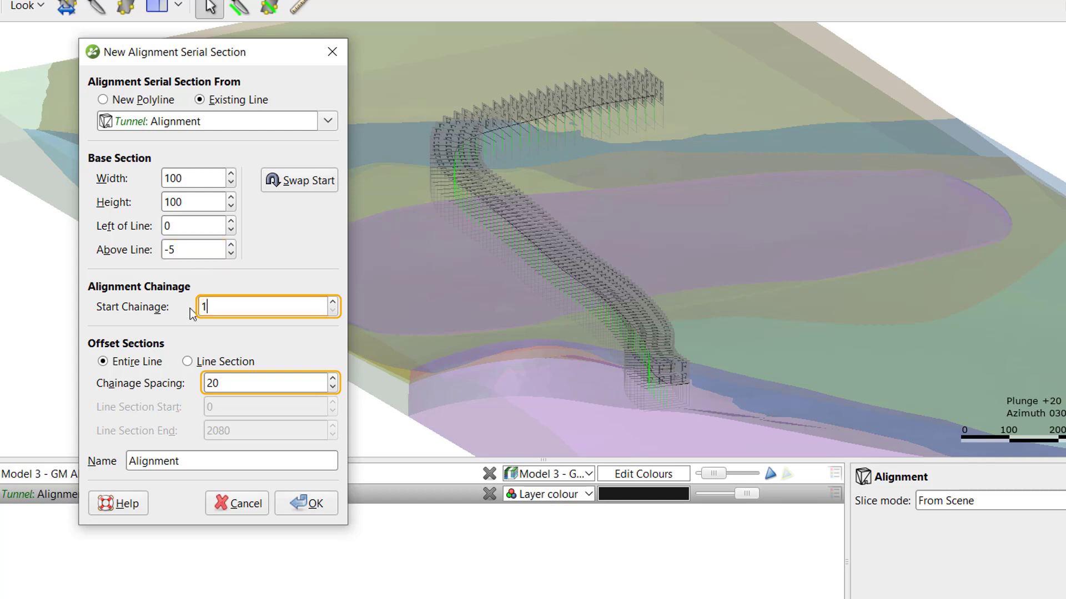
- Set the section spacing to 250, keeping the original starting end of the line
type("000")
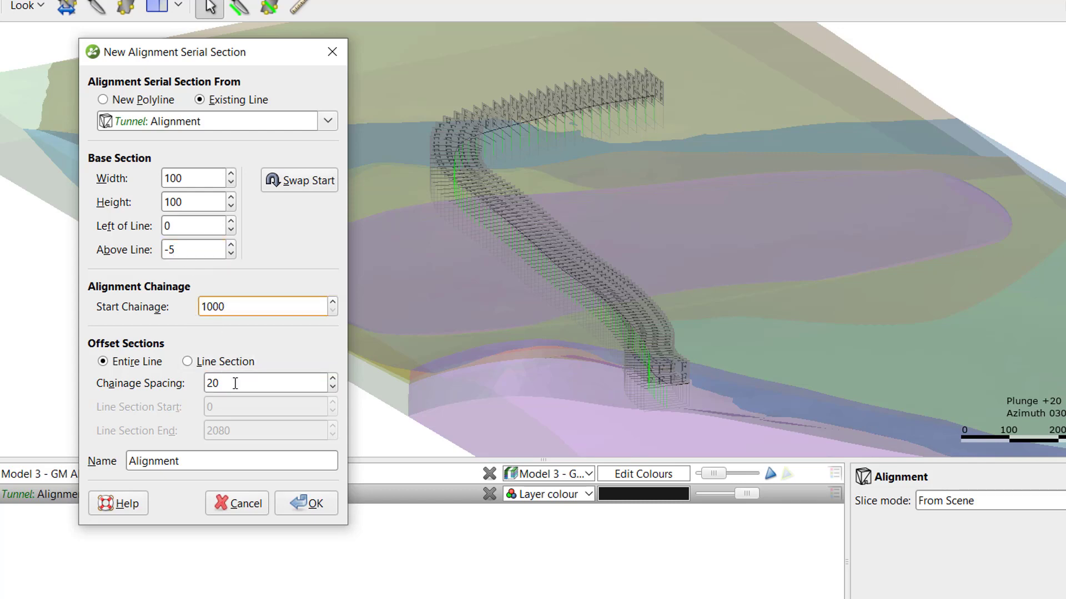
type("250")
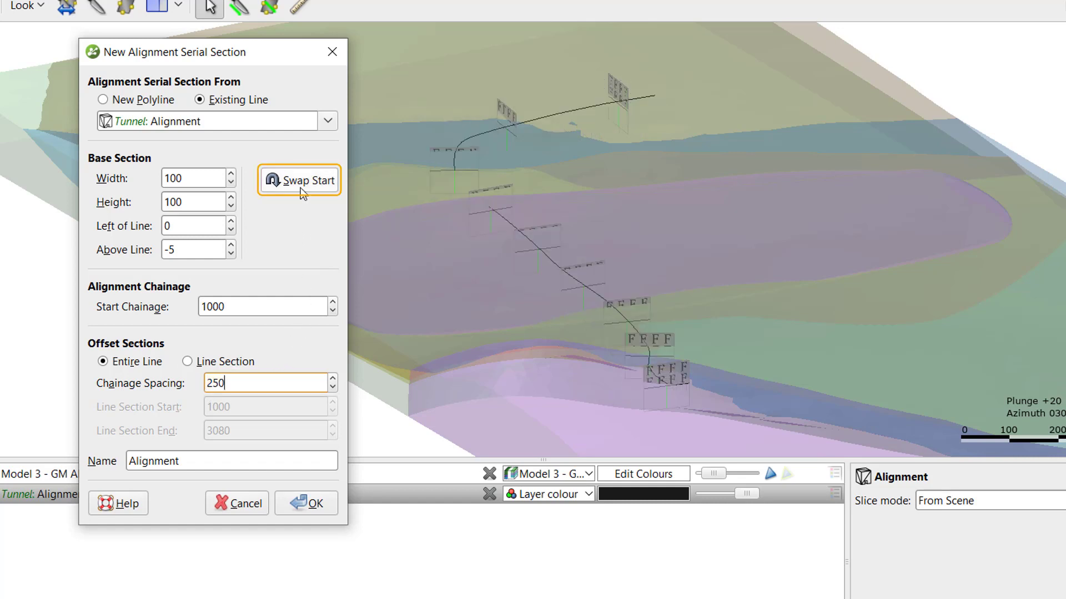
left_click(298, 180)
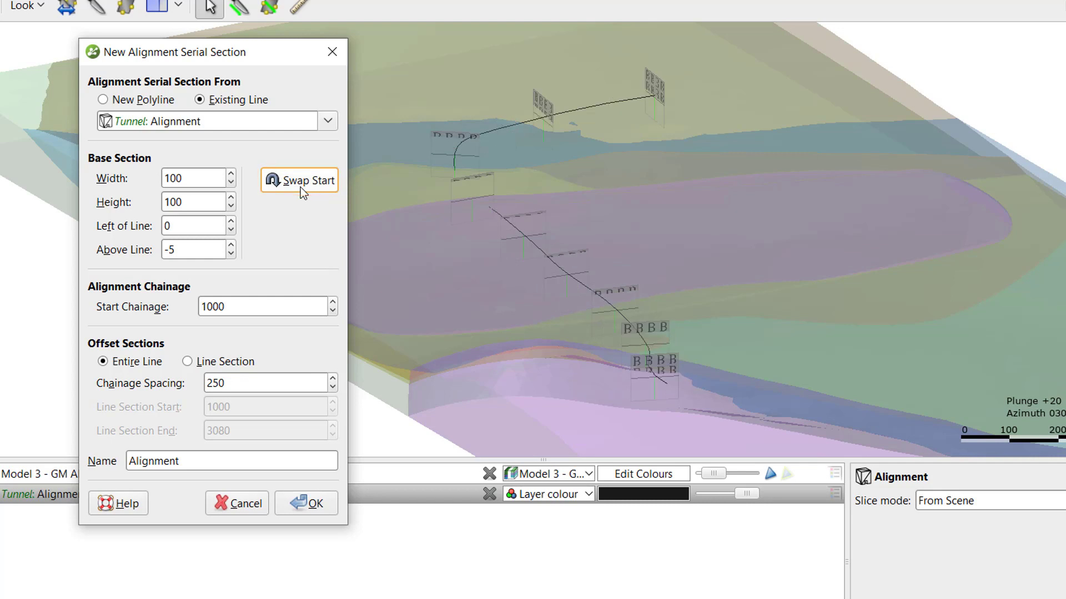
left_click(299, 181)
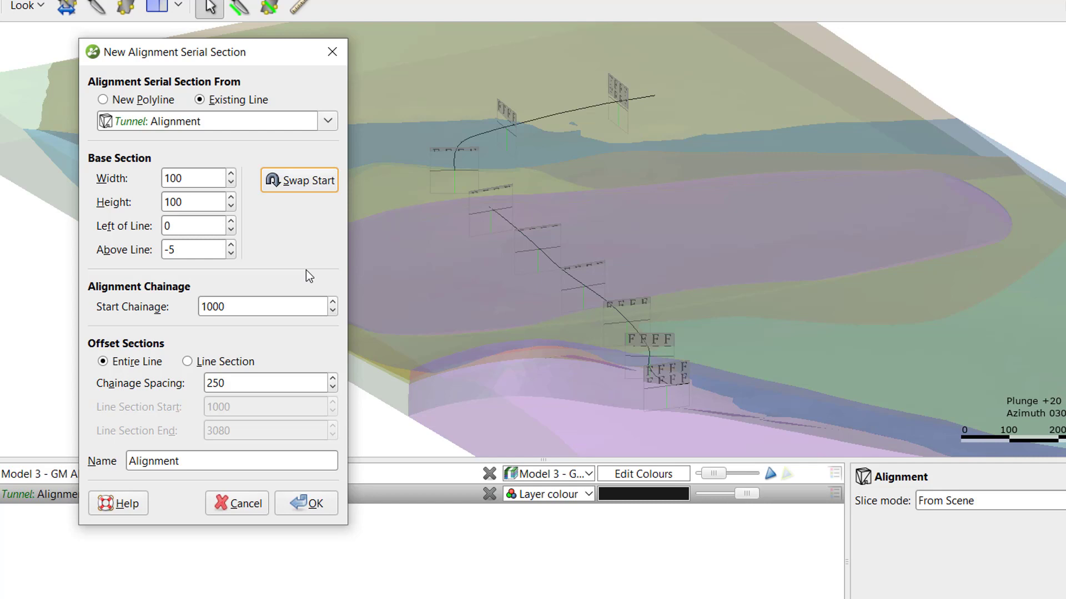
- Restrict sections to chainage 1400–2600 and name the serial section New_Alignment_Tunnel
left_click(103, 361)
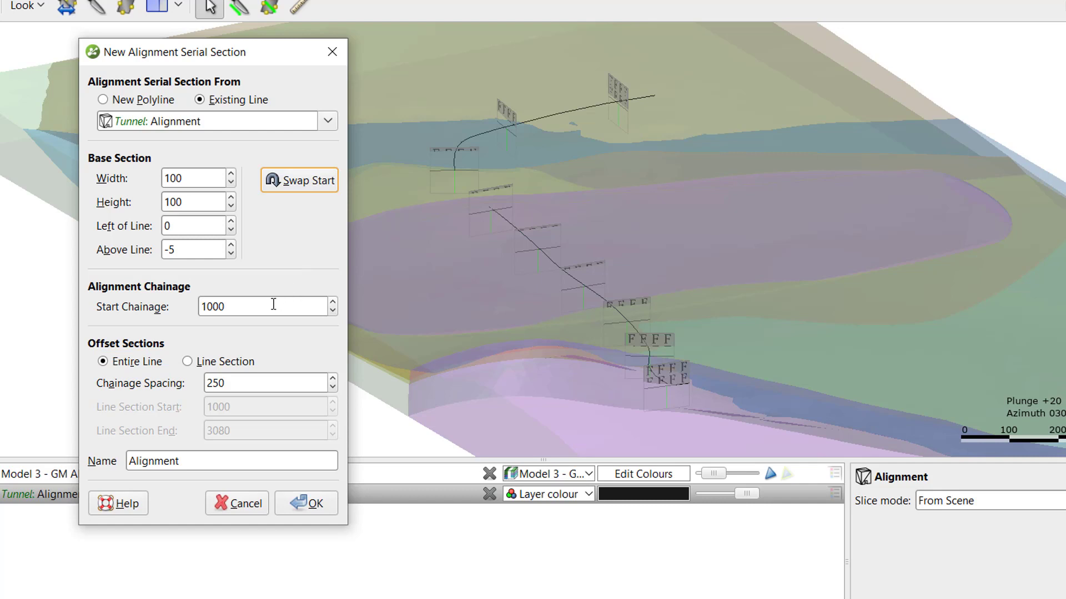
left_click(187, 361)
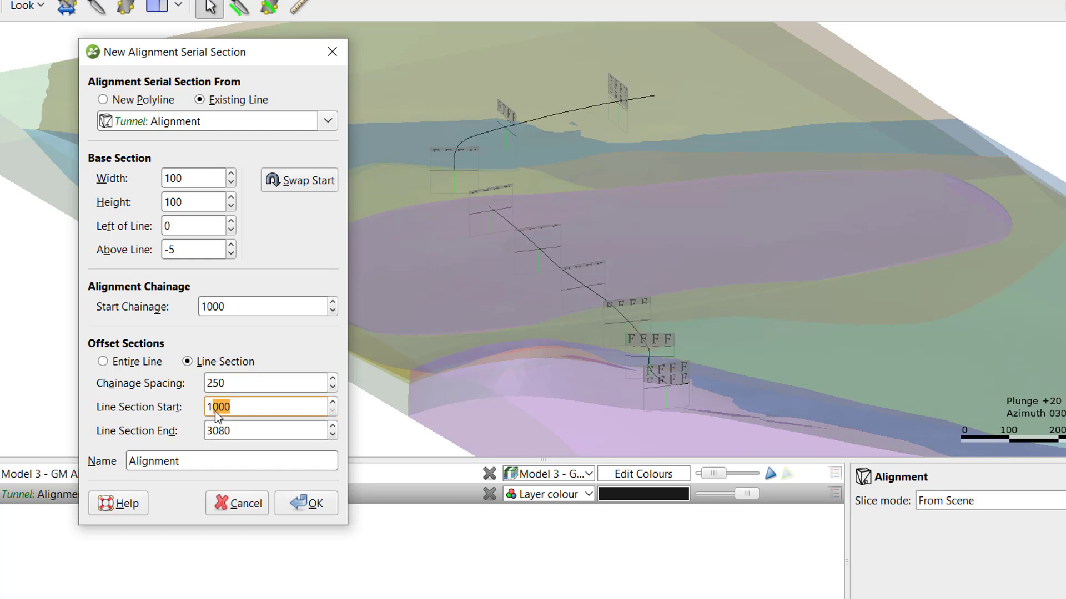
type("1400")
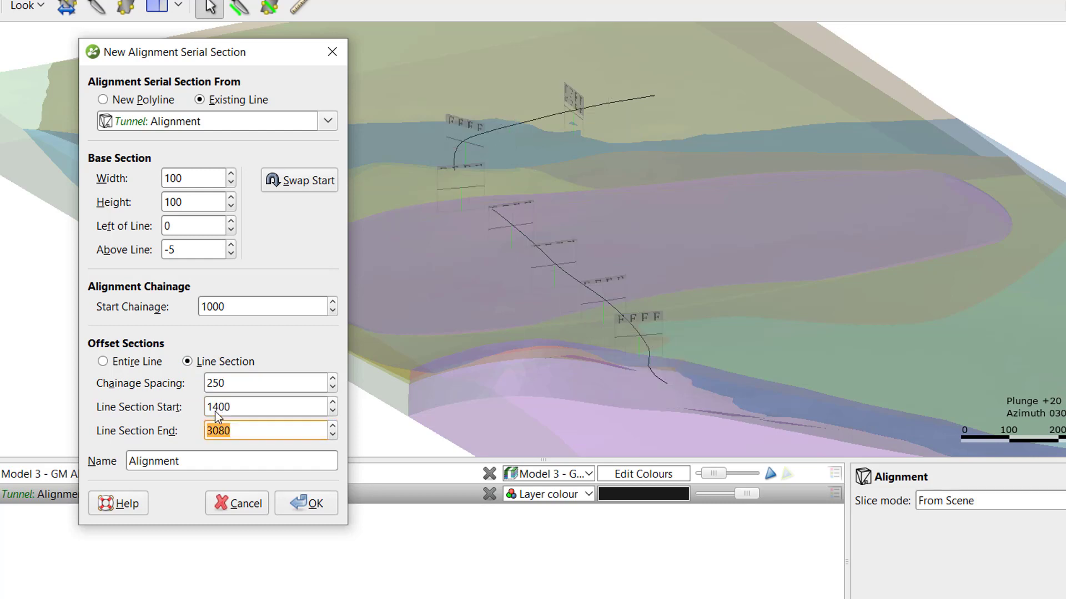
type("2600")
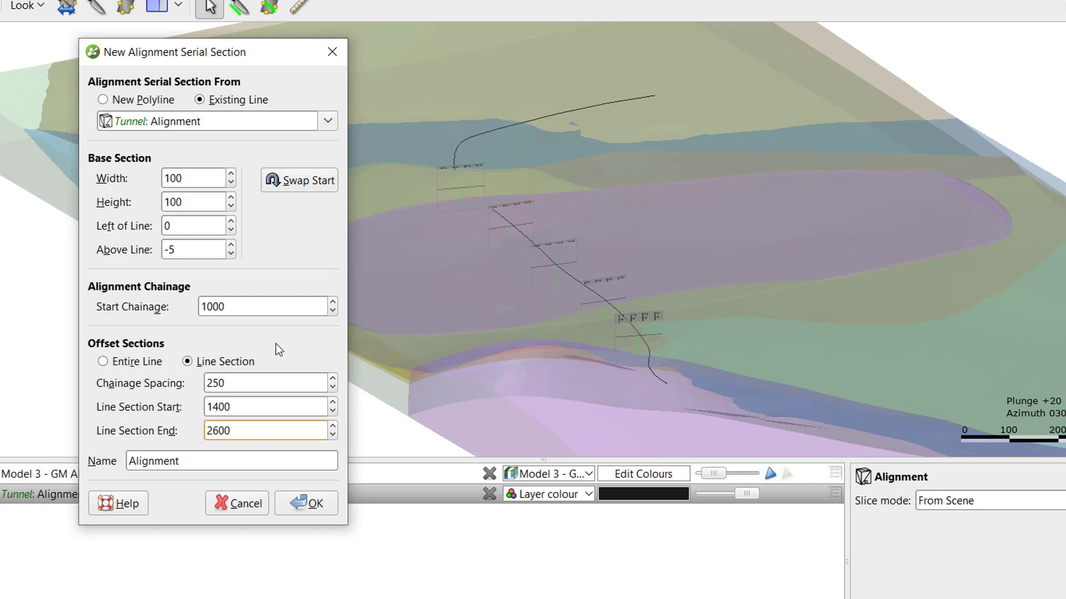
left_click(231, 460)
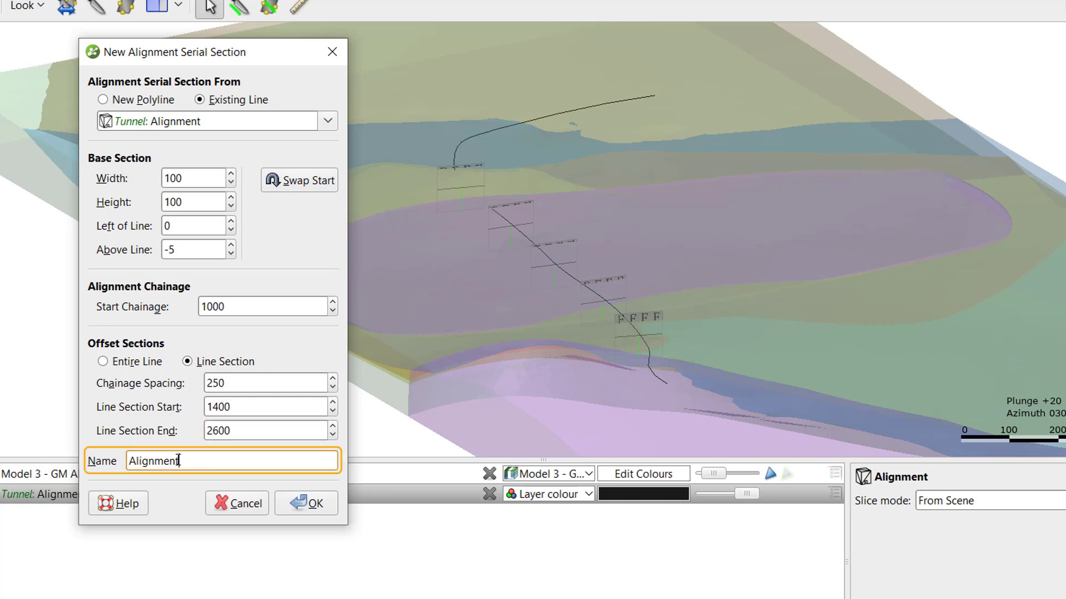
type("New_Alignment_Tunnel")
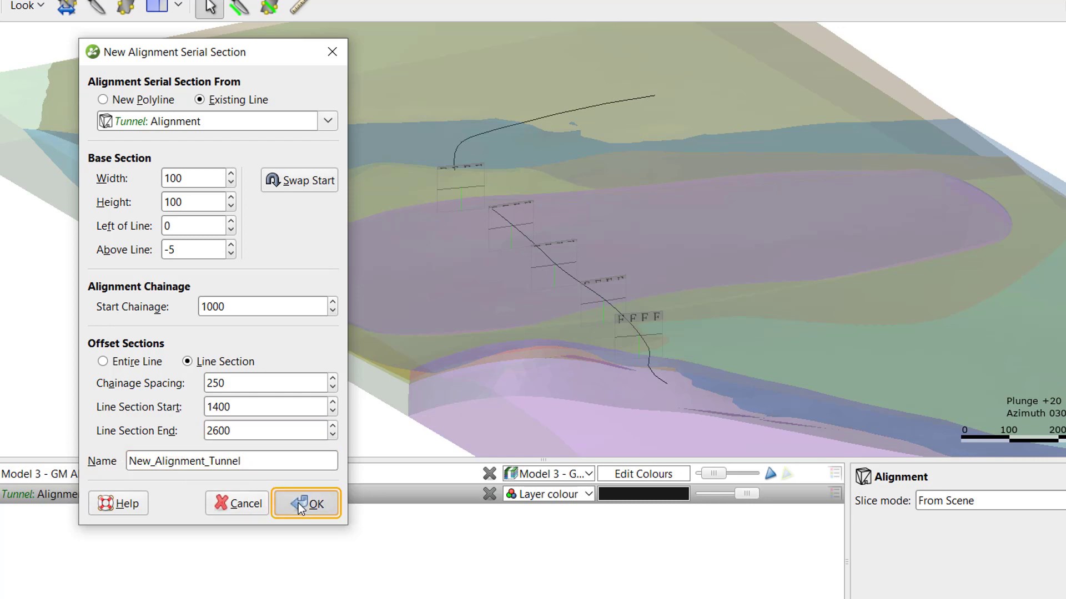
- Create New_Alignment_Tunnel and show its sections along the tunnel in the scene
left_click(305, 503)
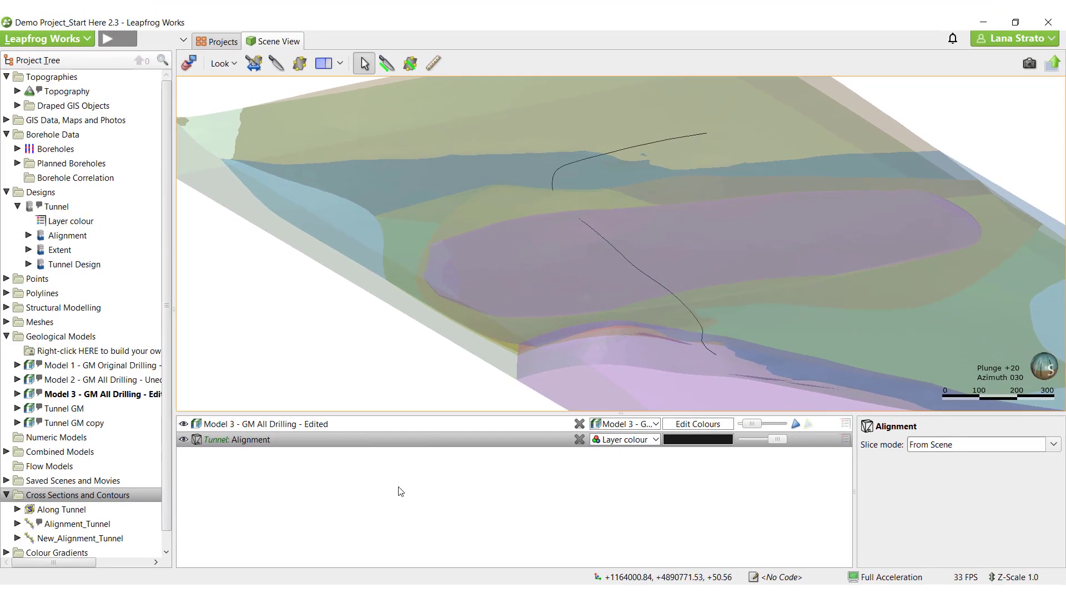
left_click(81, 539)
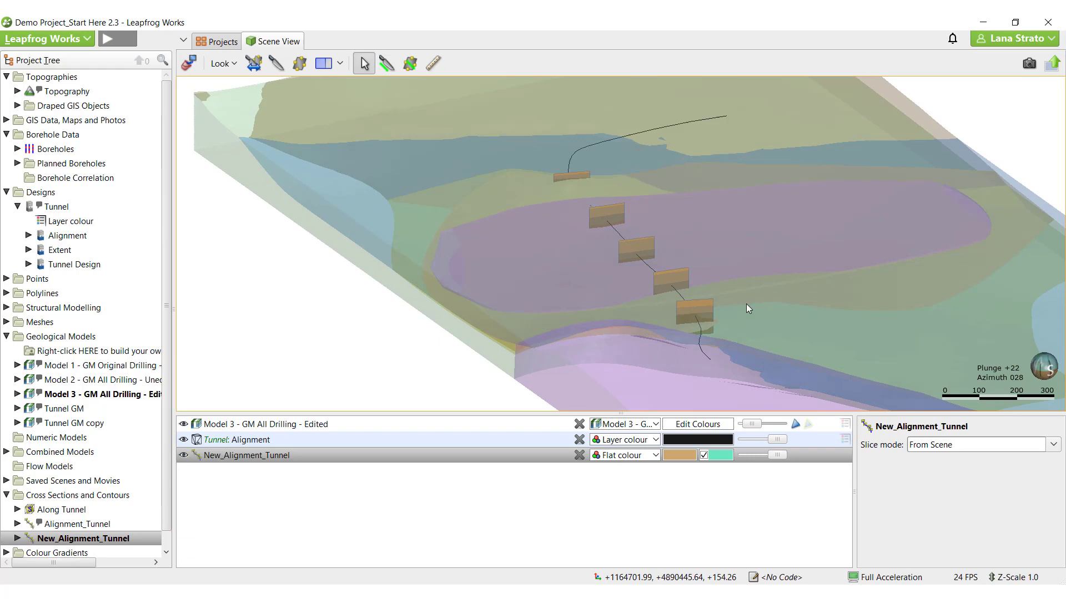
left_click_drag(747, 307, 601, 281)
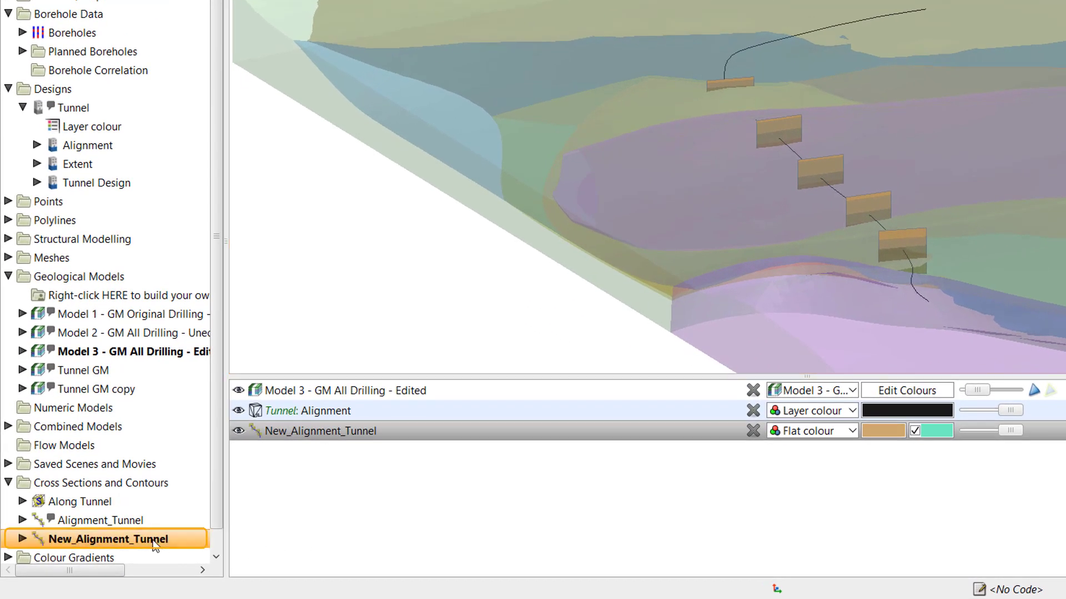
- Evaluate the Model 3 geological model on the New_Alignment_Tunnel sections
right_click(109, 539)
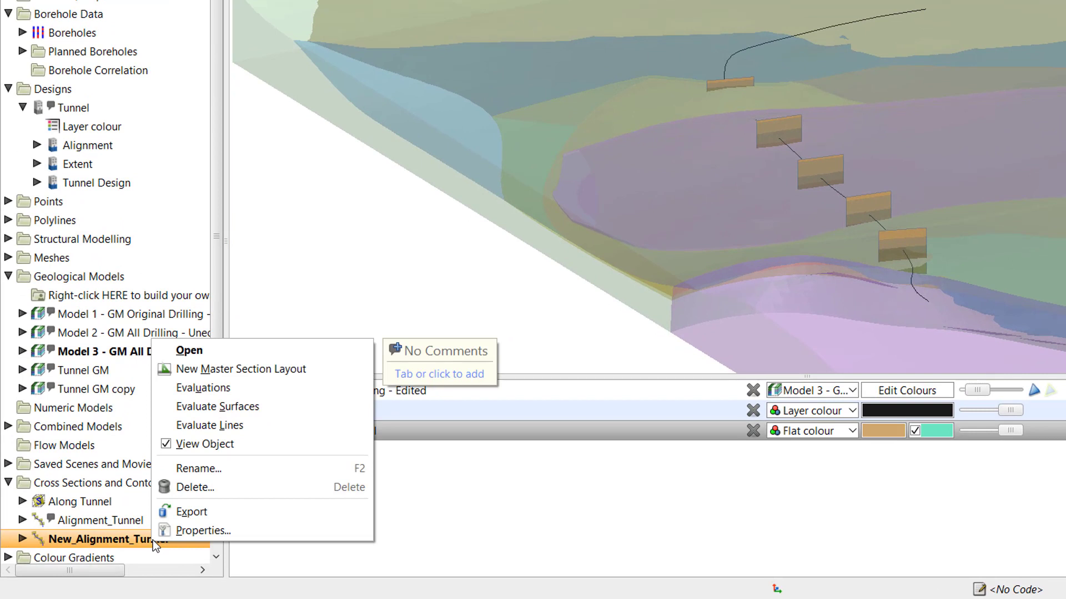
mouse_move(202, 387)
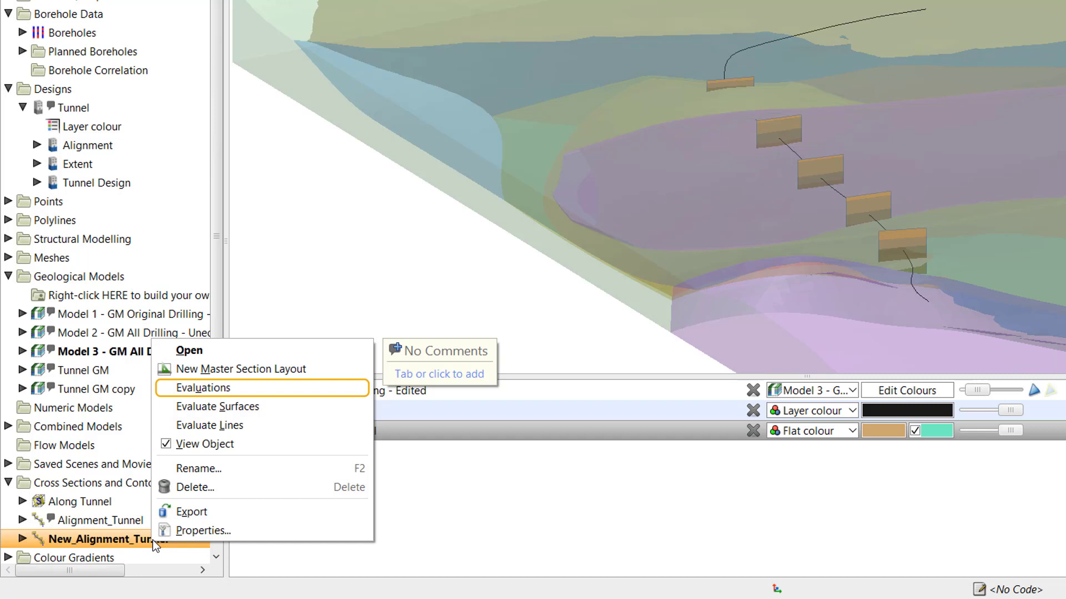
mouse_move(217, 407)
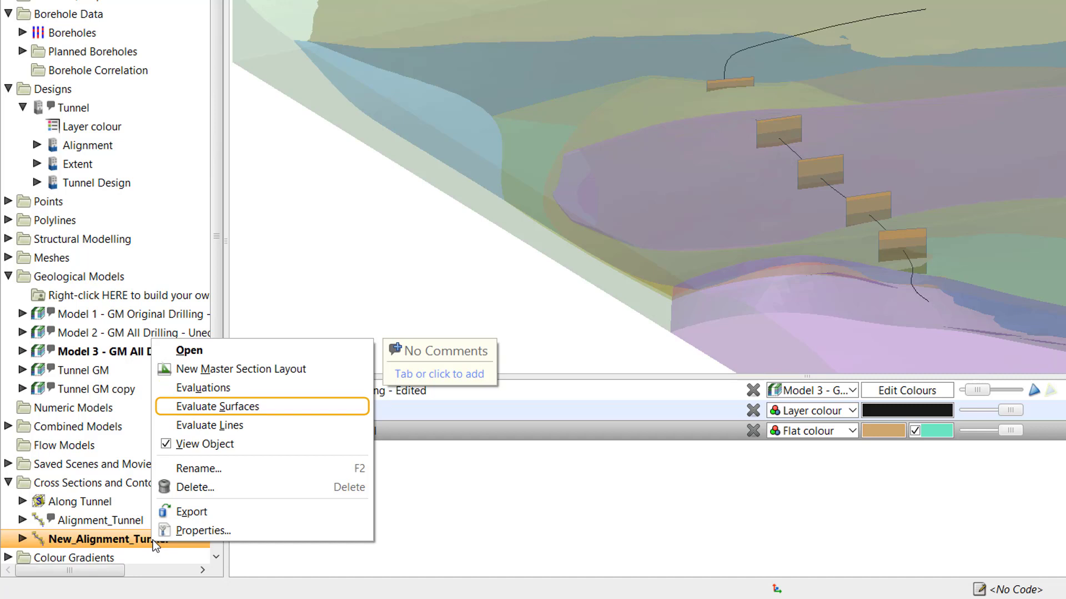
mouse_move(209, 425)
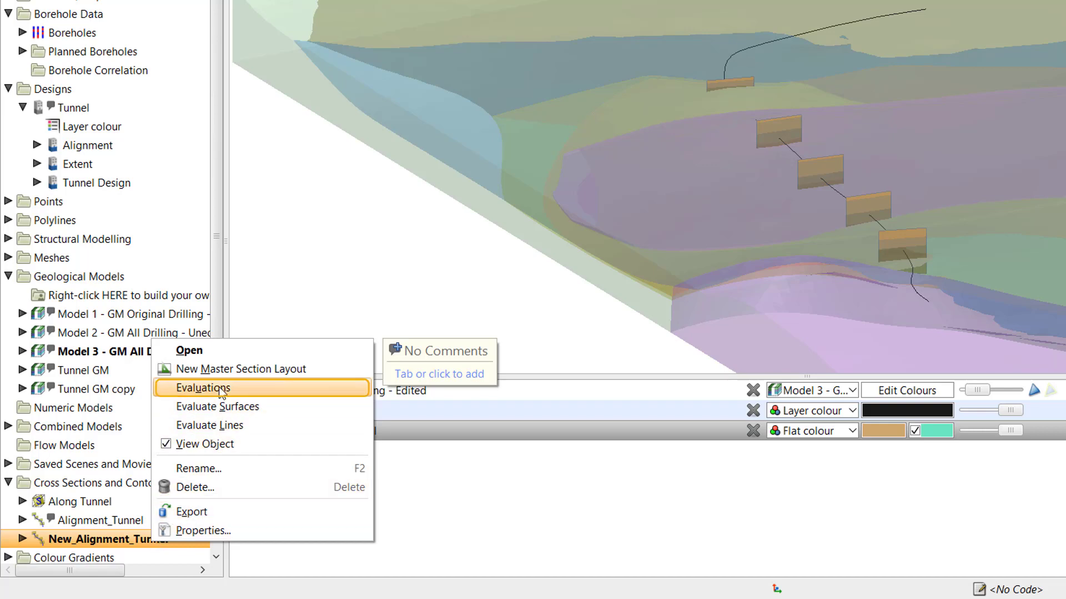
left_click(202, 388)
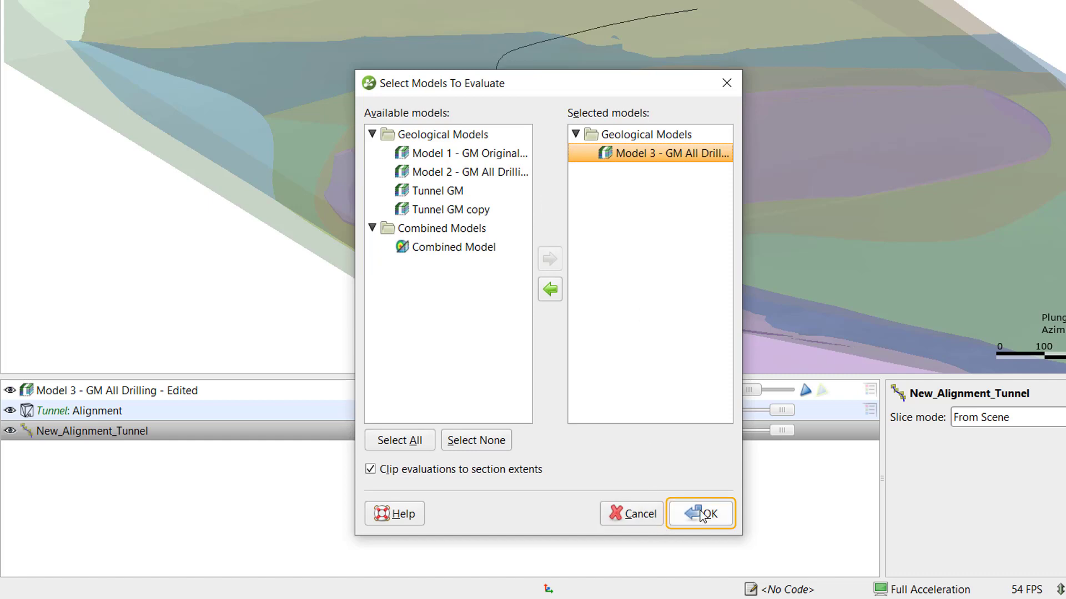
left_click(700, 513)
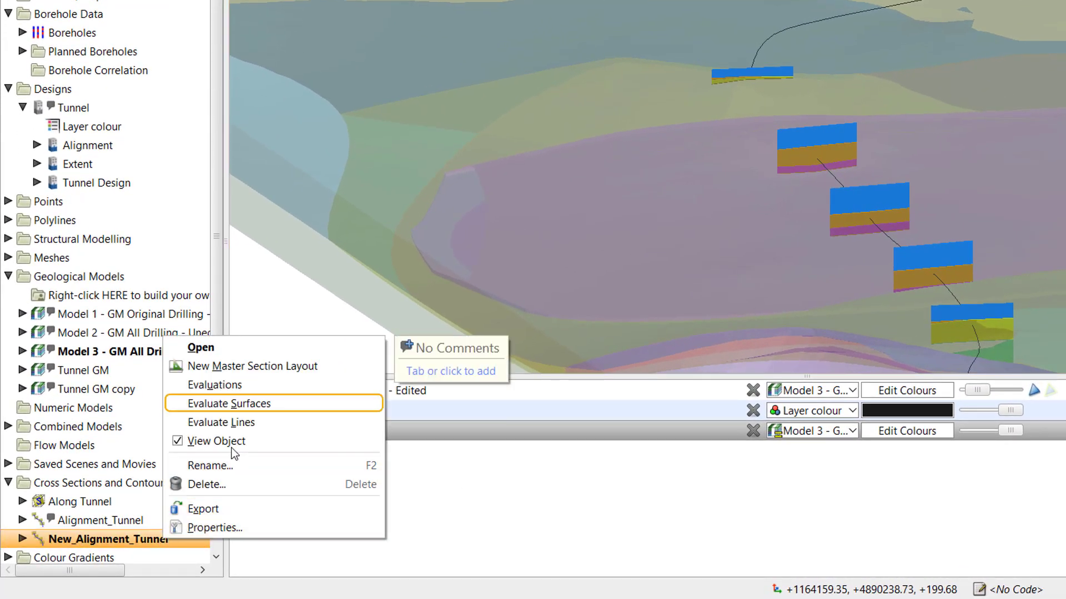
- Evaluate the Tunnel Design surface and pick the tunnel Alignment line to evaluate
left_click(232, 403)
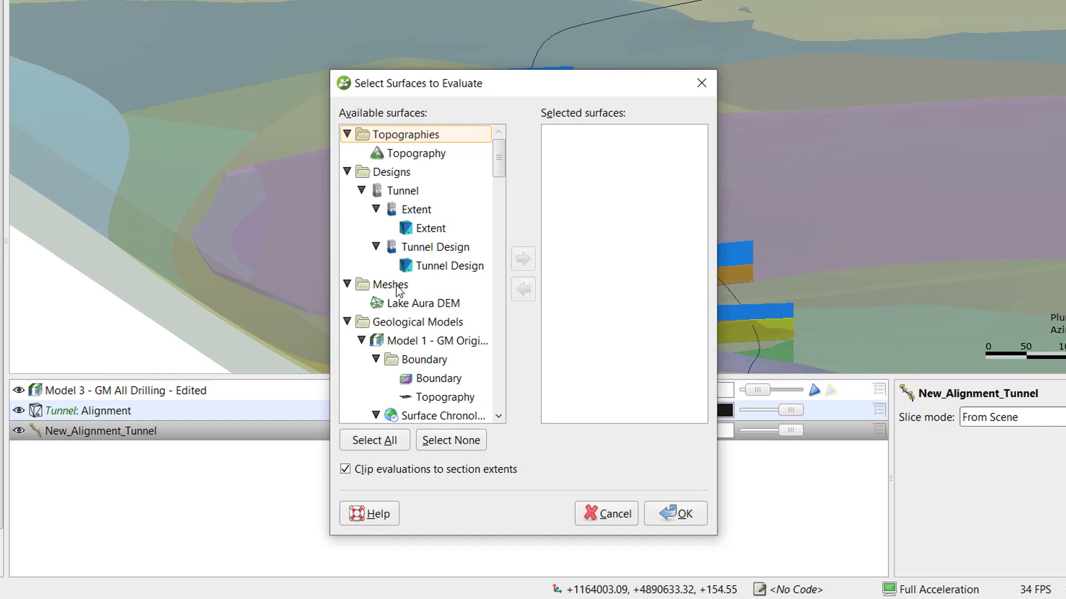
left_click(523, 259)
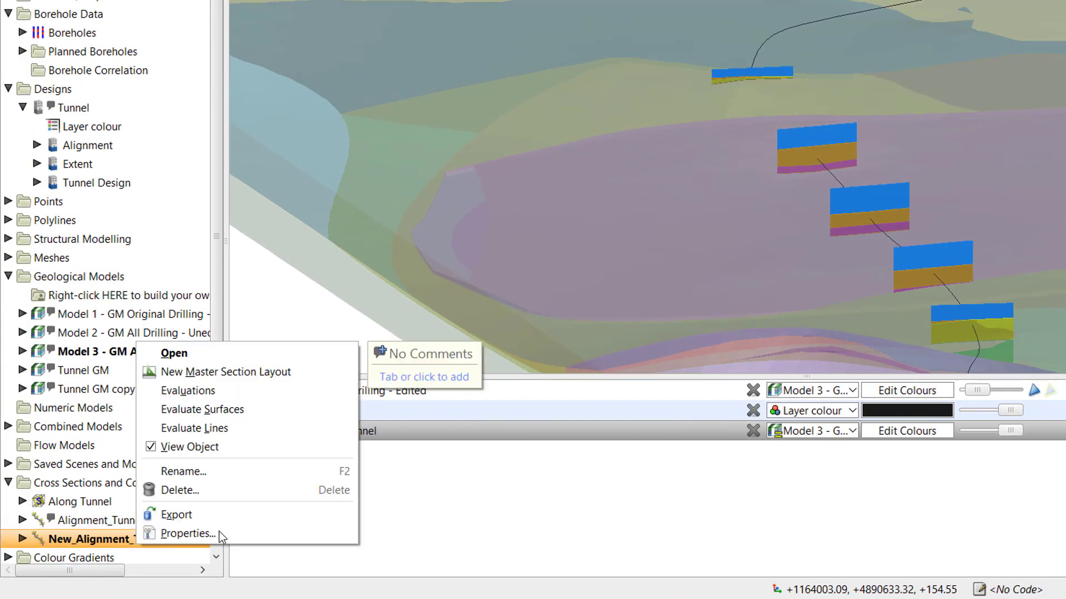
left_click(193, 428)
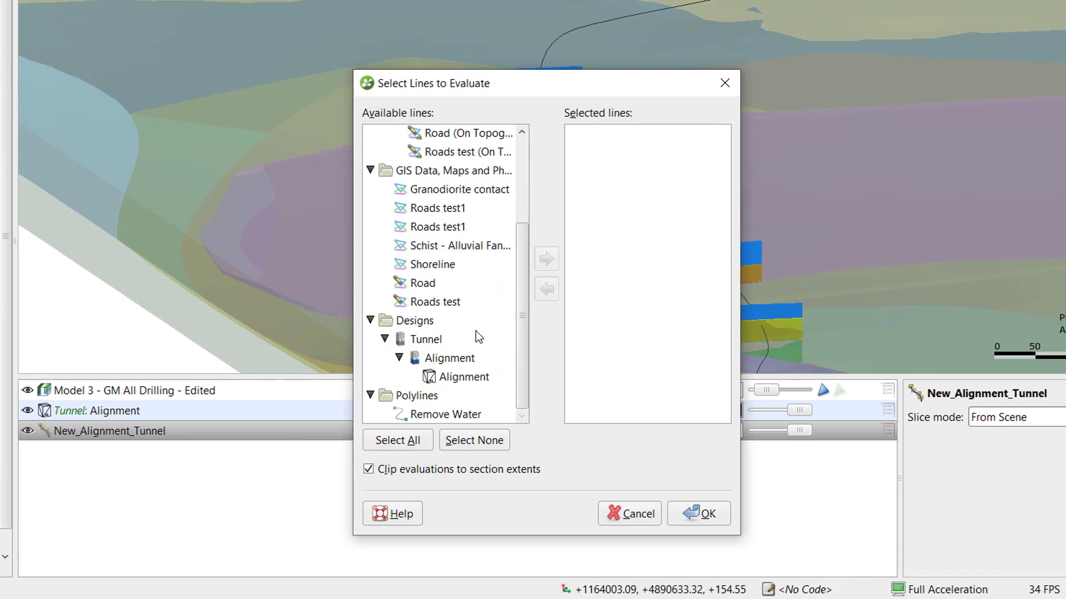
left_click(698, 512)
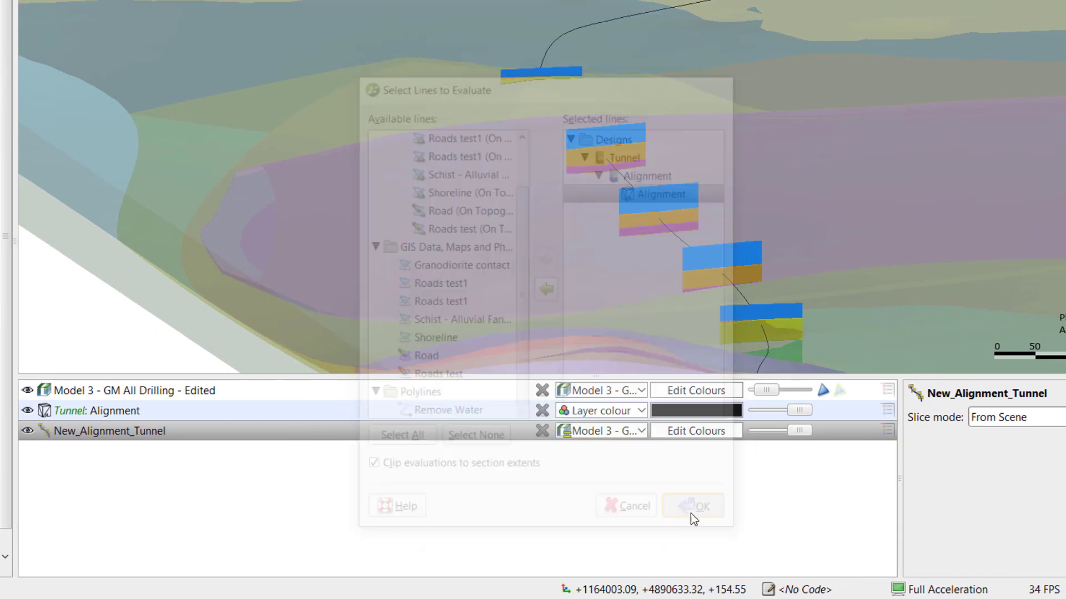
- Confirm the Alignment line evaluation and expand New_Alignment_Tunnel's sections and evaluations
left_click(692, 506)
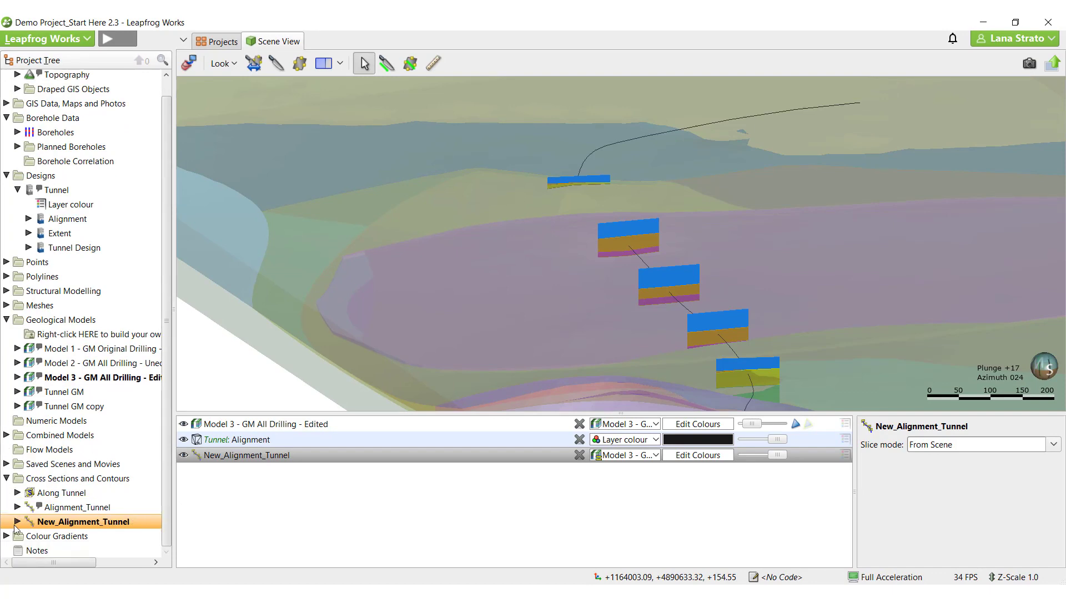
left_click(6, 521)
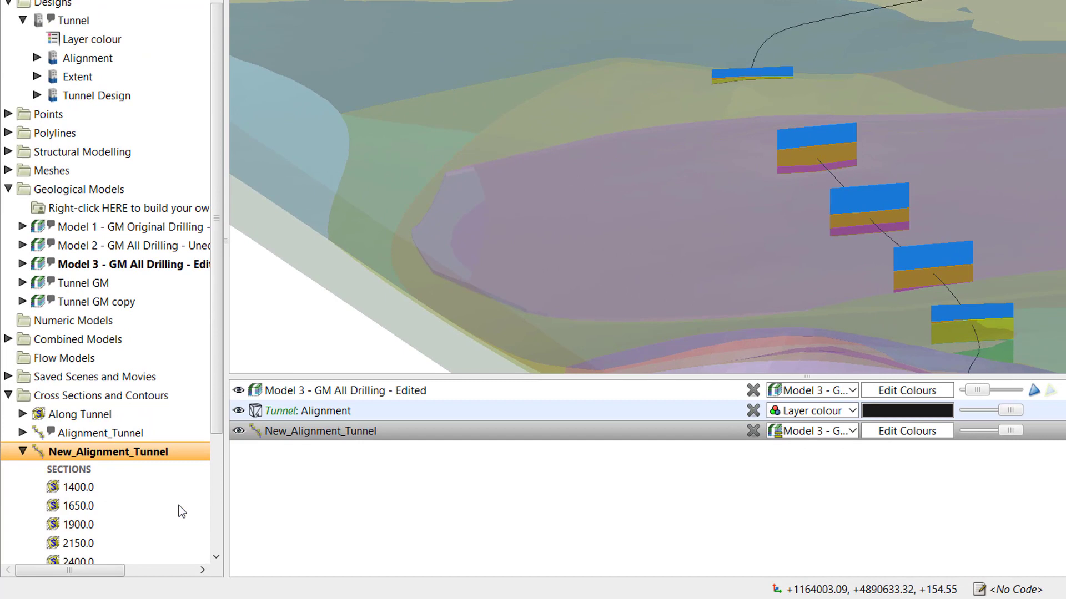
scroll("down", 3)
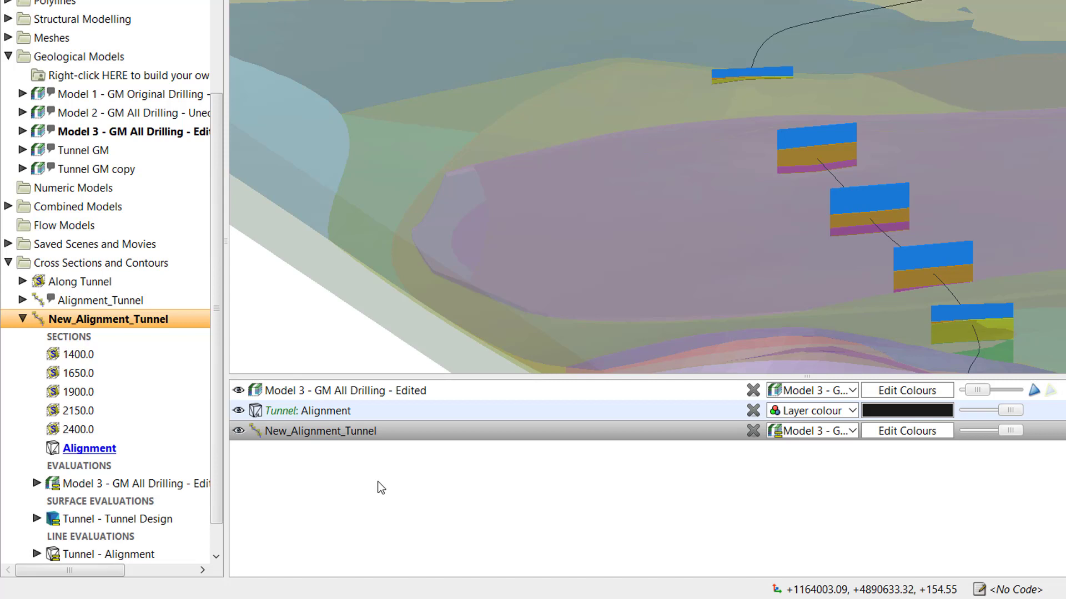
mouse_move(376, 486)
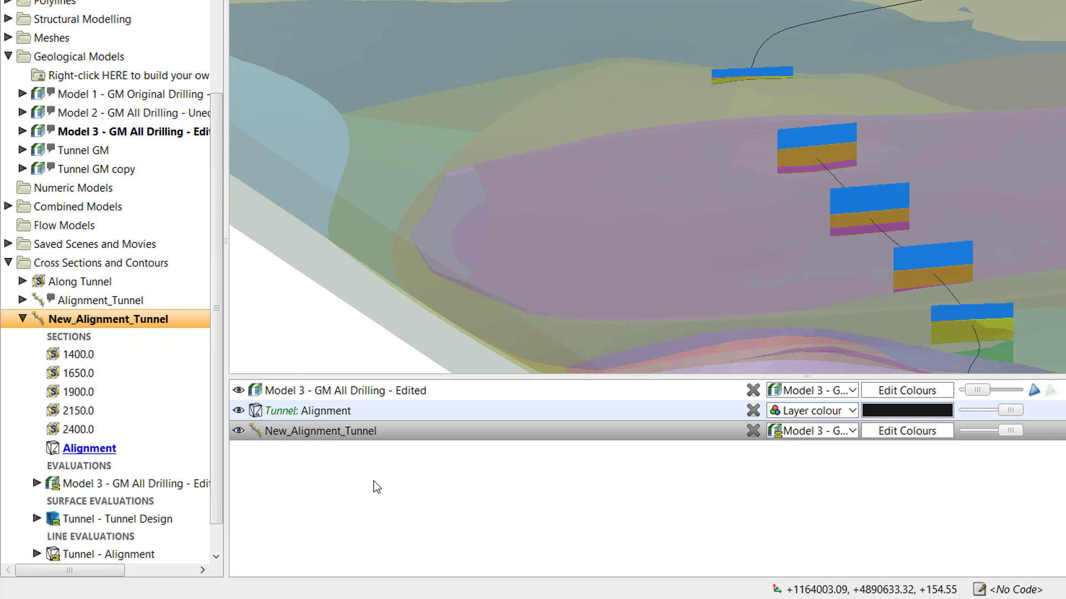
- Select section 1400.0 and bring up its section layout creation options
left_click(78, 354)
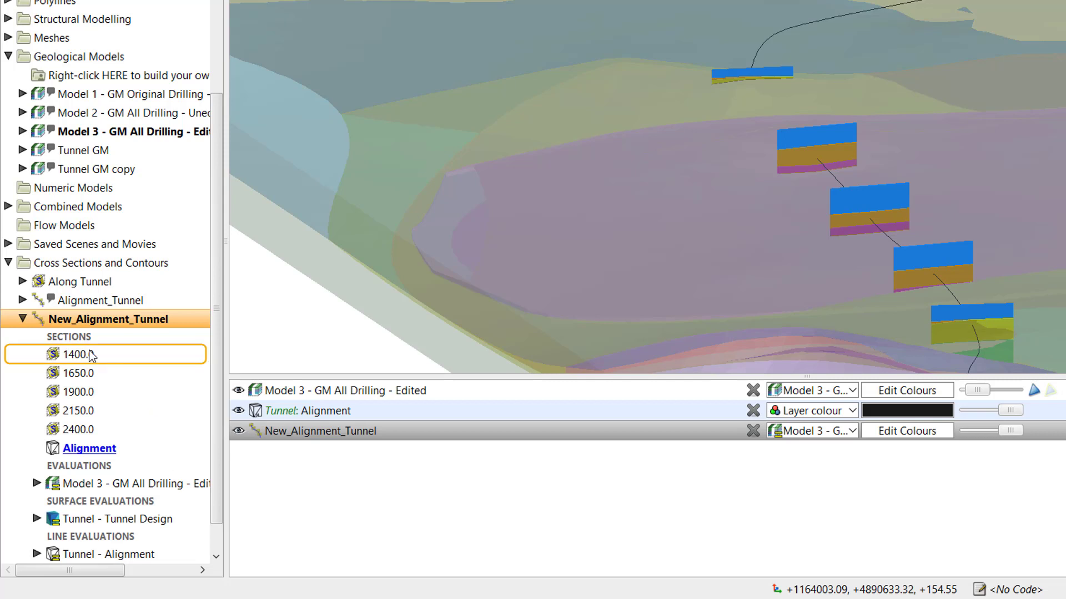
right_click(74, 354)
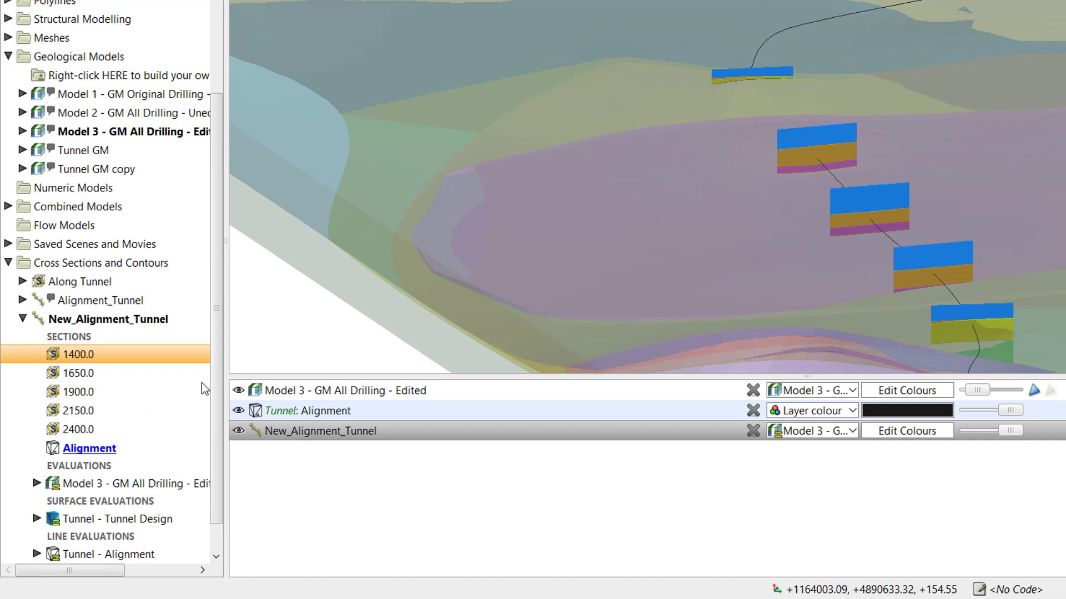
right_click(108, 318)
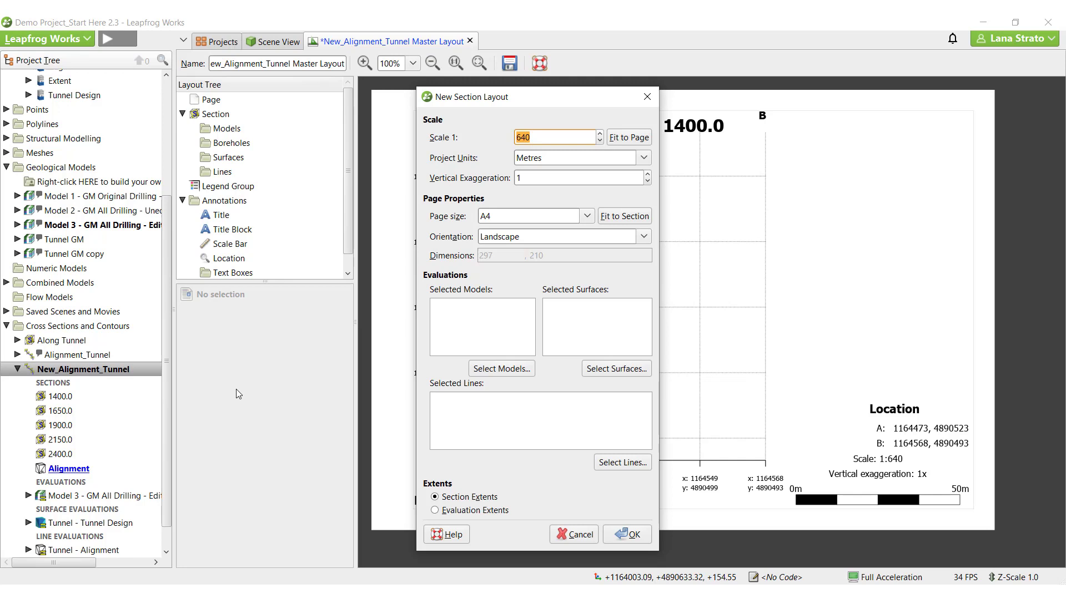
mouse_move(588, 221)
type("500")
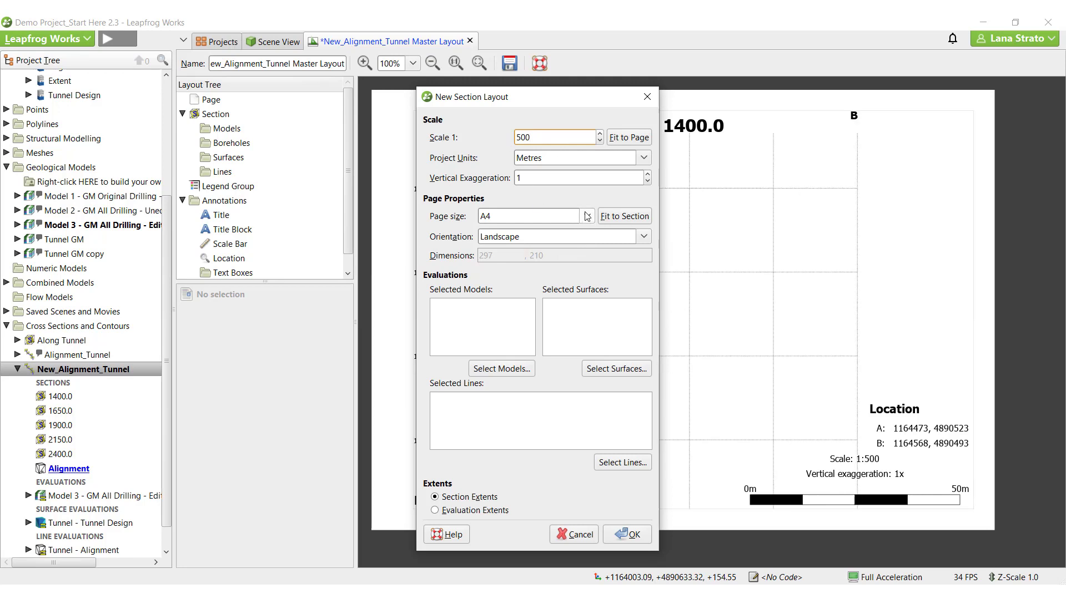
- Set the layout page to A3, include Model 3, Tunnel Design and Alignment, and confirm the master layout
left_click(585, 216)
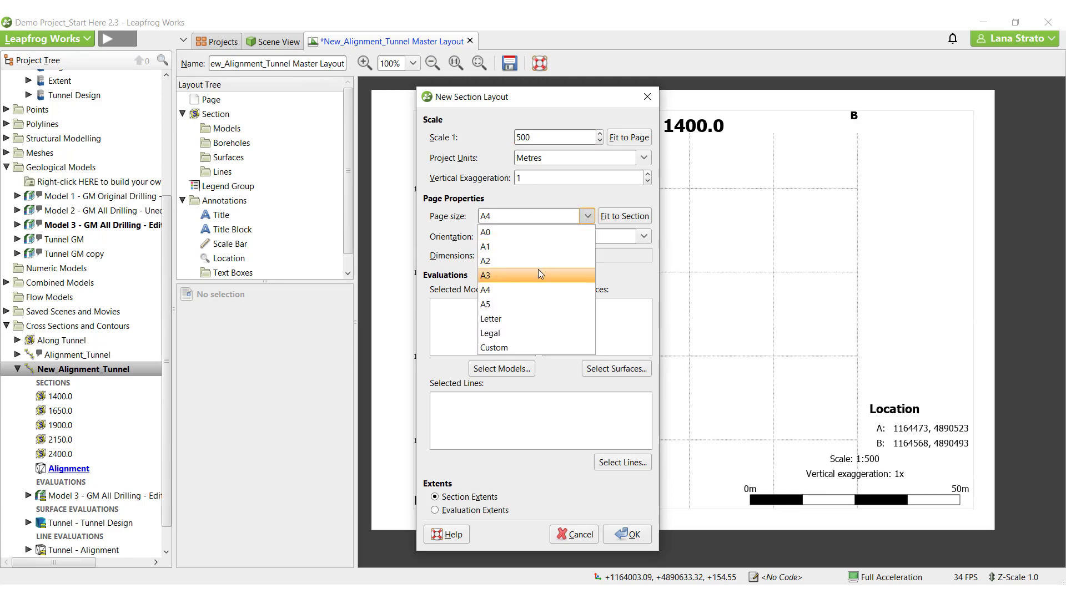
left_click(486, 275)
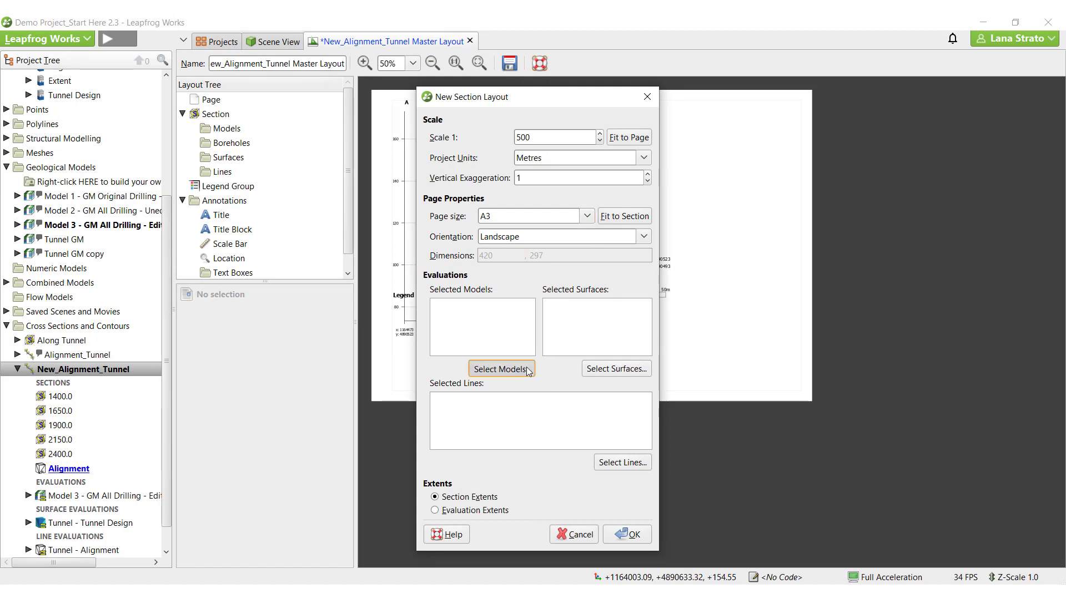
left_click(501, 368)
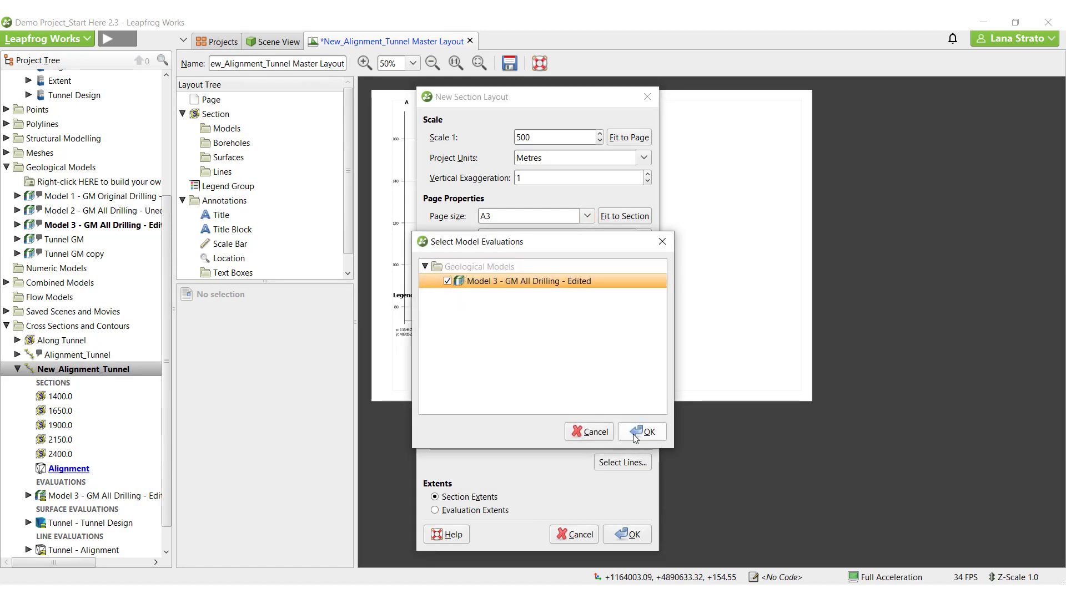
left_click(641, 432)
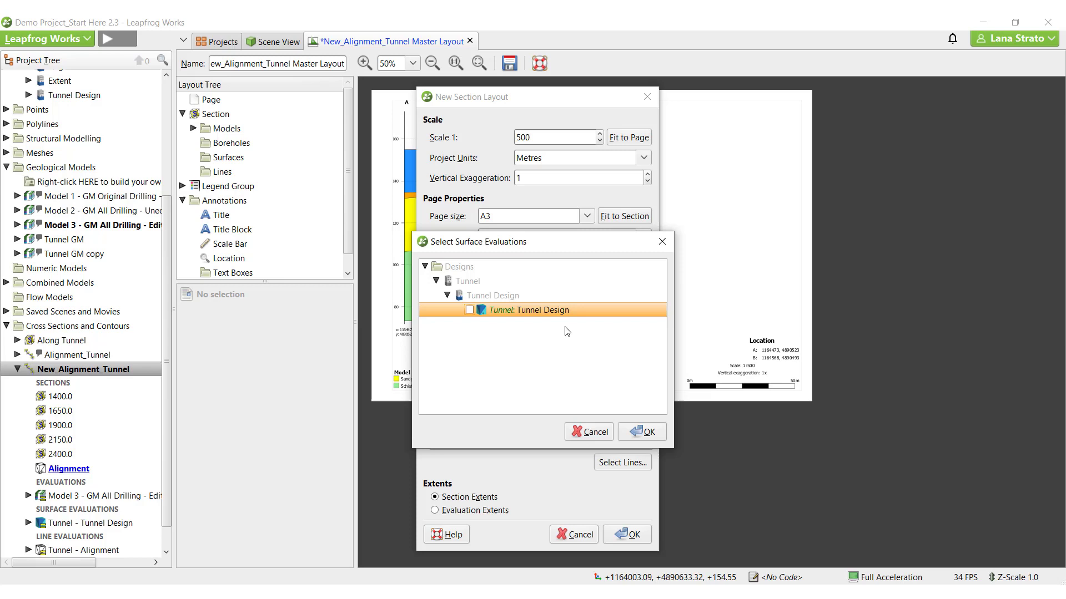
left_click(639, 432)
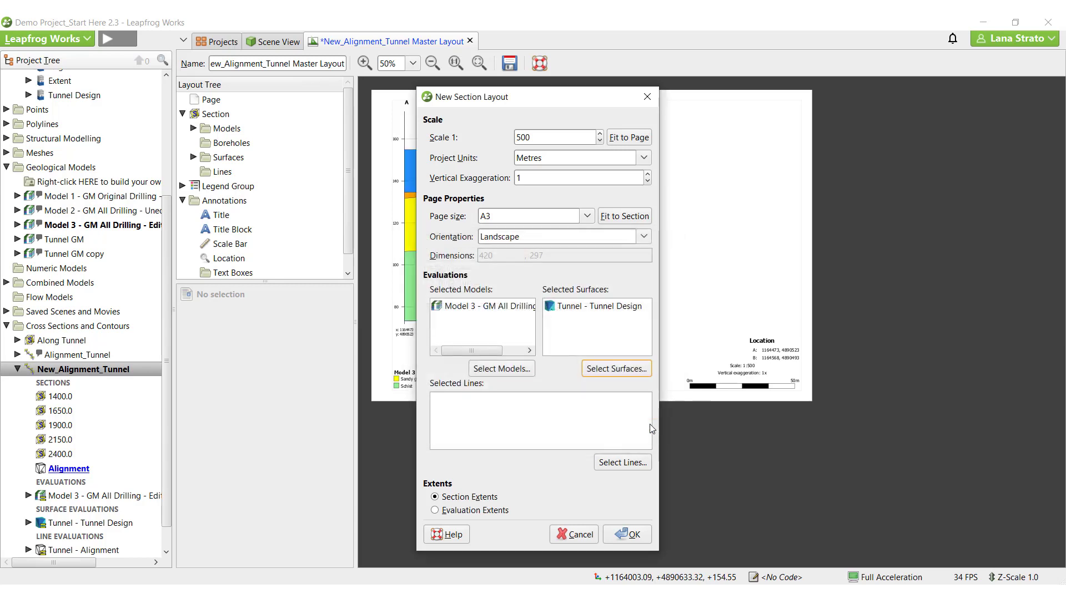
left_click(622, 462)
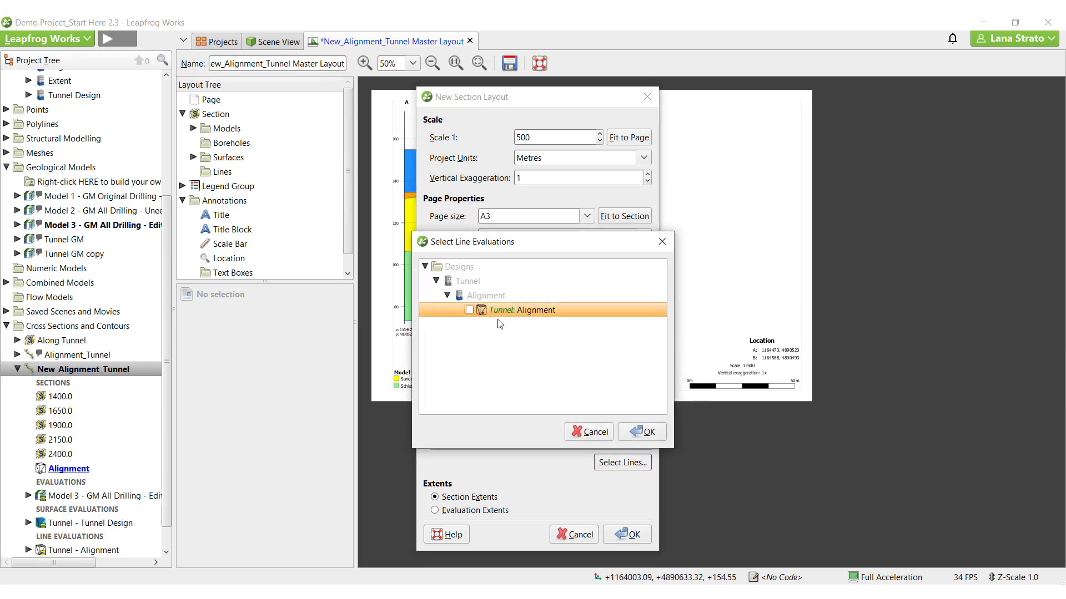
left_click(639, 431)
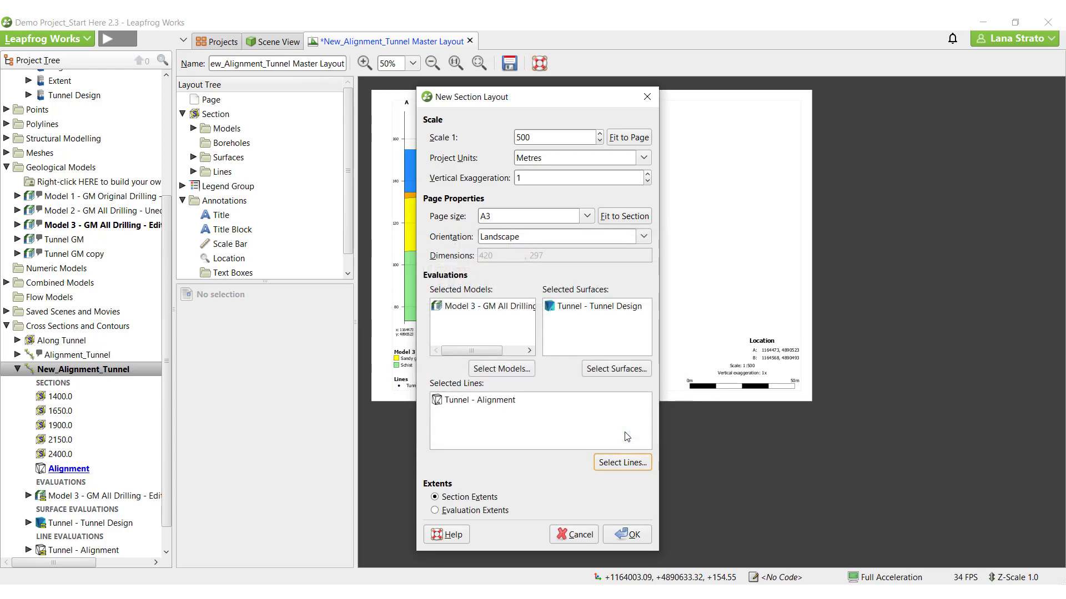
left_click(626, 535)
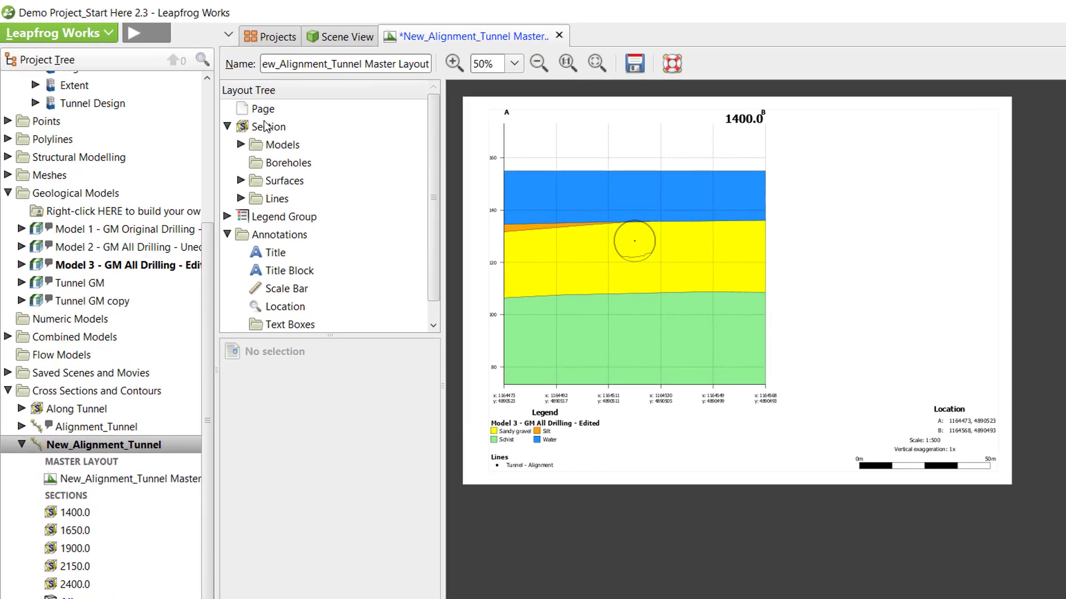
left_click(264, 111)
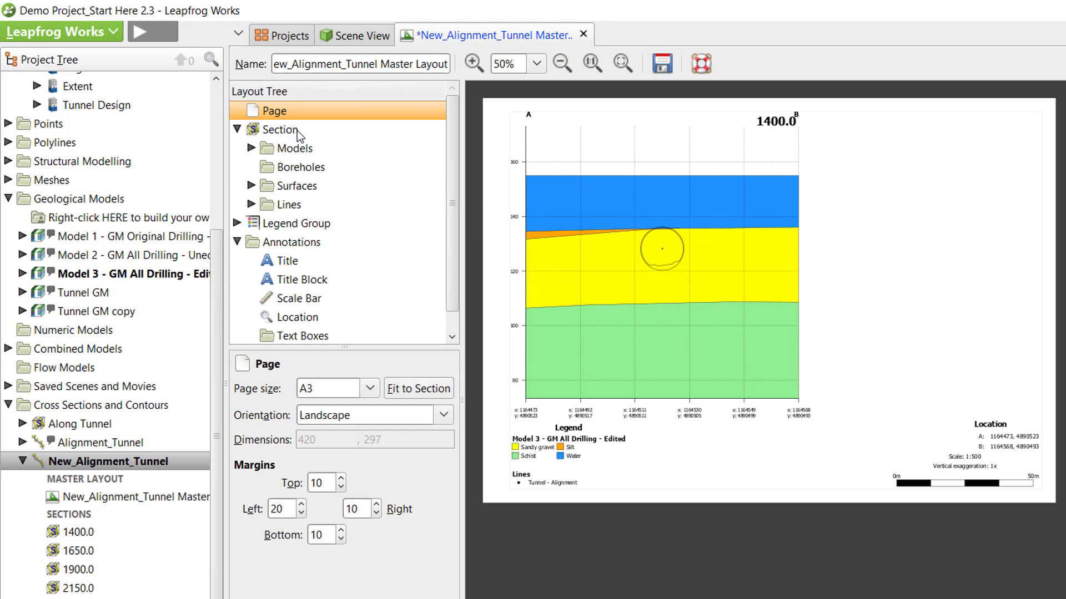
left_click(280, 128)
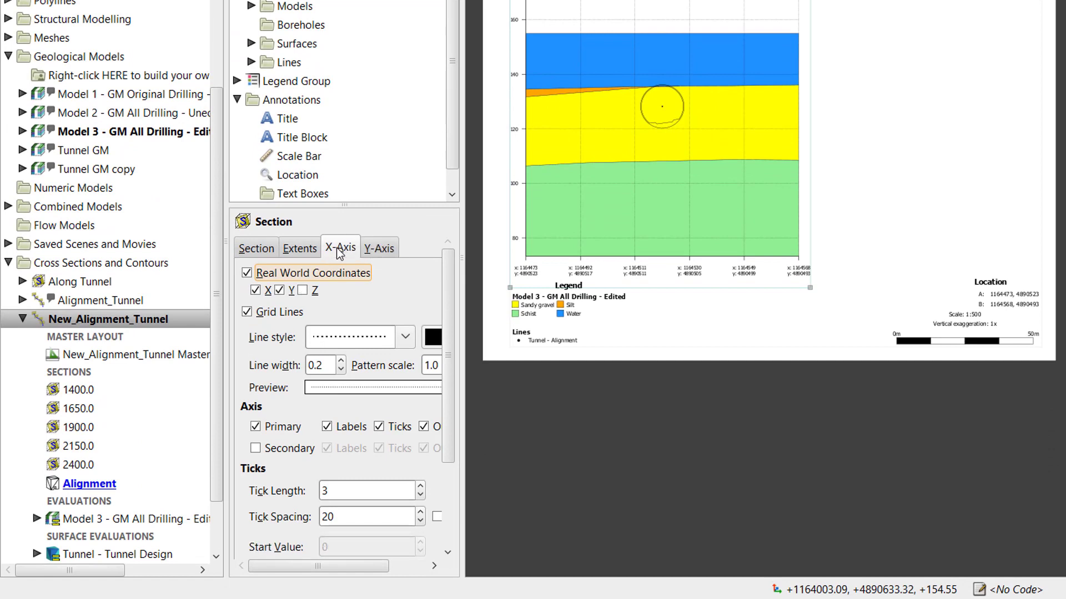
mouse_move(338, 254)
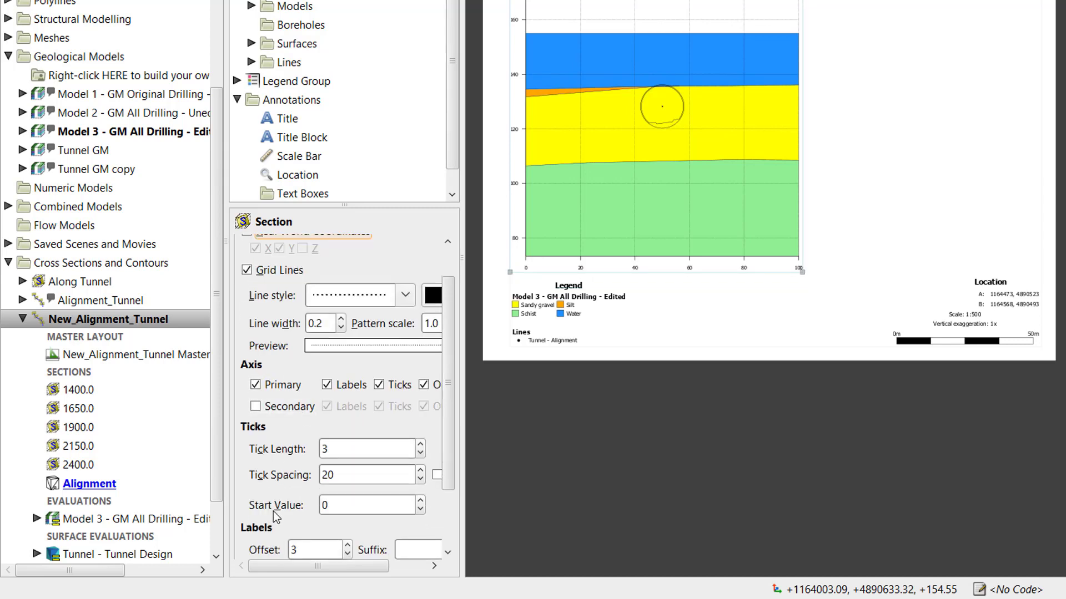
left_click(340, 247)
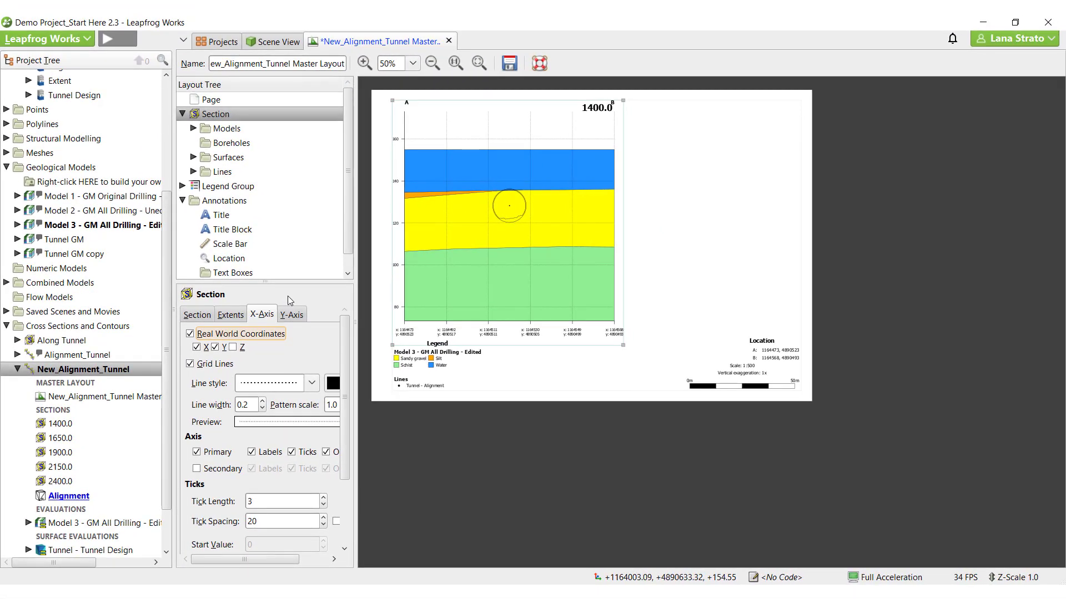
mouse_move(437, 376)
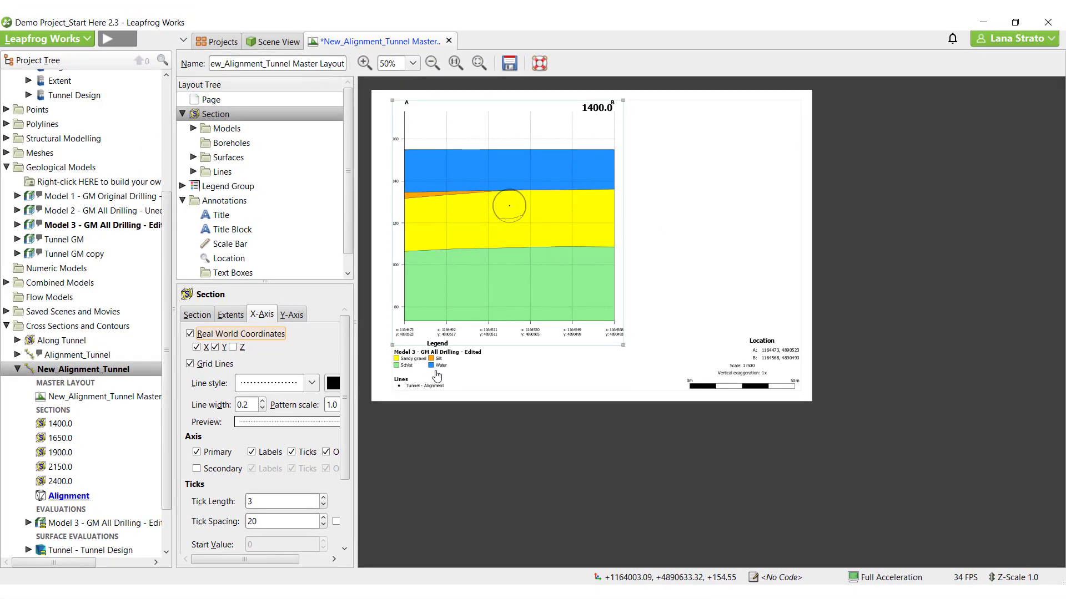
- Drag the Legend Group from beneath section 1400.0 to the right side of the page
left_click(229, 185)
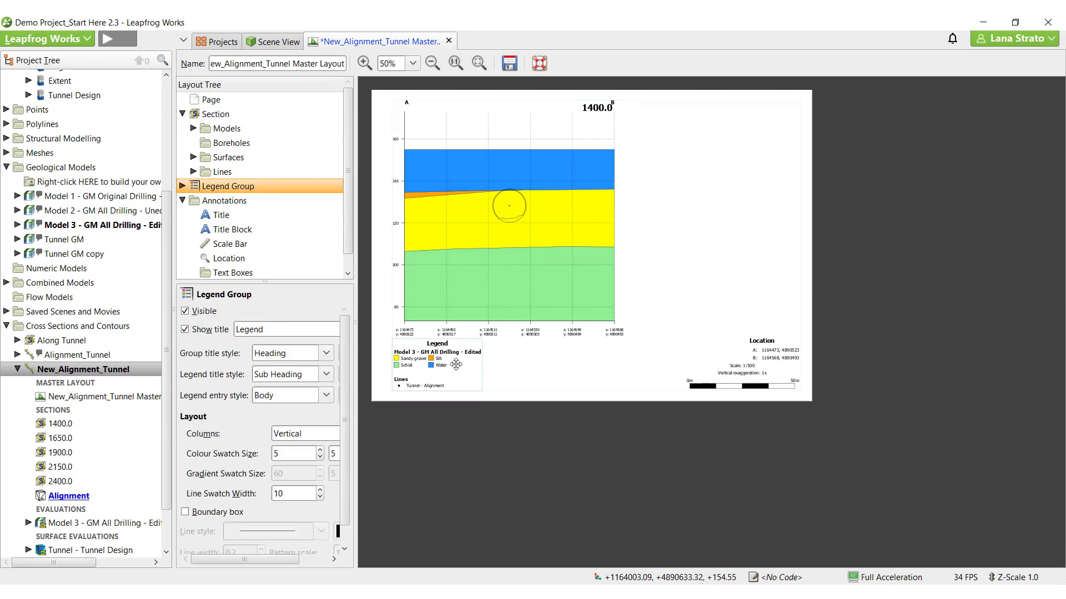
left_click_drag(456, 364, 770, 273)
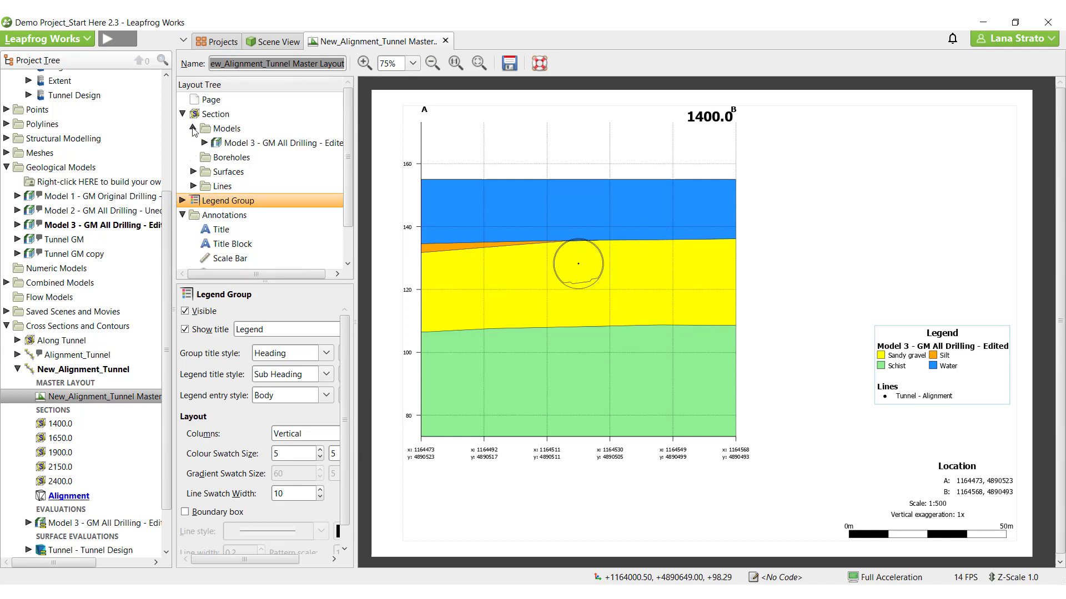
- Style the Schist output volume dark green with a Schist hatch and a custom Mica Schist description
left_click(255, 200)
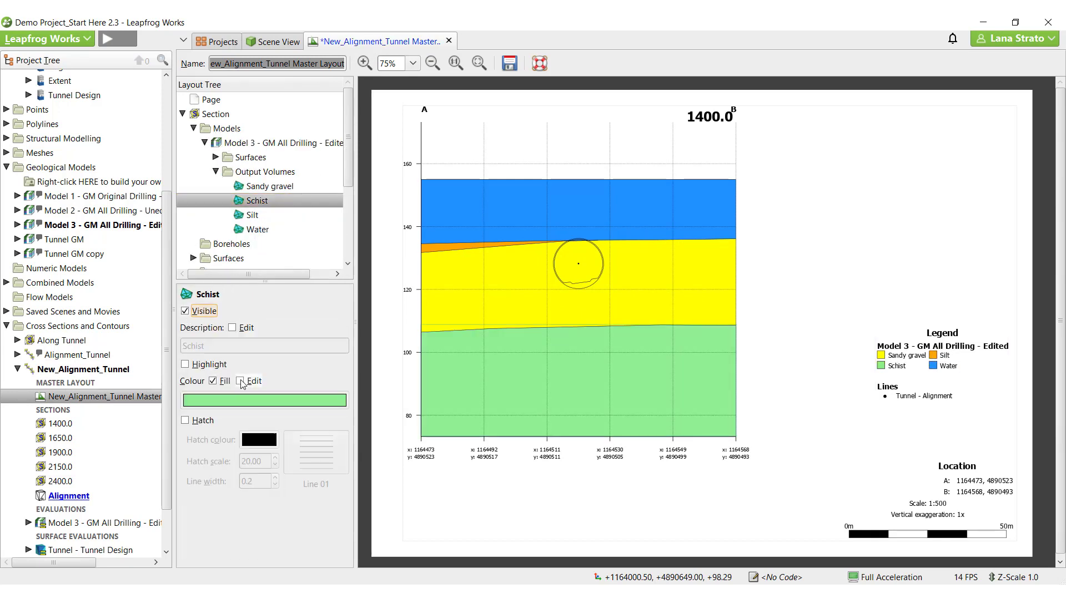
left_click(265, 399)
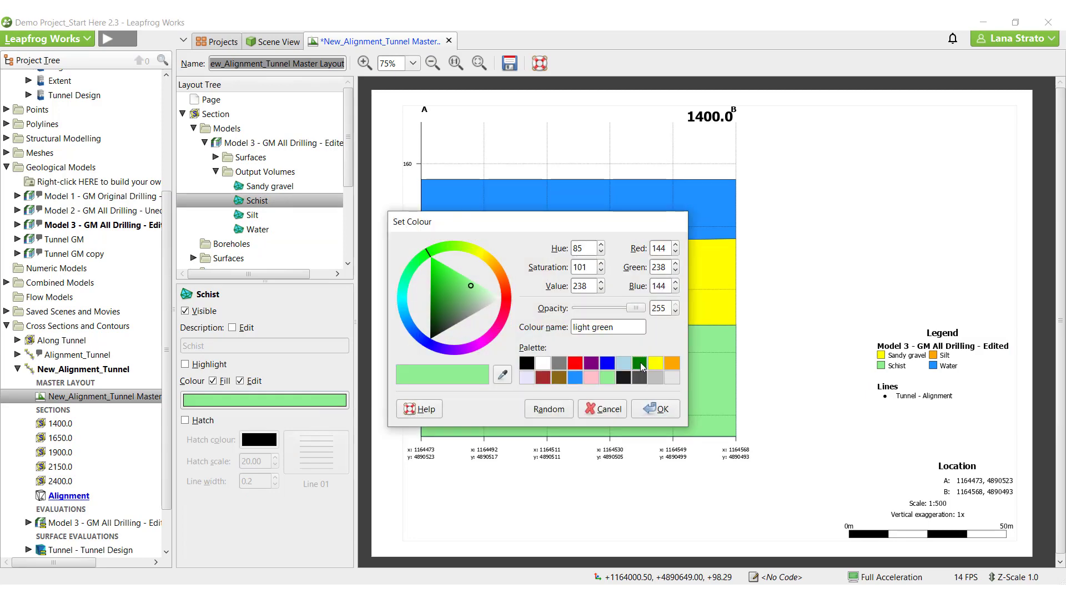
left_click(185, 420)
type("schist")
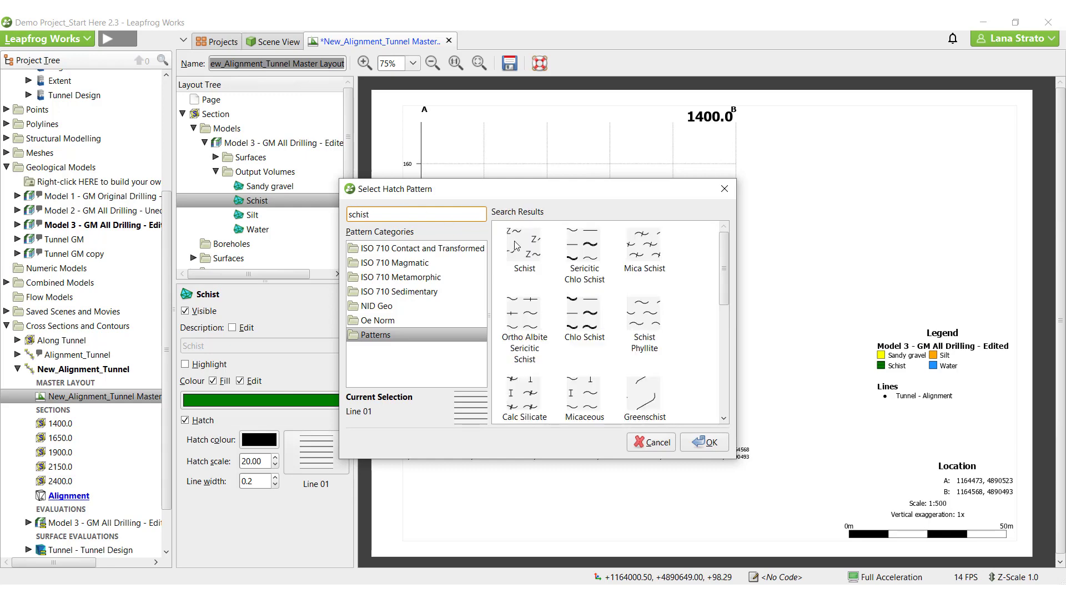
left_click(704, 443)
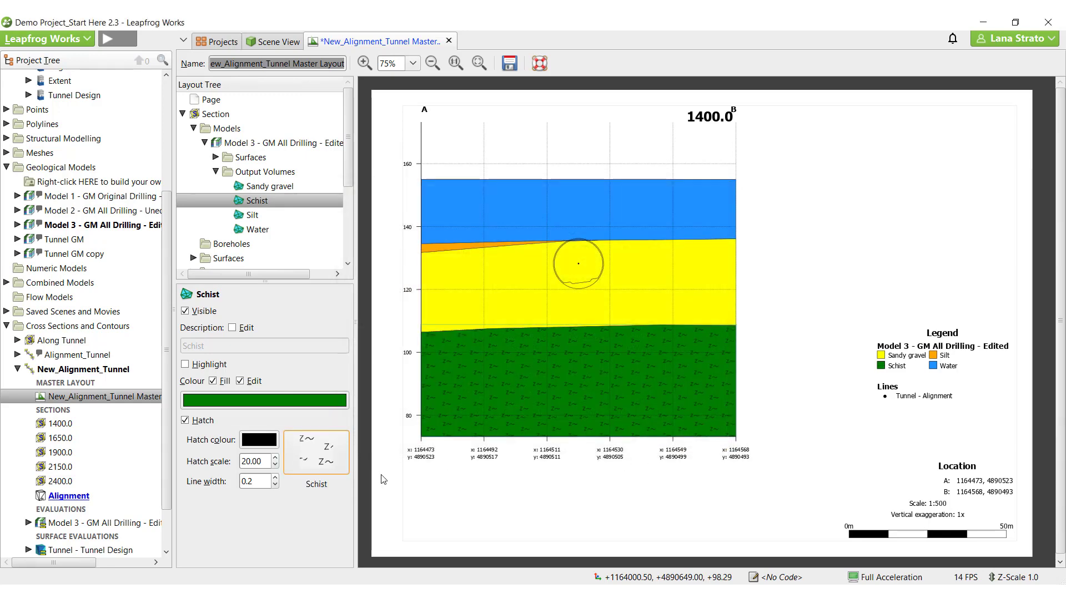
left_click(246, 327)
type("Mica Schist")
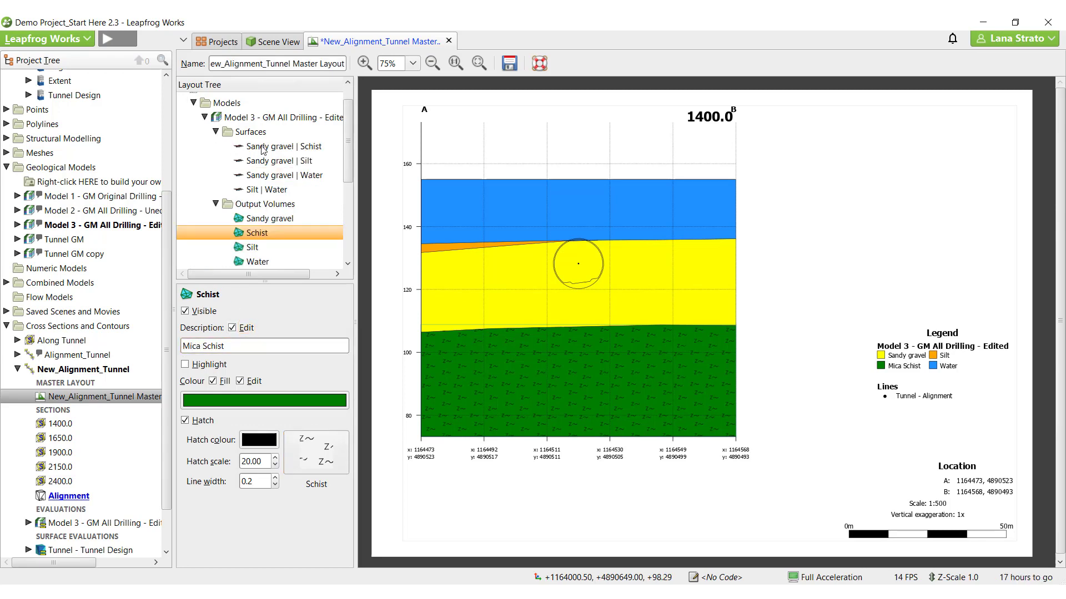
- Enlarge the question-mark markers on the Sandy gravel | Schist contact and highlight the Silt volume
left_click(280, 147)
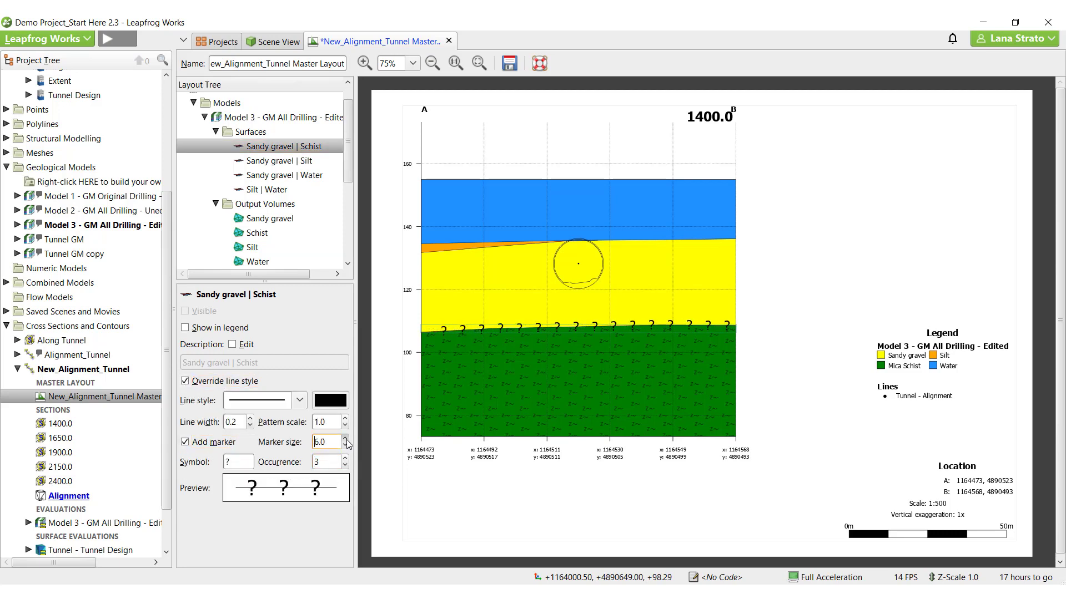
left_click(297, 401)
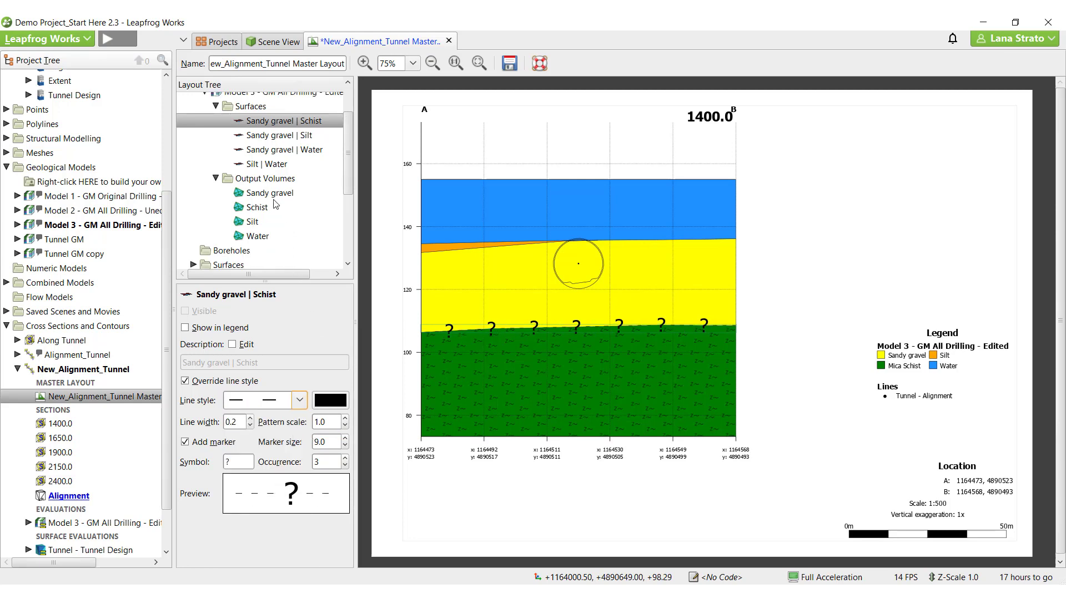
left_click(271, 208)
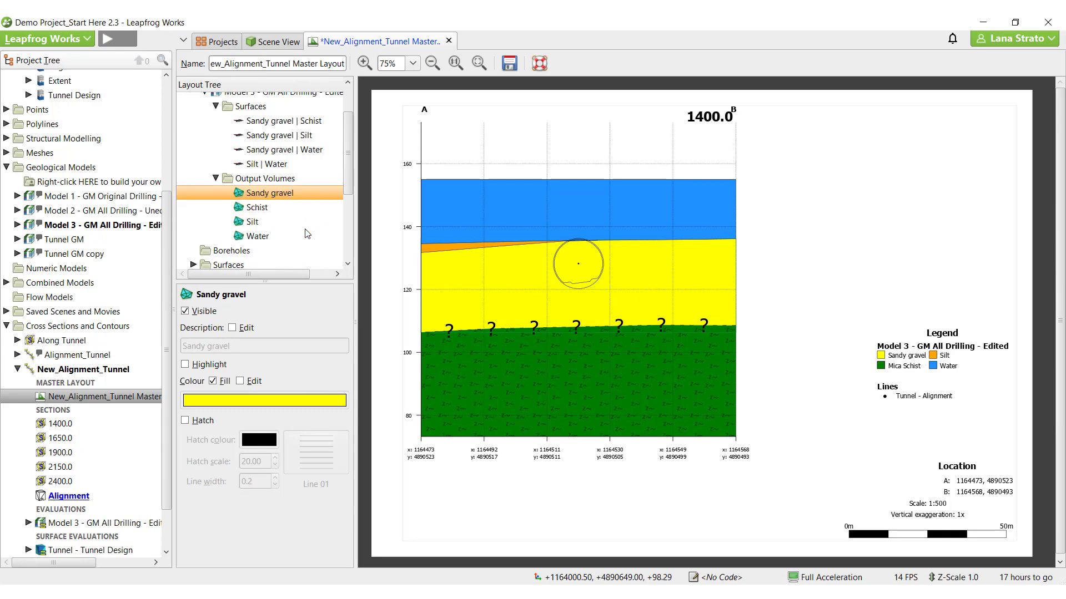
left_click(252, 222)
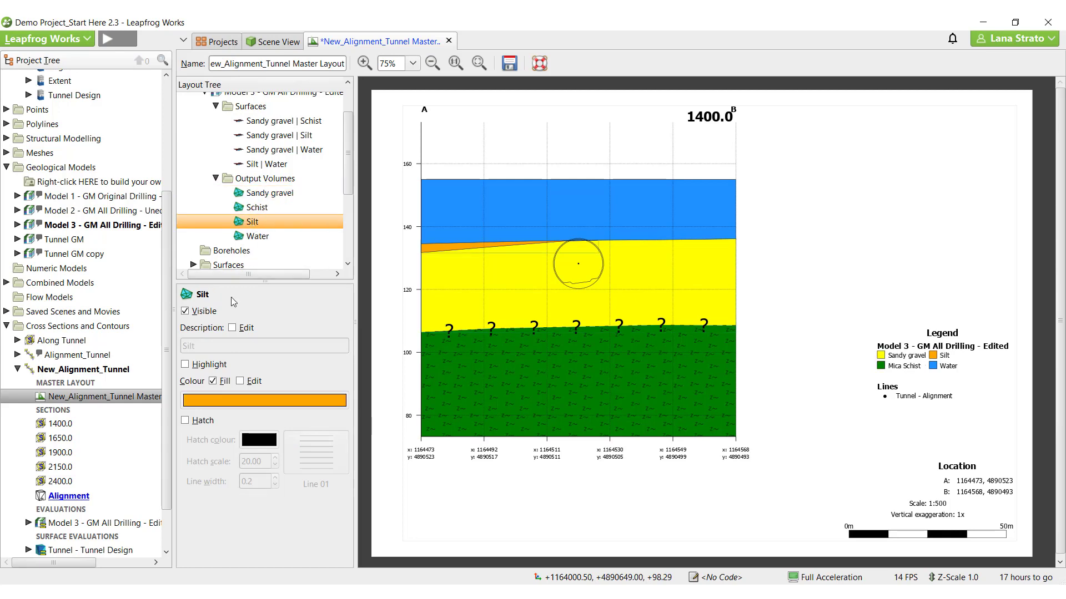
left_click(185, 364)
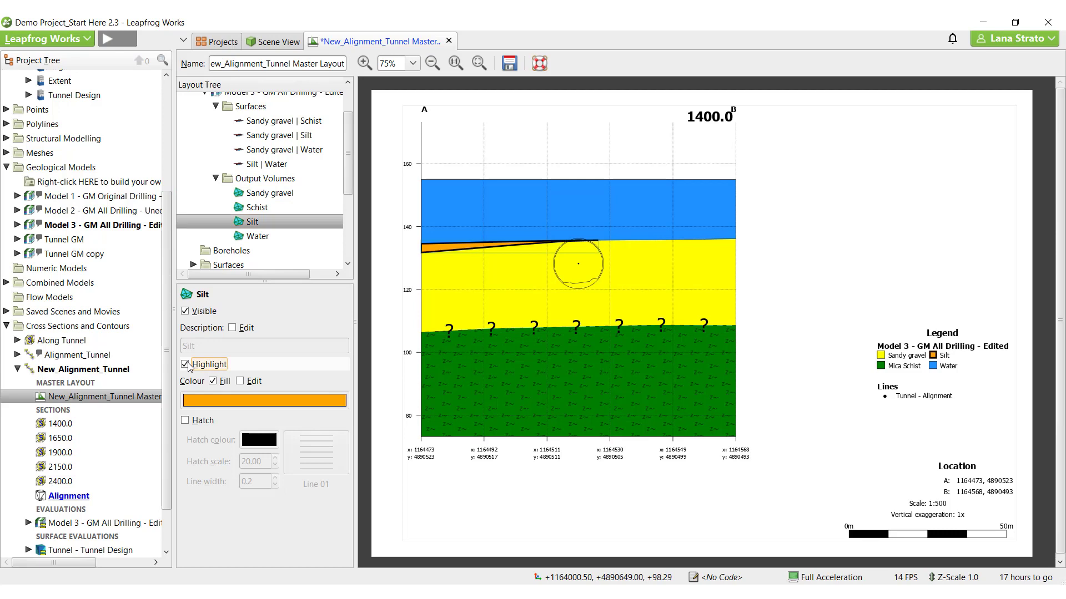
- Give Tunnel Design markers the * symbol and the Alignment point a crossed-circle shape of size 8.0
left_click(186, 364)
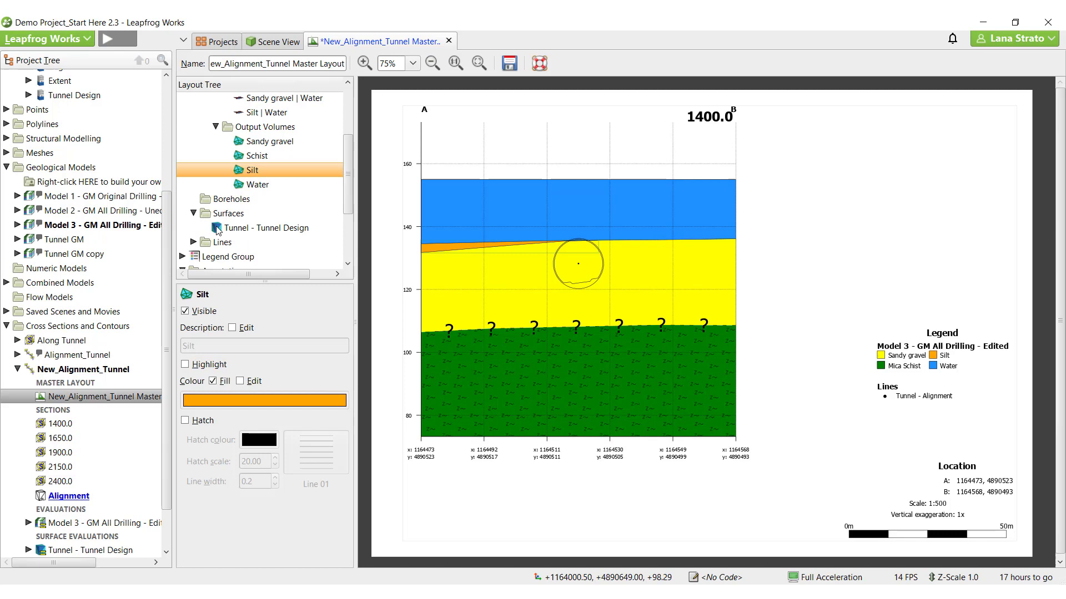
left_click(269, 228)
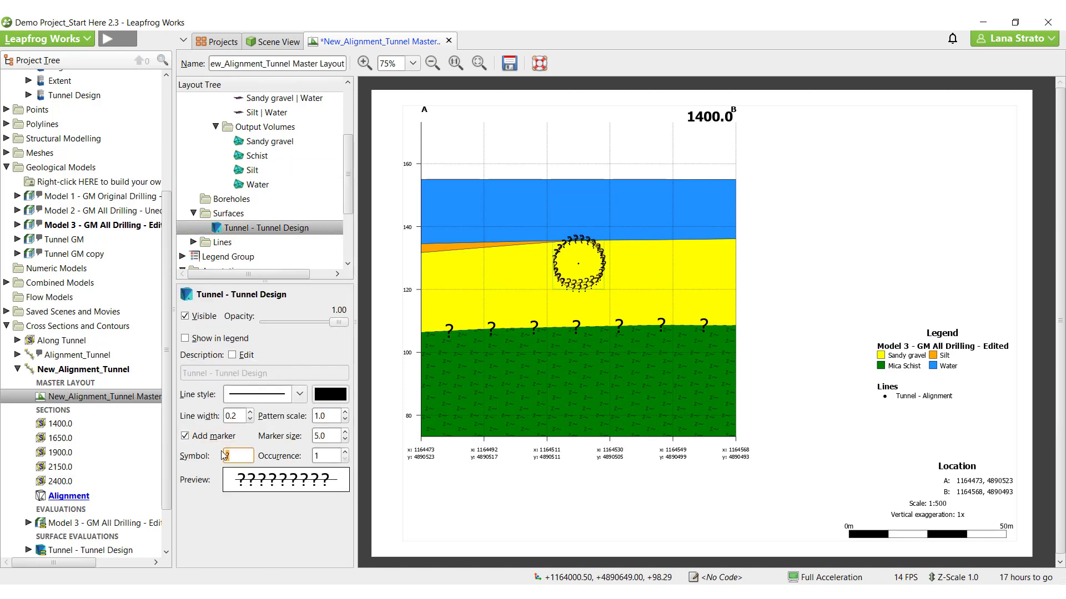
type("*")
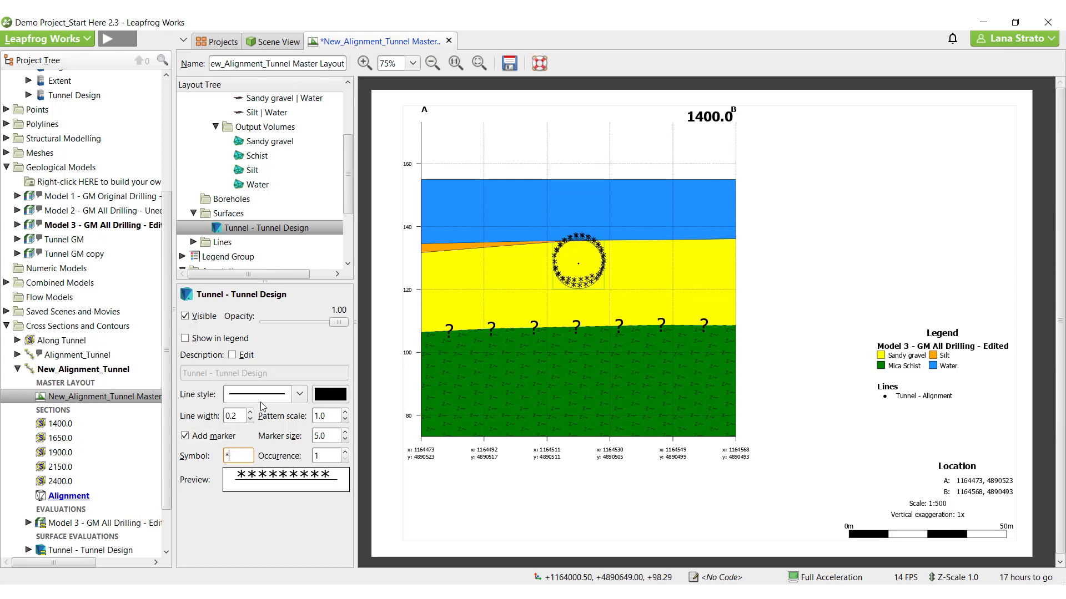
mouse_move(192, 245)
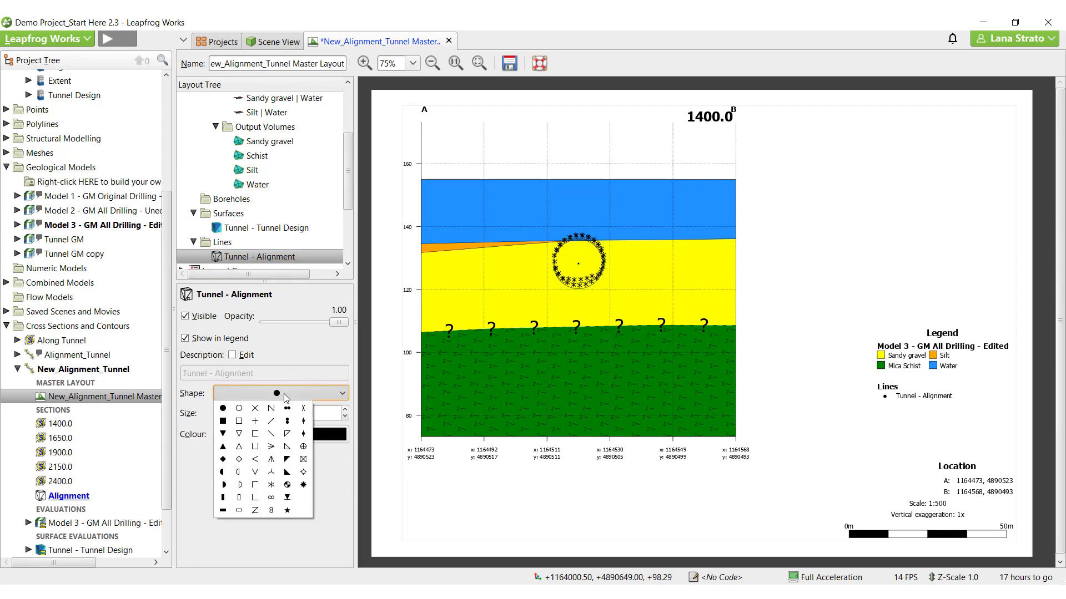
left_click(303, 446)
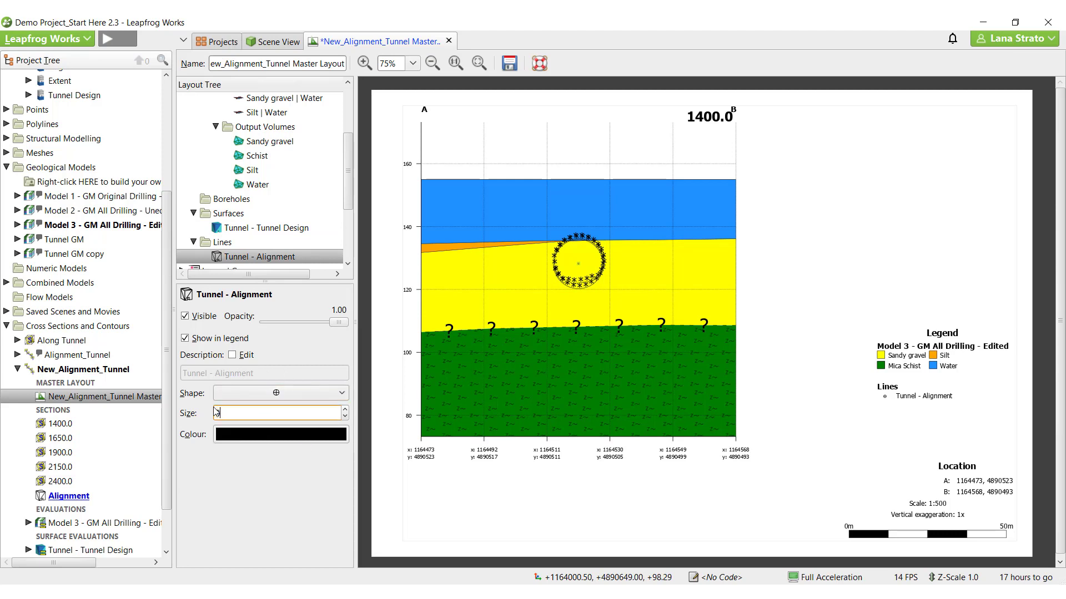
type("8.0")
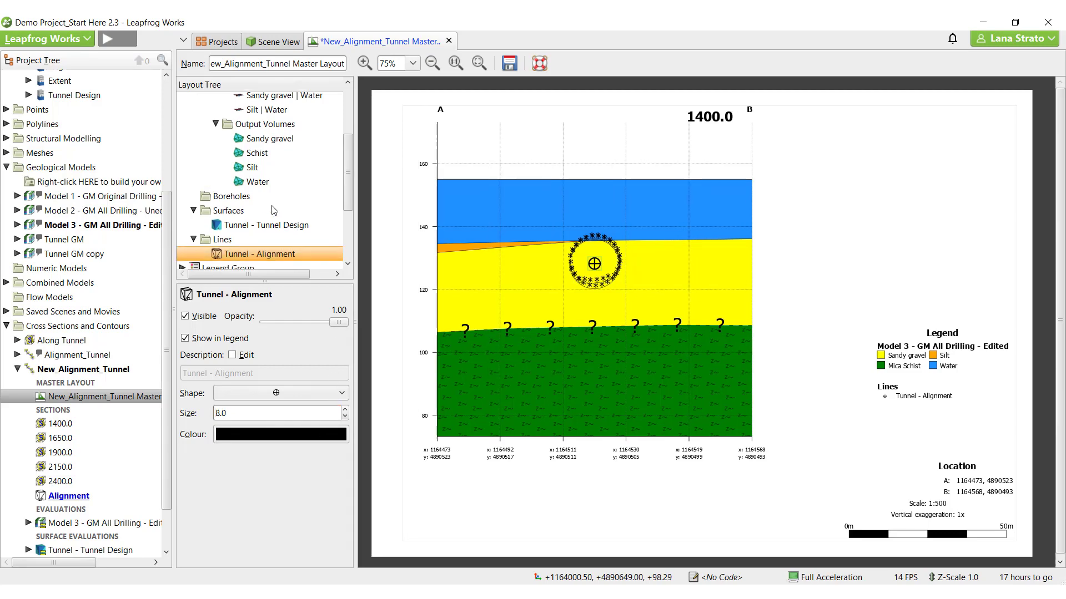
- Add LA_Geology boreholes filtered to within 125.0 of the section plane, selecting the two remaining holes
right_click(234, 196)
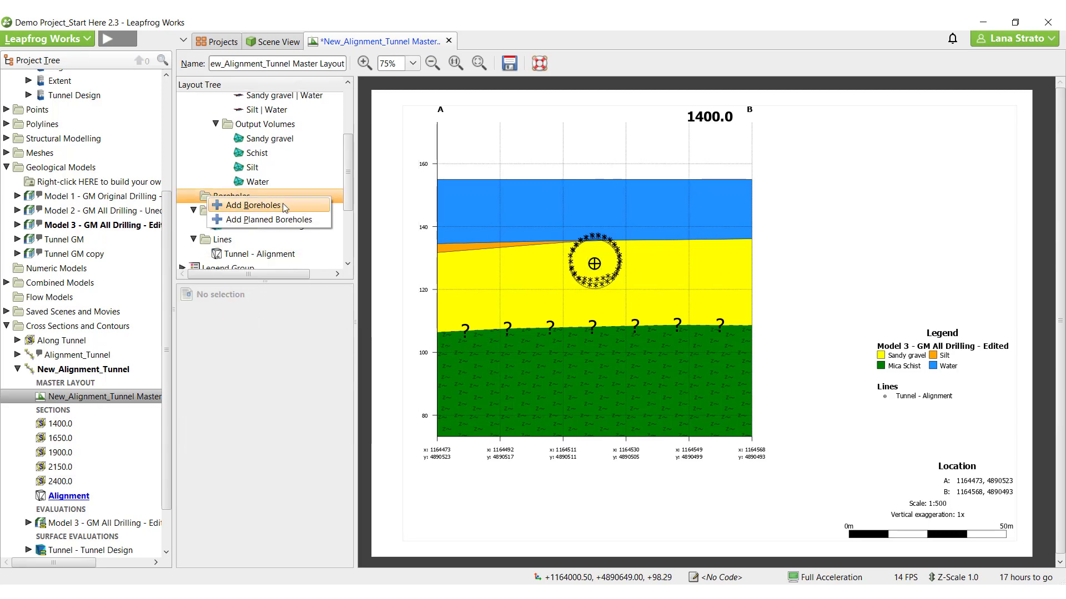
left_click(253, 205)
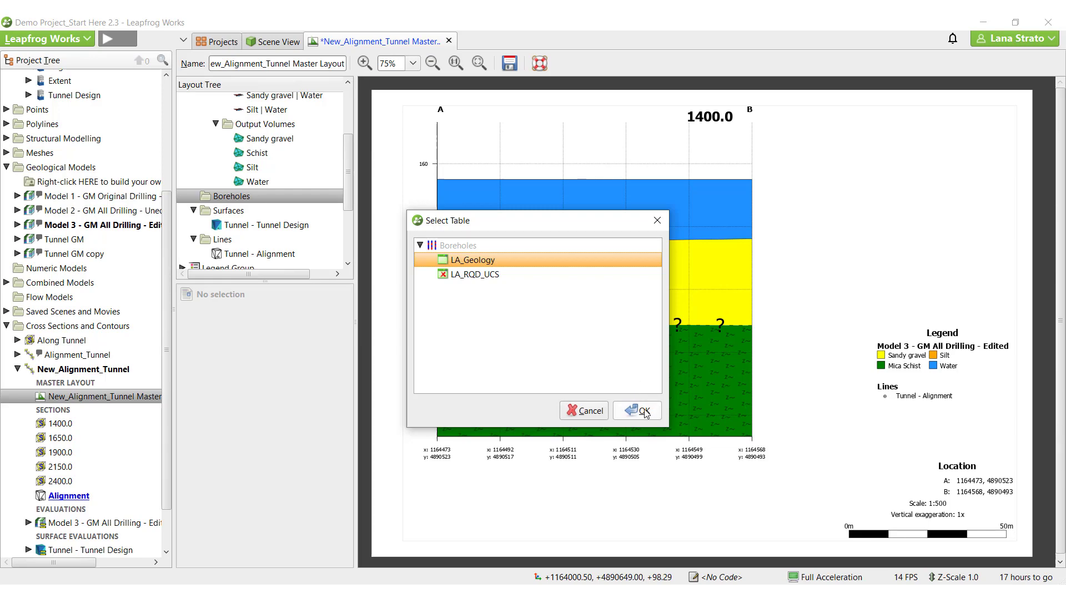
left_click(642, 410)
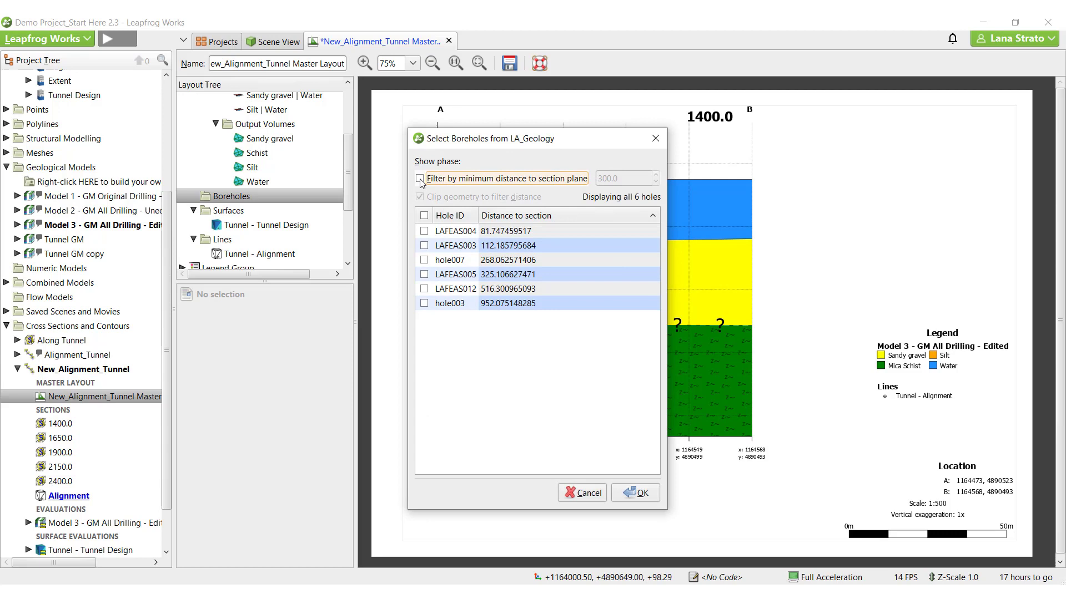
left_click(419, 178)
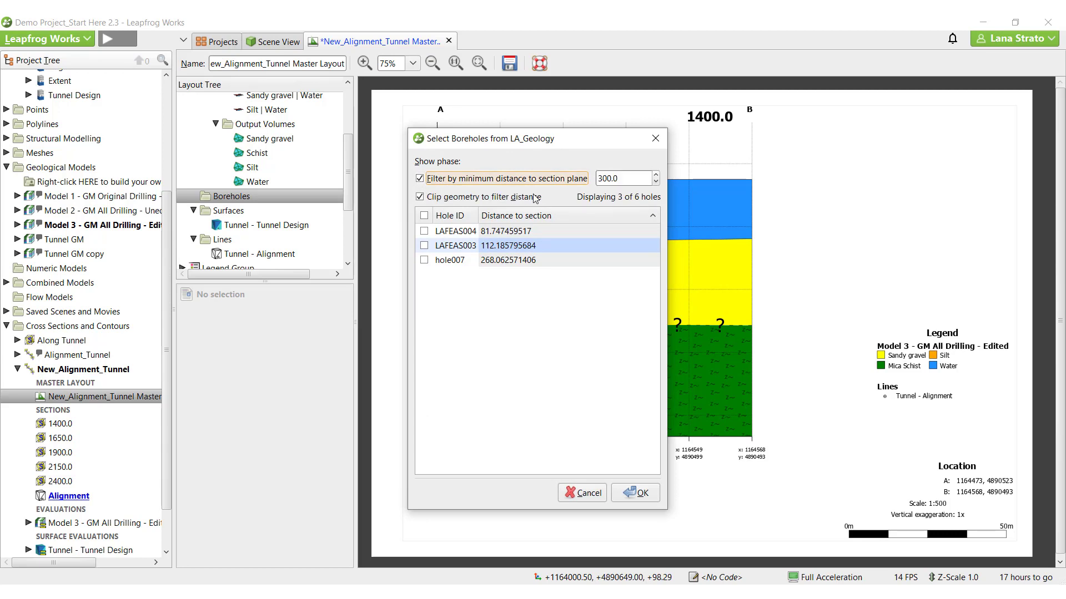
mouse_move(587, 202)
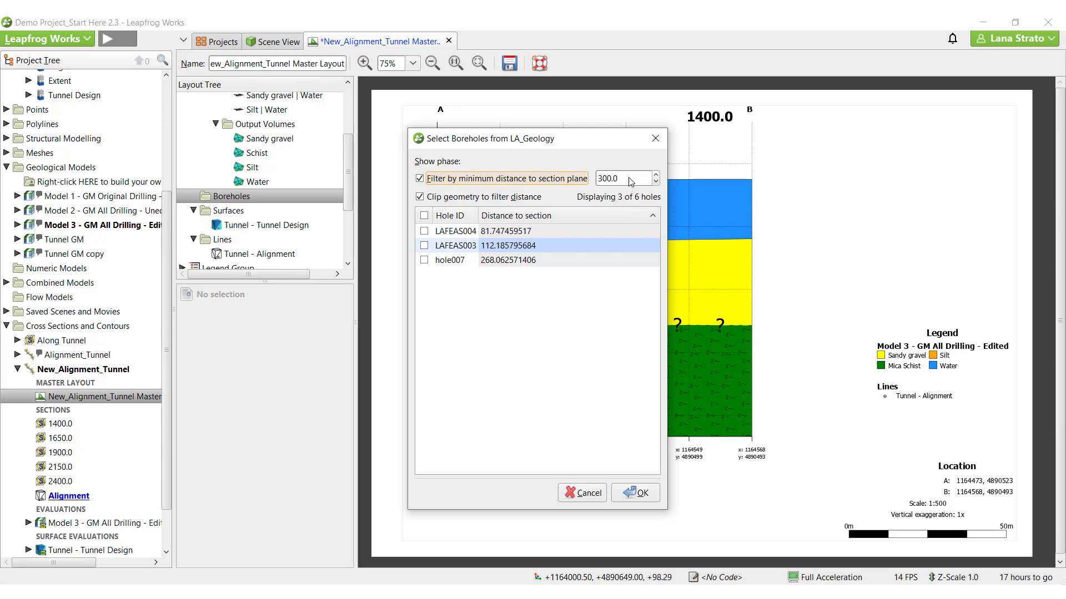
type("125")
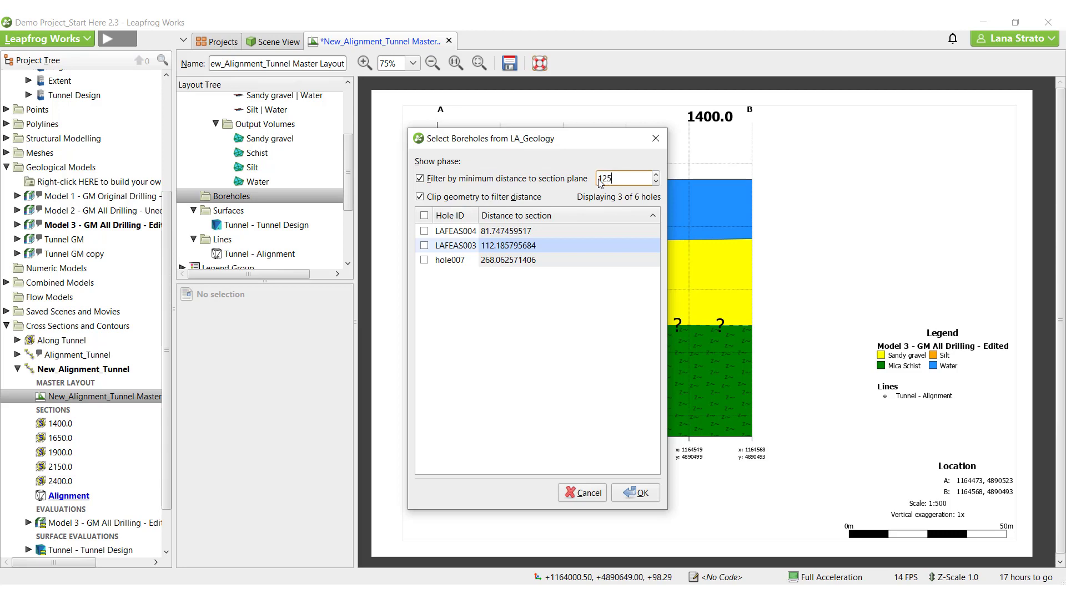
type("125.0")
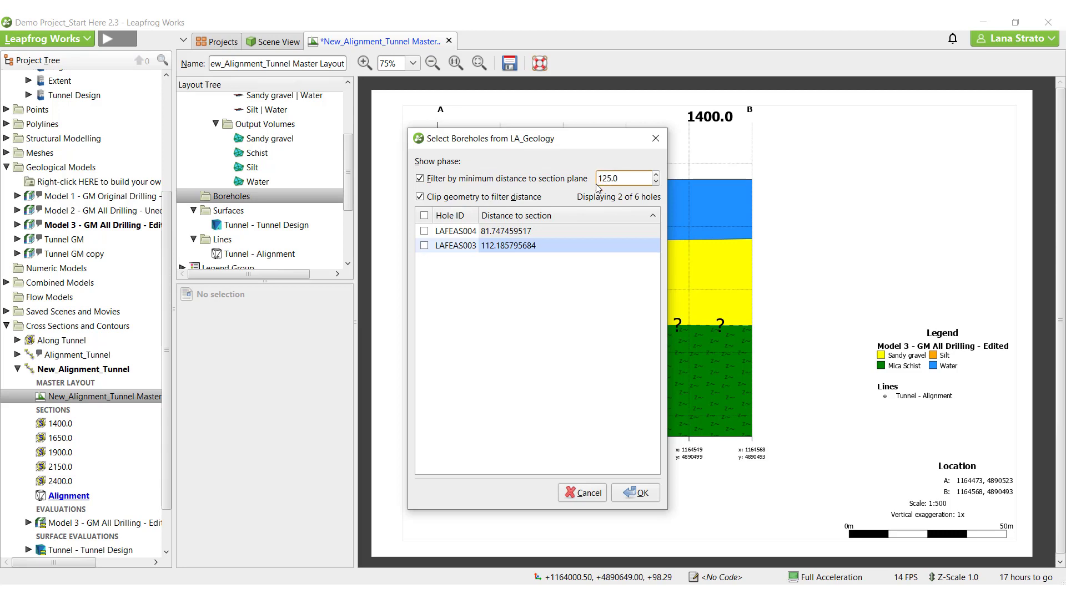
left_click(424, 216)
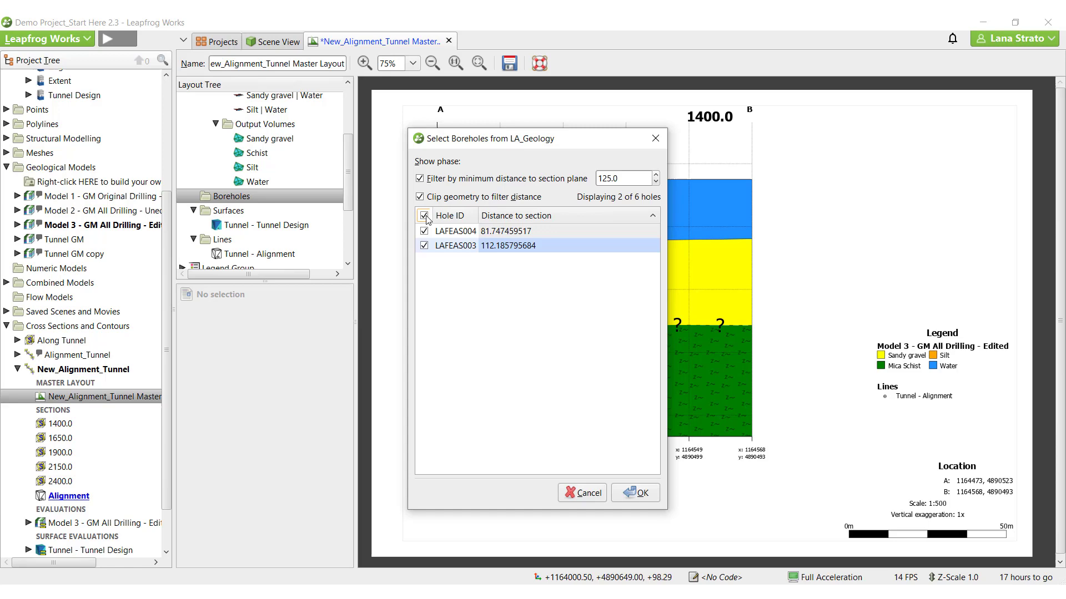
left_click(424, 216)
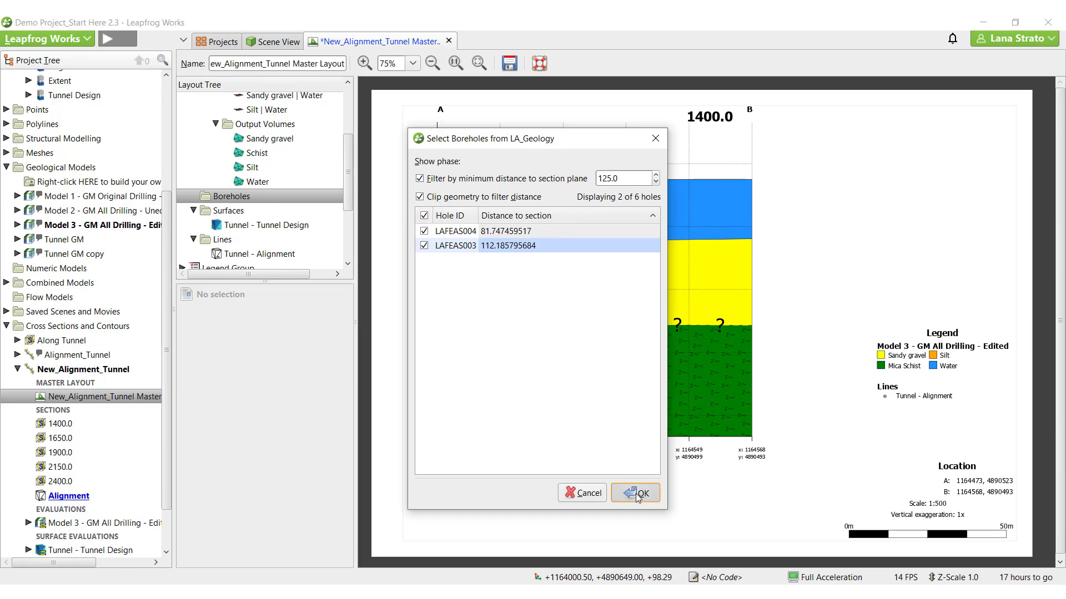
left_click(634, 492)
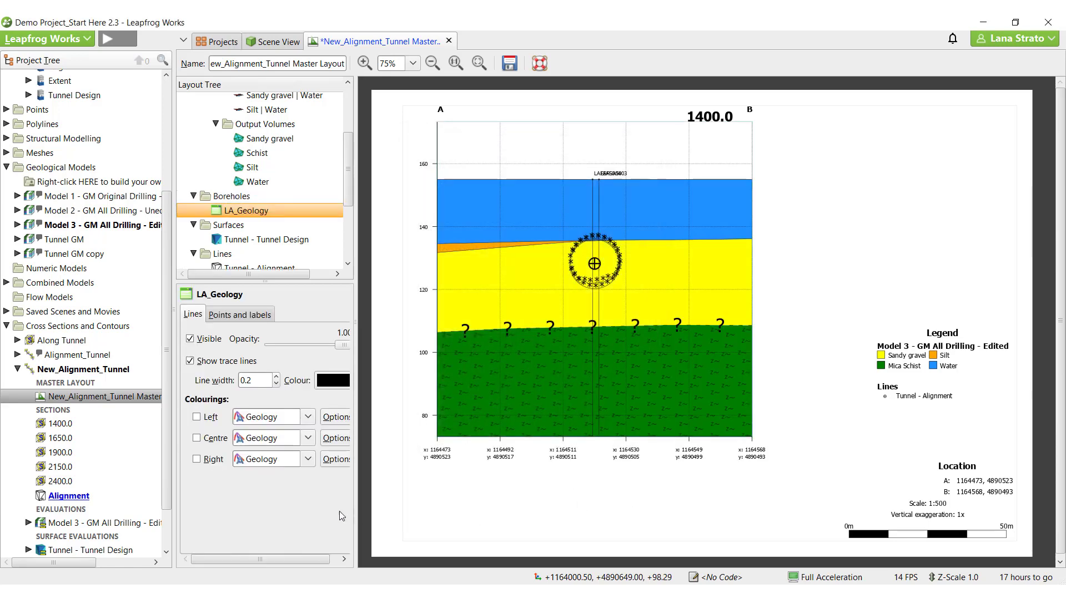
- In the left geology colouring options, give Sandy gravel the Gravel Sandy hatch from ISO 710 Sedimentary
left_click(198, 418)
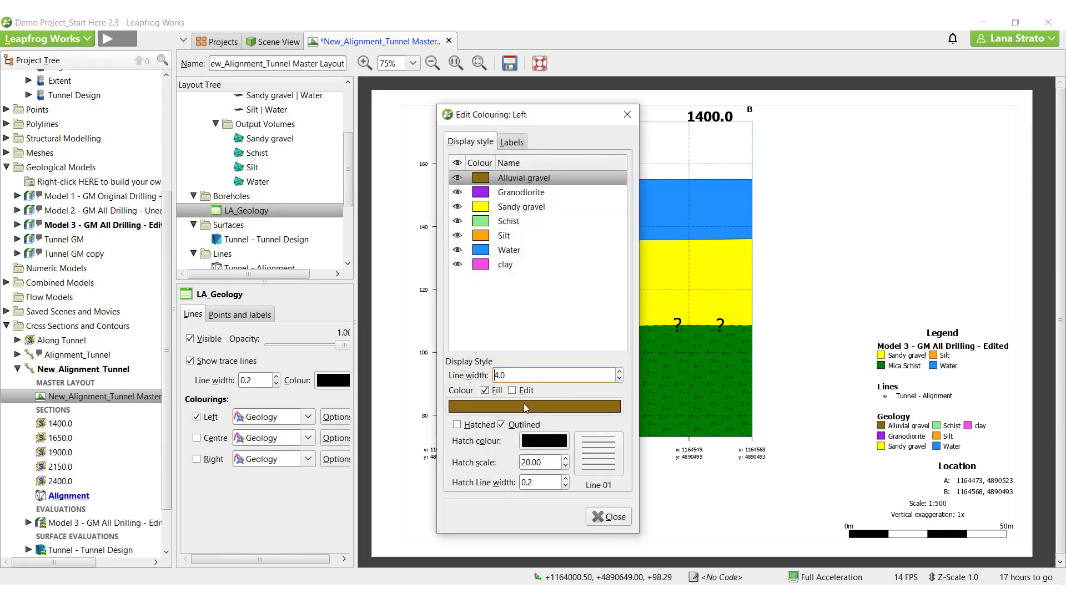
left_click(520, 206)
type("gravel")
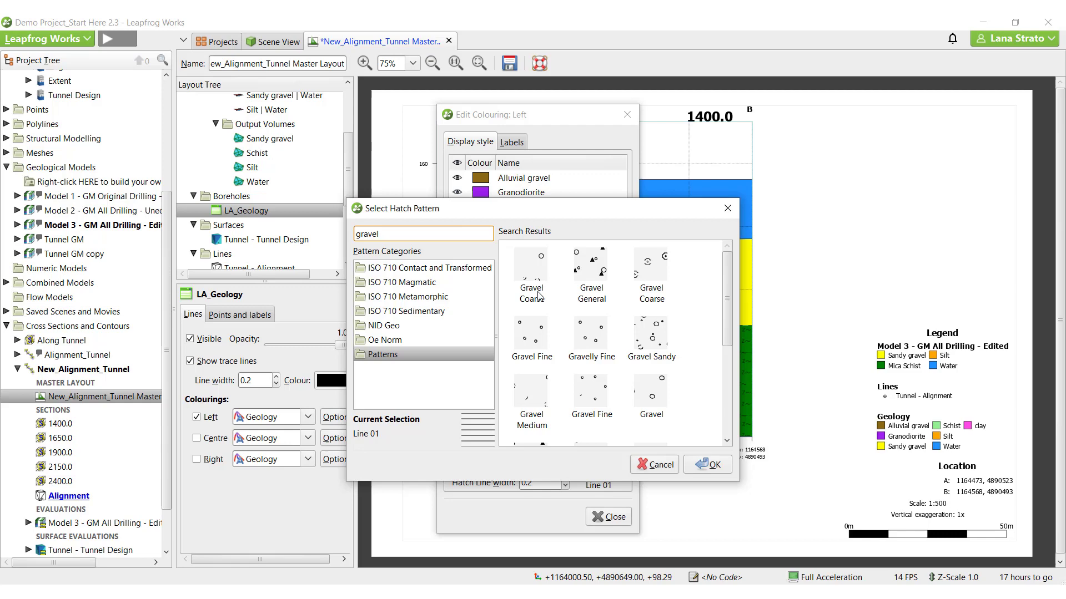
left_click(649, 338)
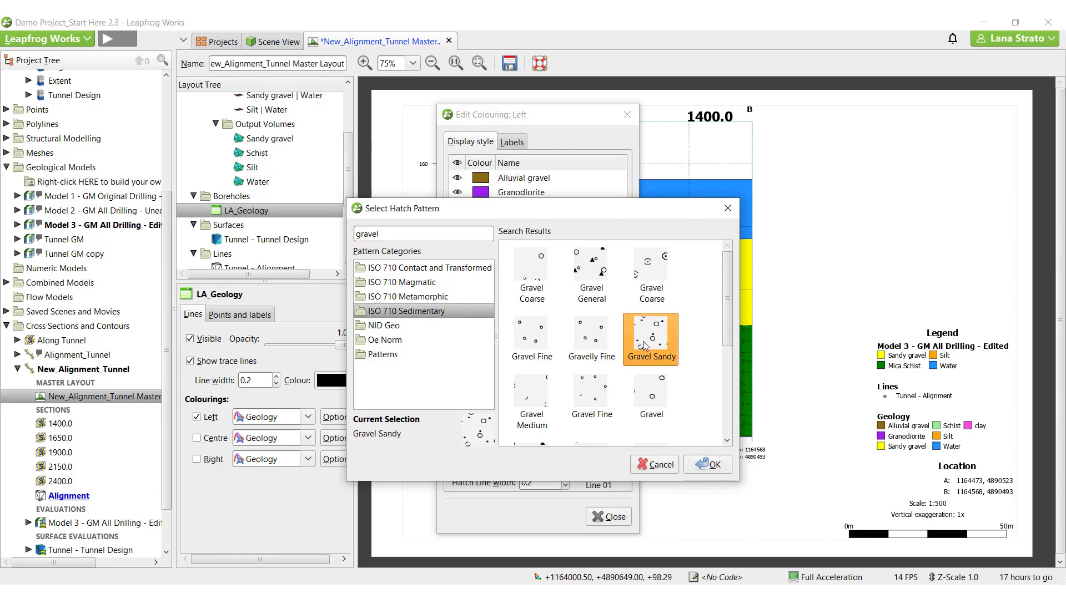
left_click(707, 464)
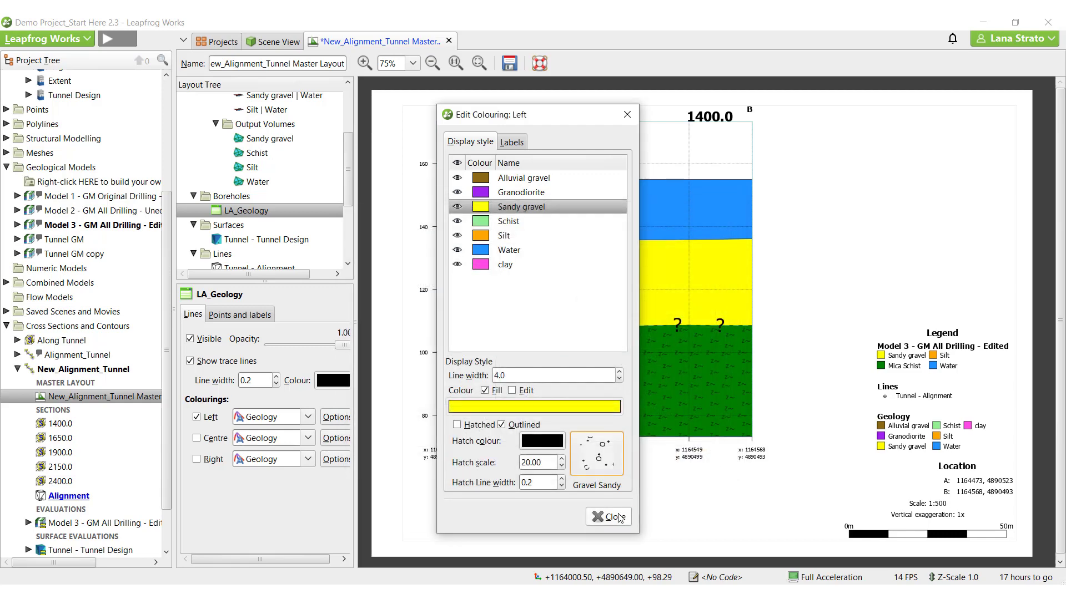
left_click(607, 516)
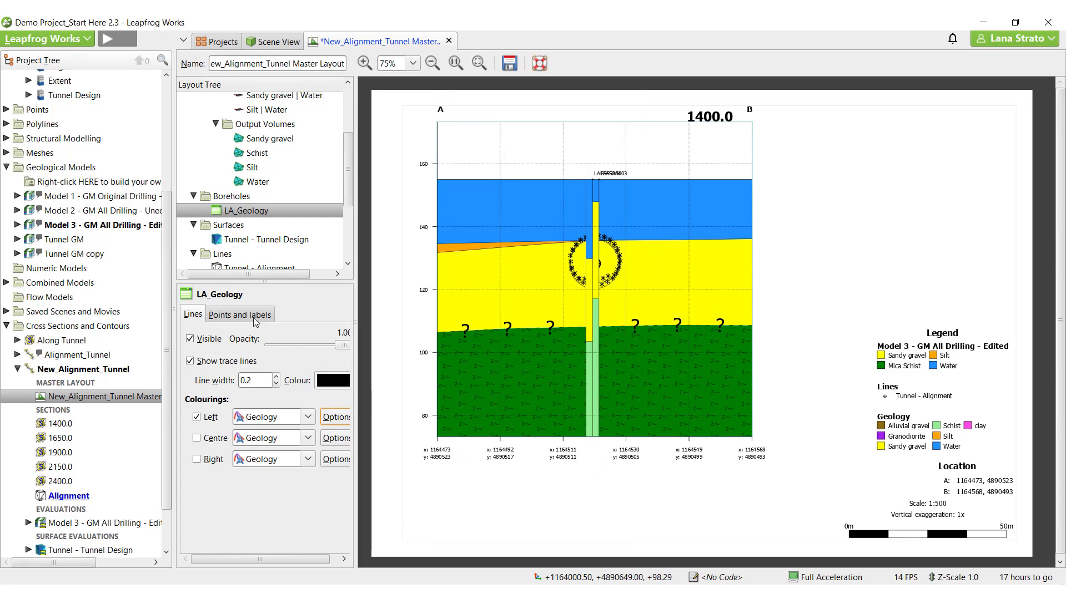
- Set the borehole top-label rotation to 45 on the Points and labels settings
left_click(239, 314)
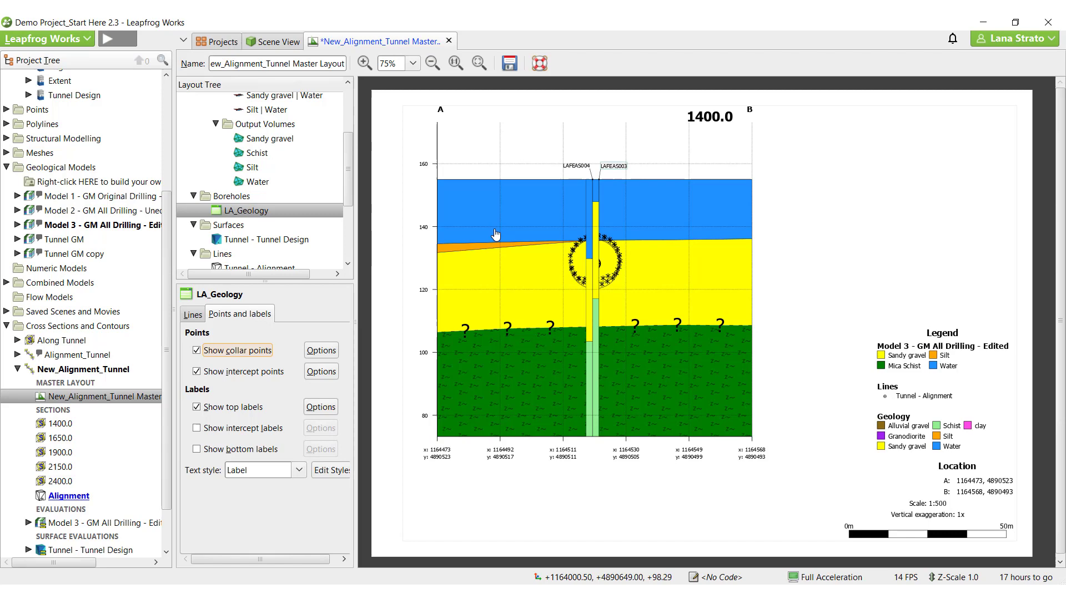
left_click(319, 407)
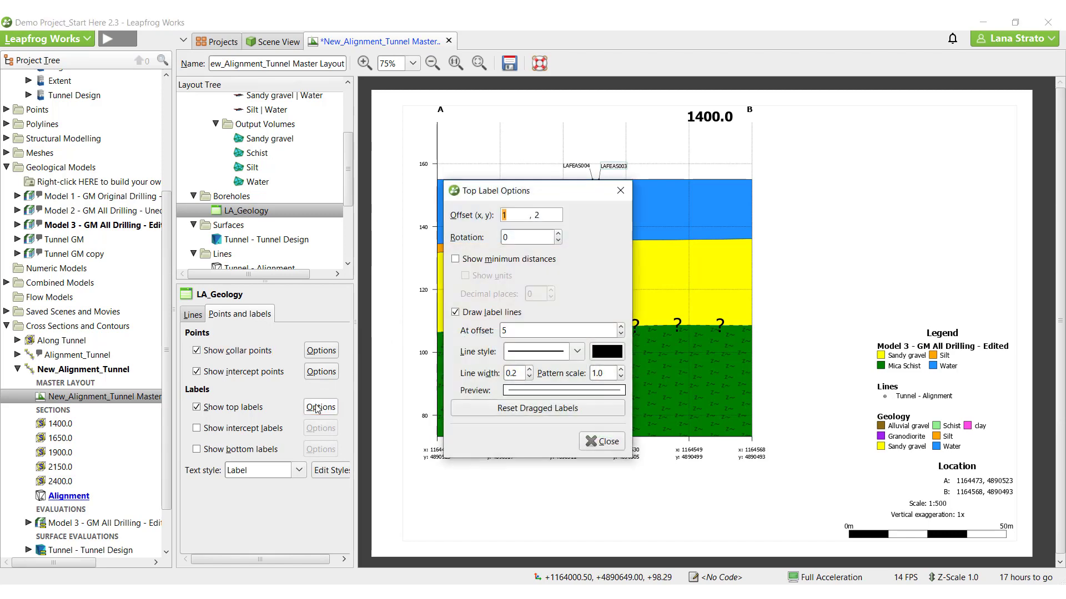
left_click(523, 238)
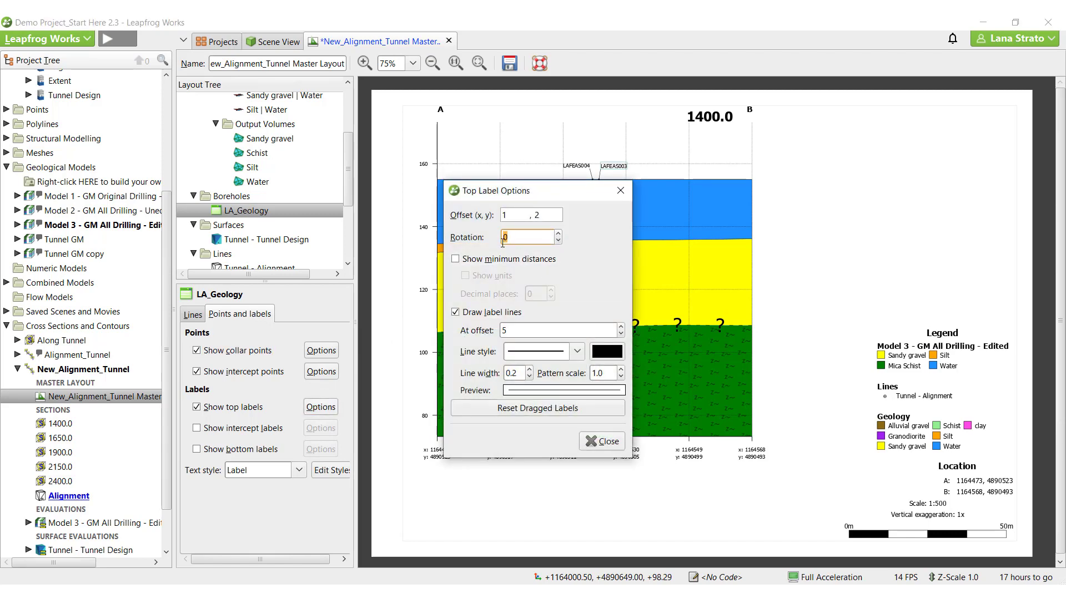
type("45")
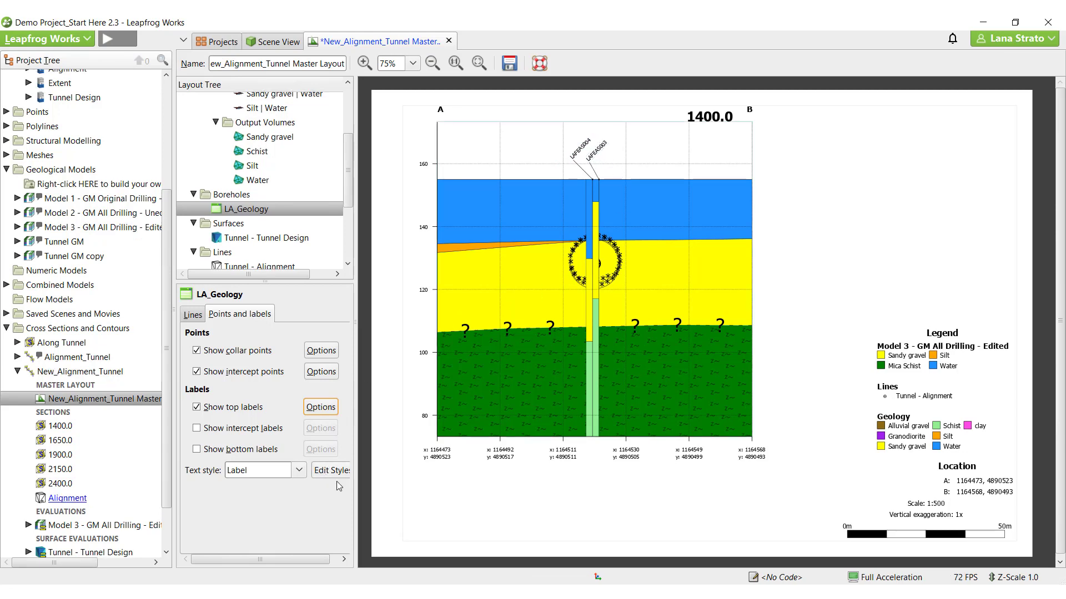
left_click(229, 161)
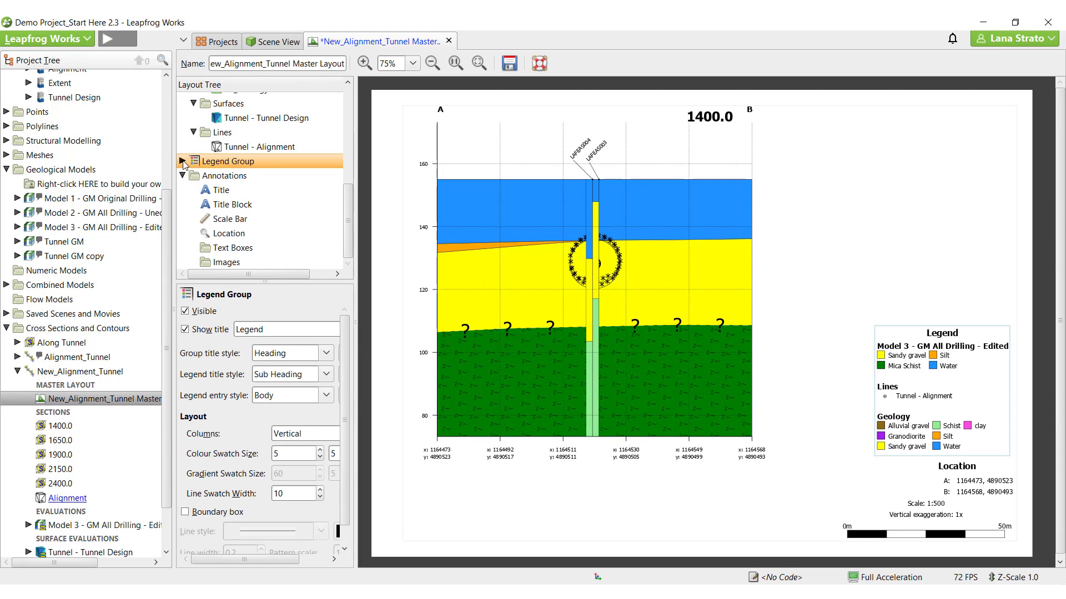
left_click(183, 161)
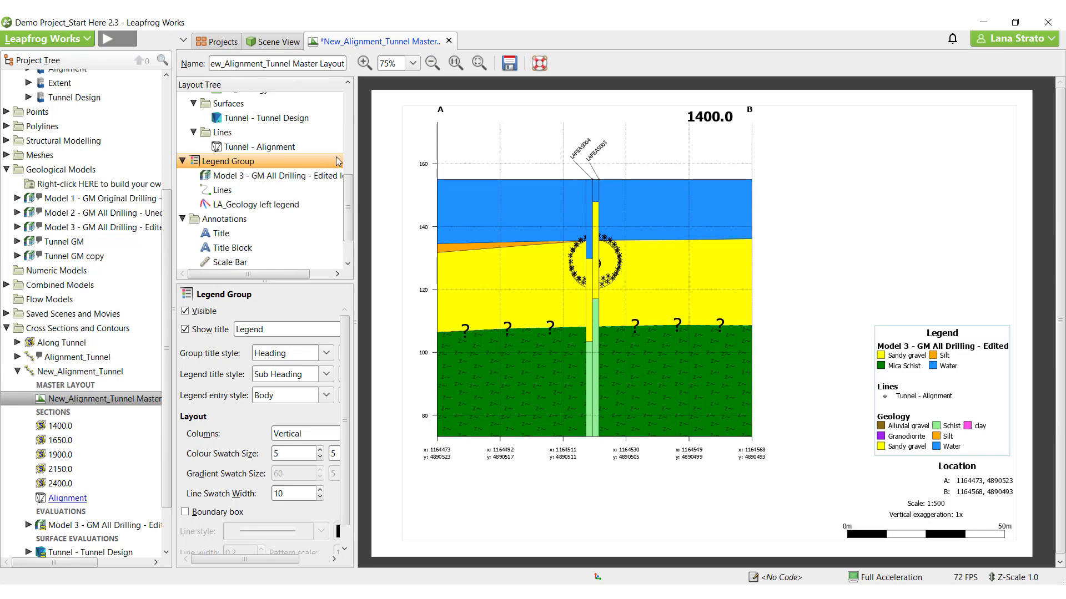
left_click(279, 175)
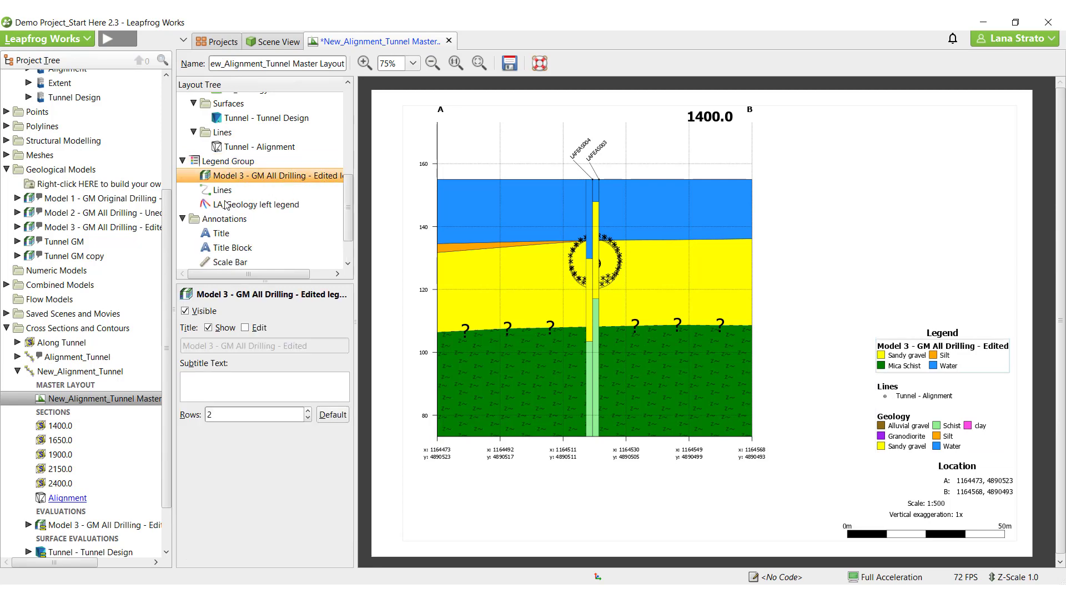
left_click(222, 190)
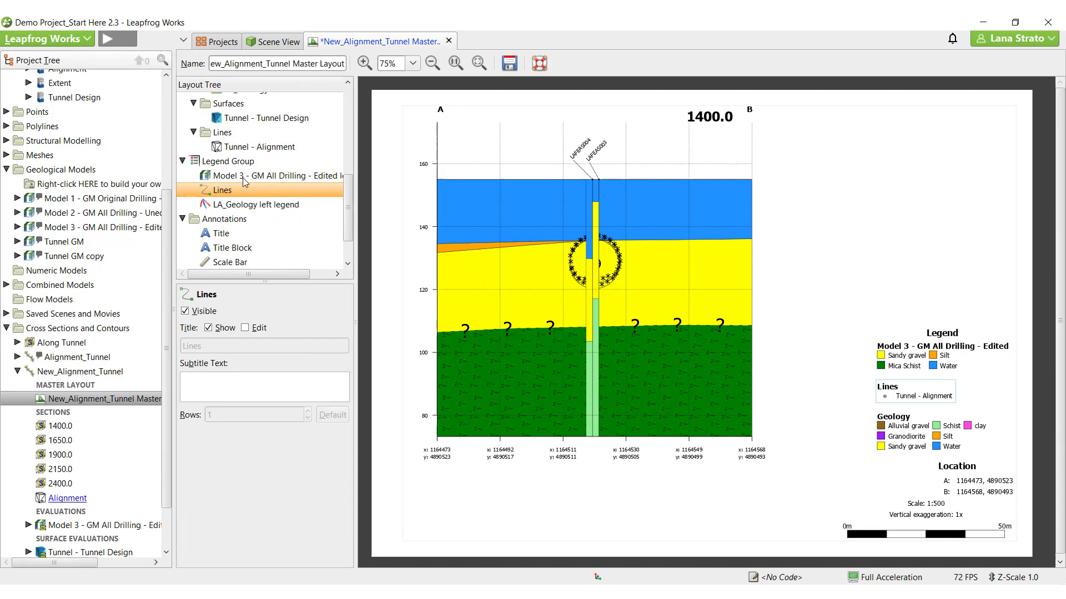
left_click(231, 161)
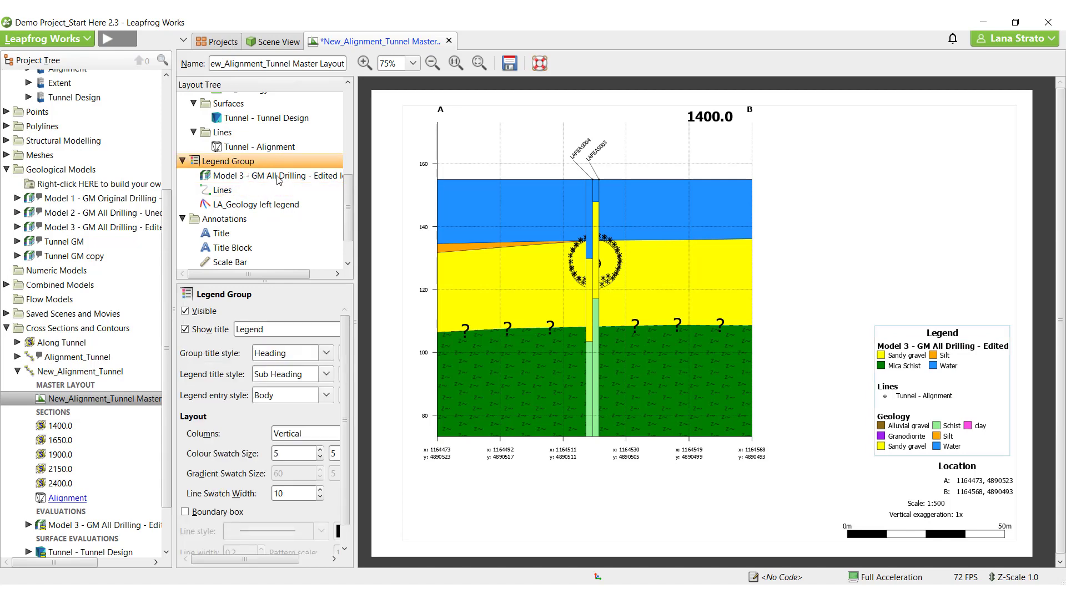
mouse_move(324, 205)
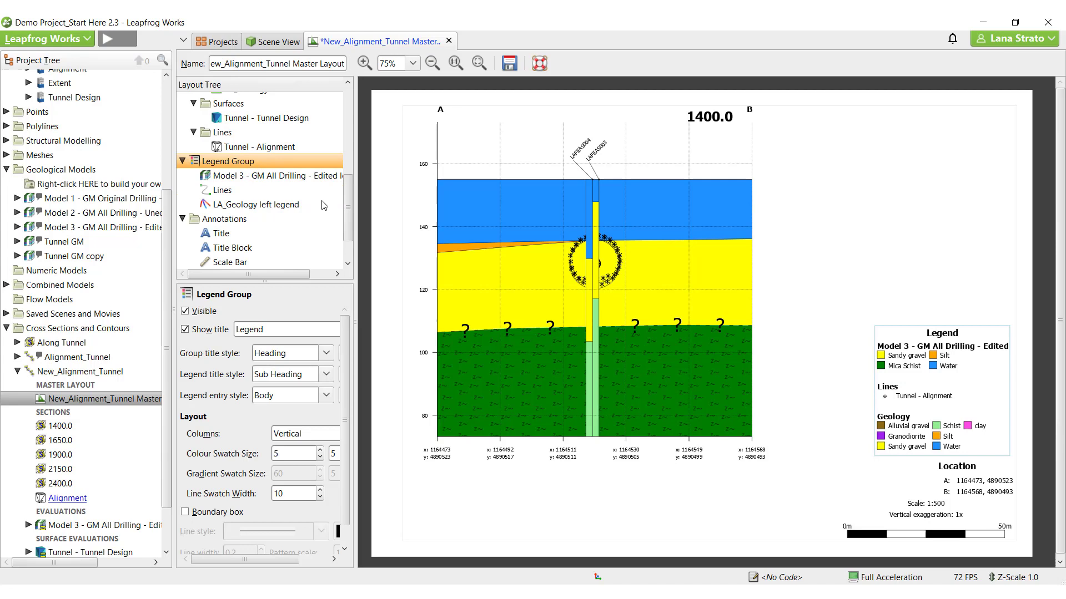
mouse_move(326, 214)
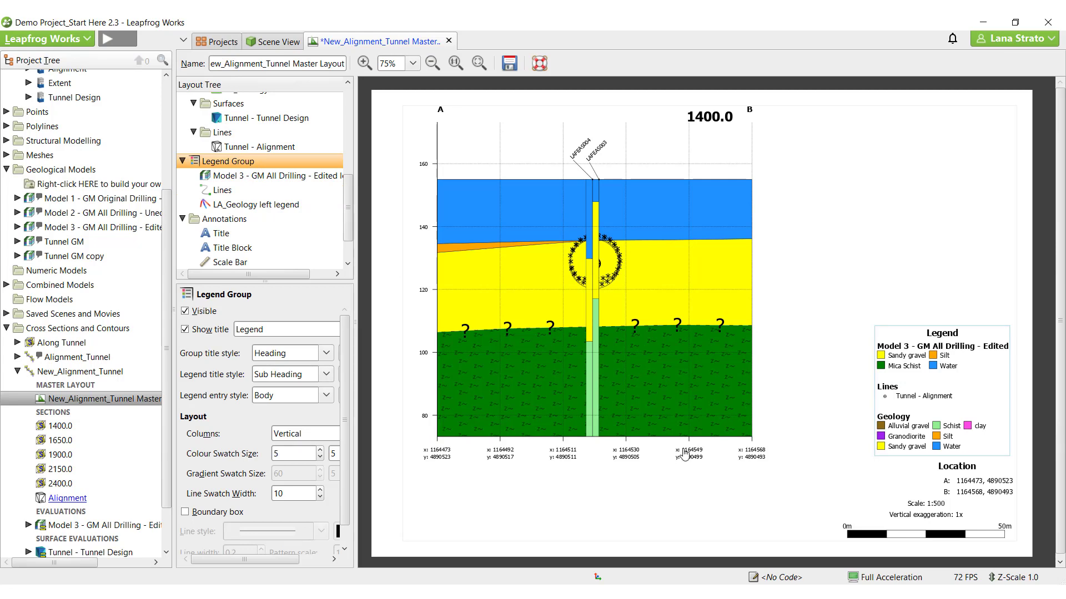
- Drag the scale bar and location block to the page's lower left, check the title block, and save the layout
left_click(230, 262)
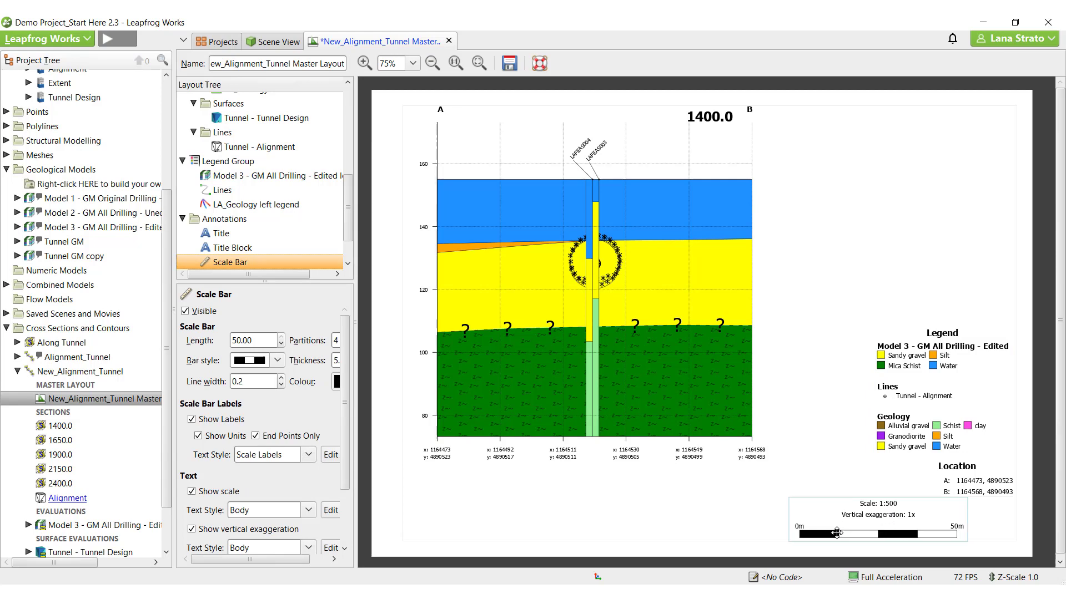
left_click_drag(876, 519, 490, 518)
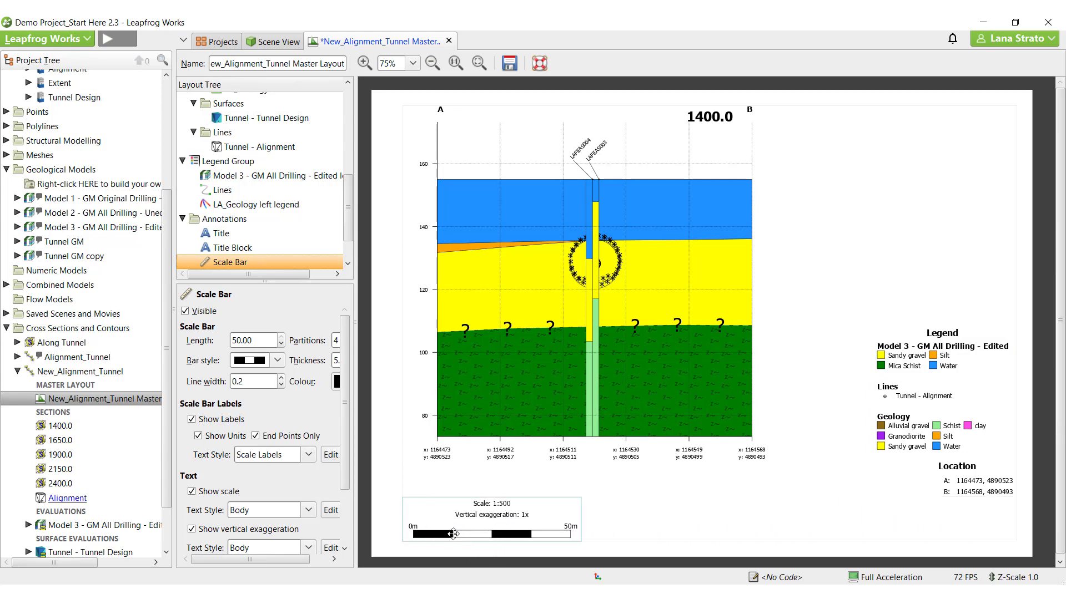
left_click(228, 262)
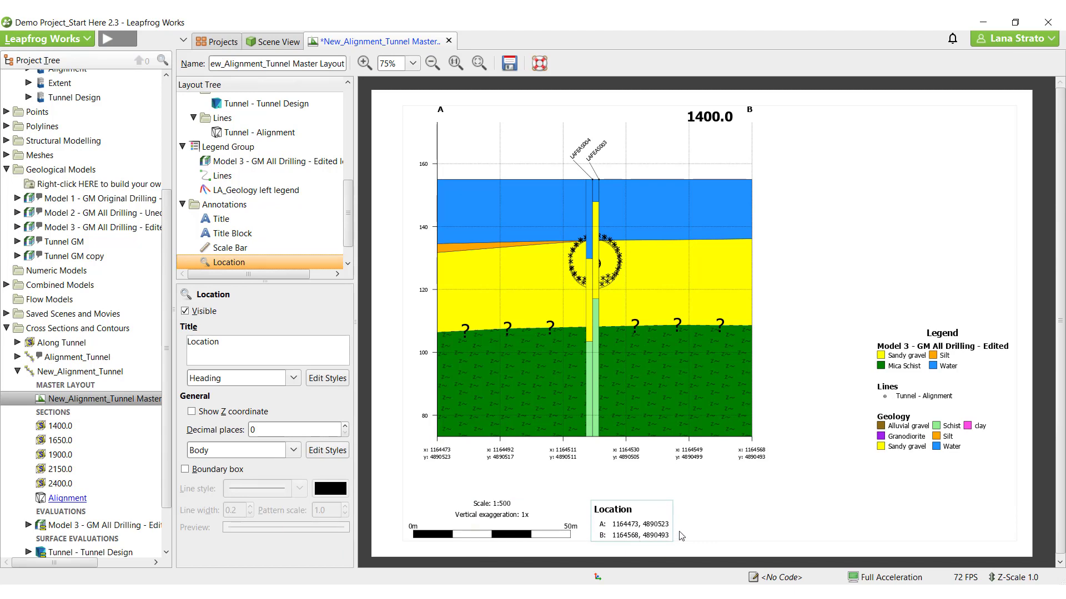
mouse_move(729, 510)
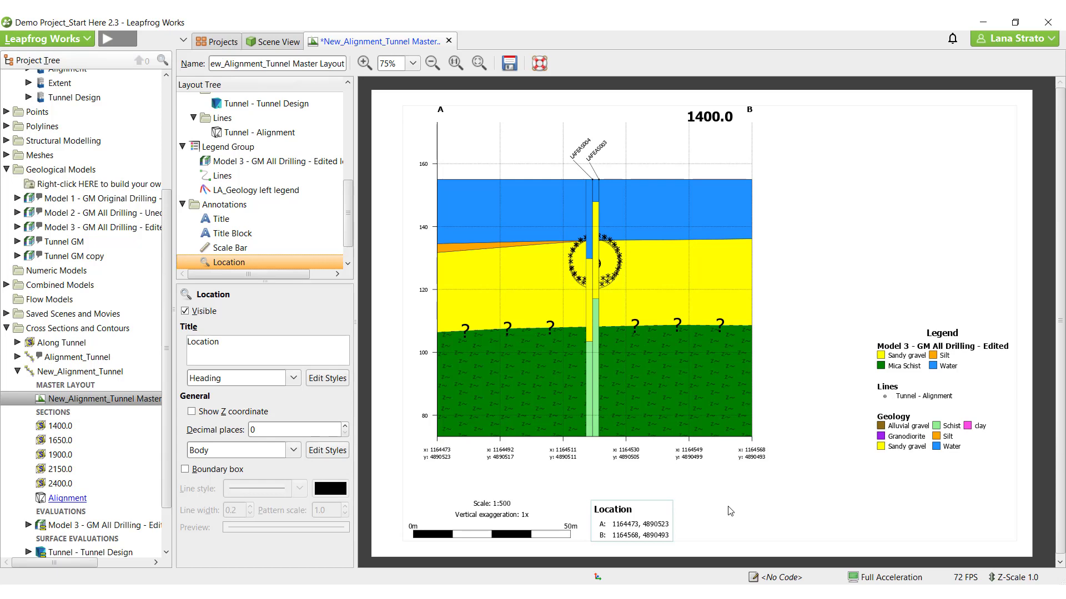
left_click(222, 218)
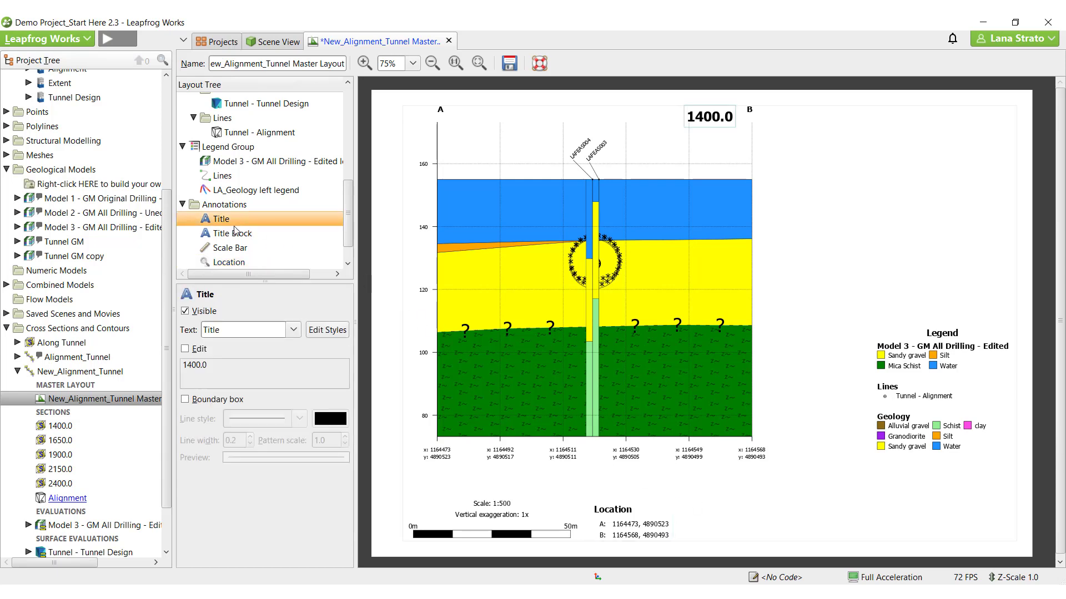
left_click(233, 234)
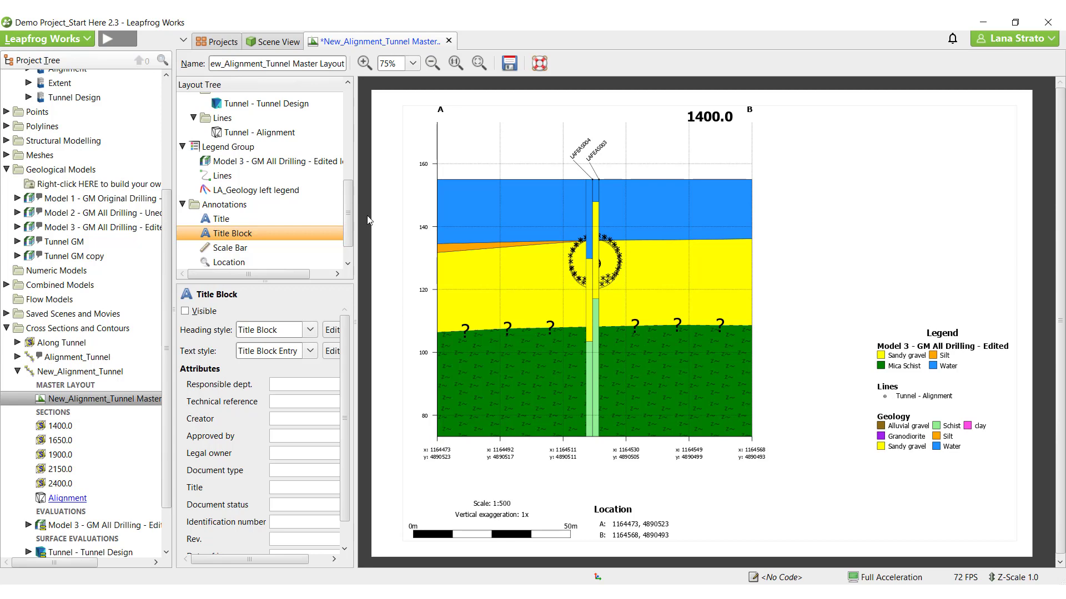
left_click(508, 64)
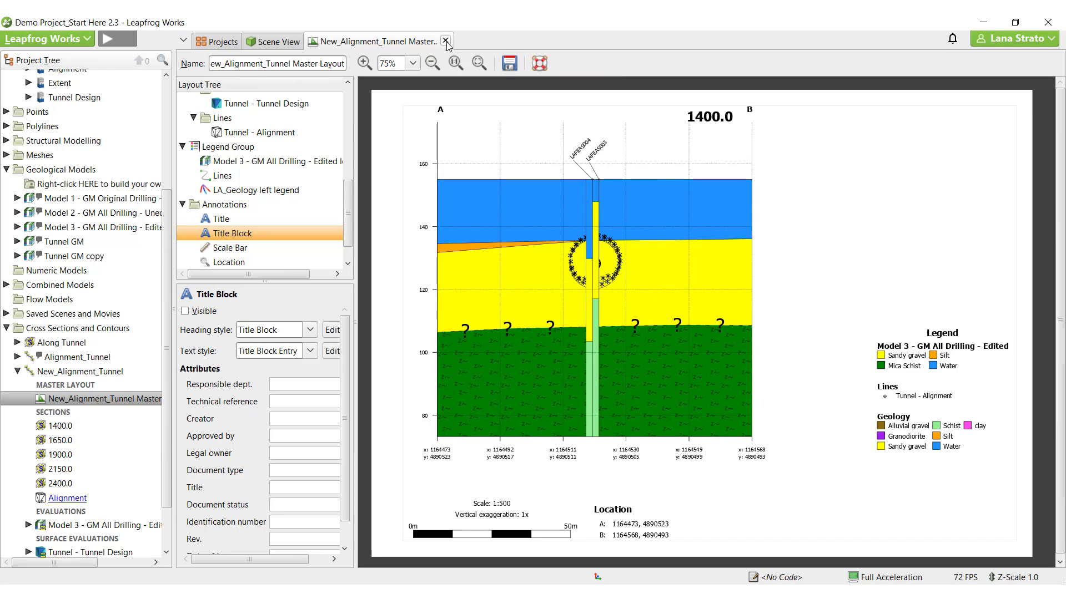
- Copy the master layout to every New_Alignment_Tunnel section and expand section 1400.0 to show its child
left_click(445, 41)
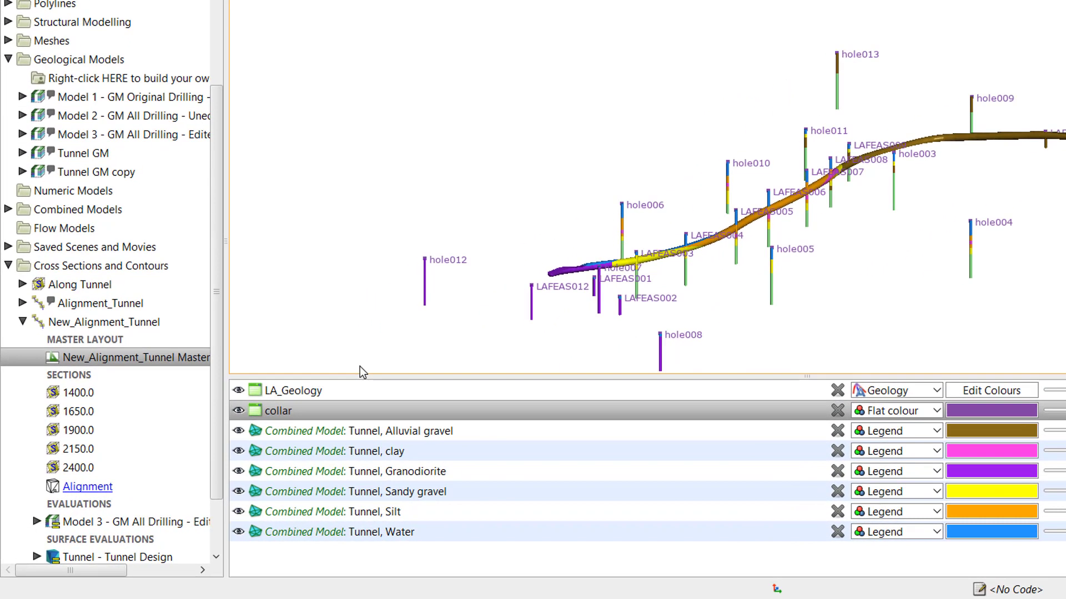
left_click(129, 357)
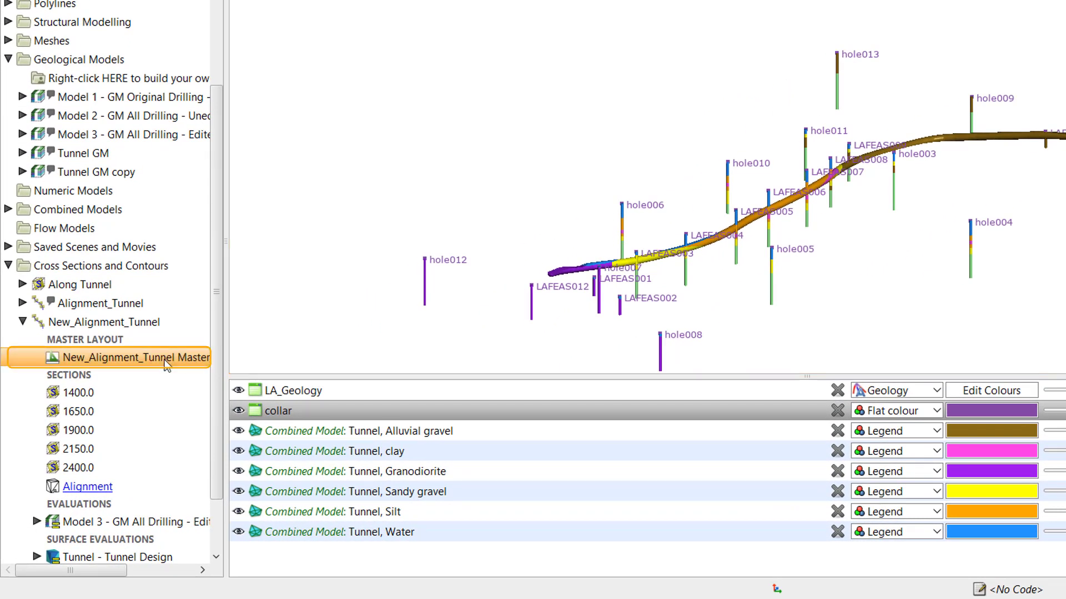
right_click(136, 356)
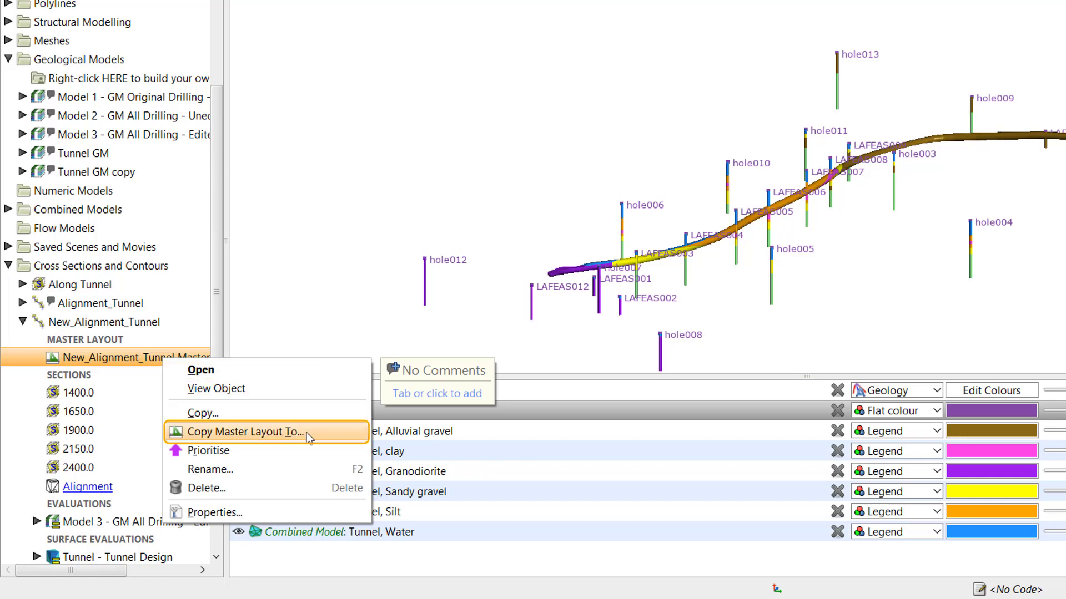
left_click(244, 432)
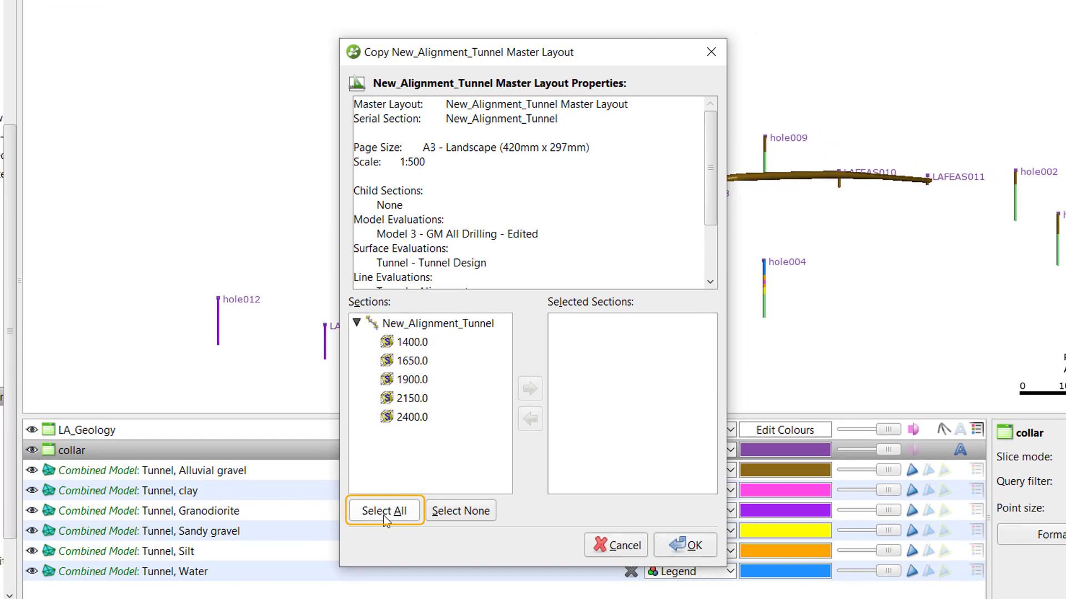
left_click(686, 545)
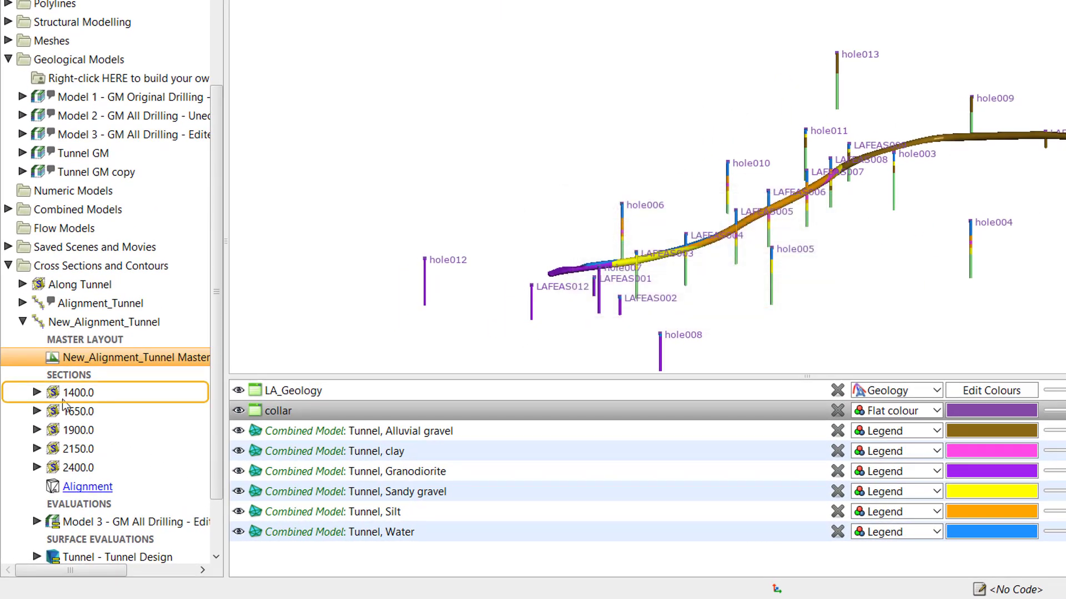
left_click(37, 392)
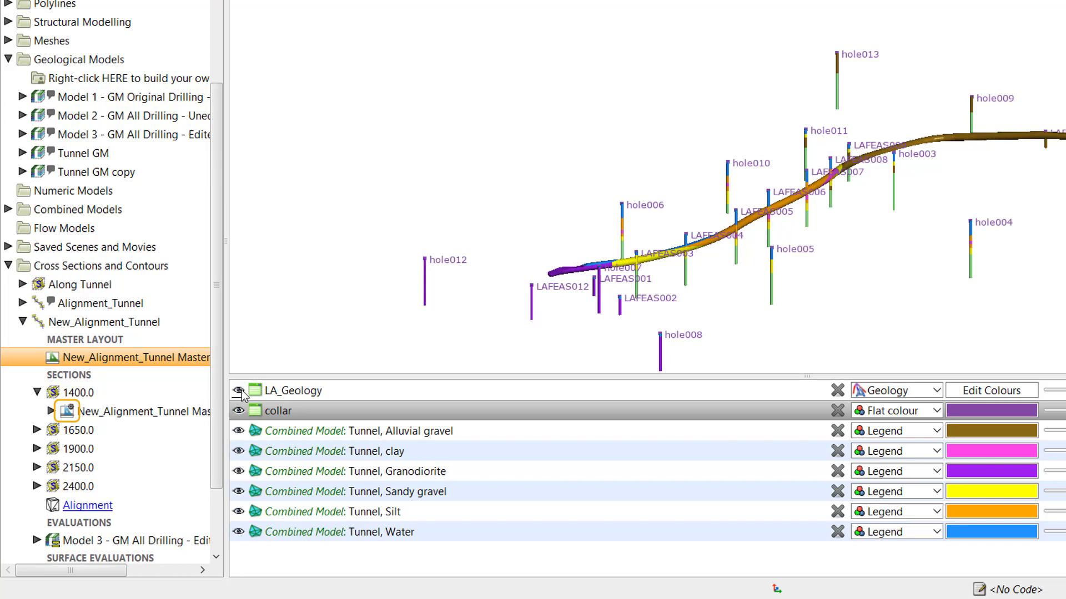
mouse_move(239, 410)
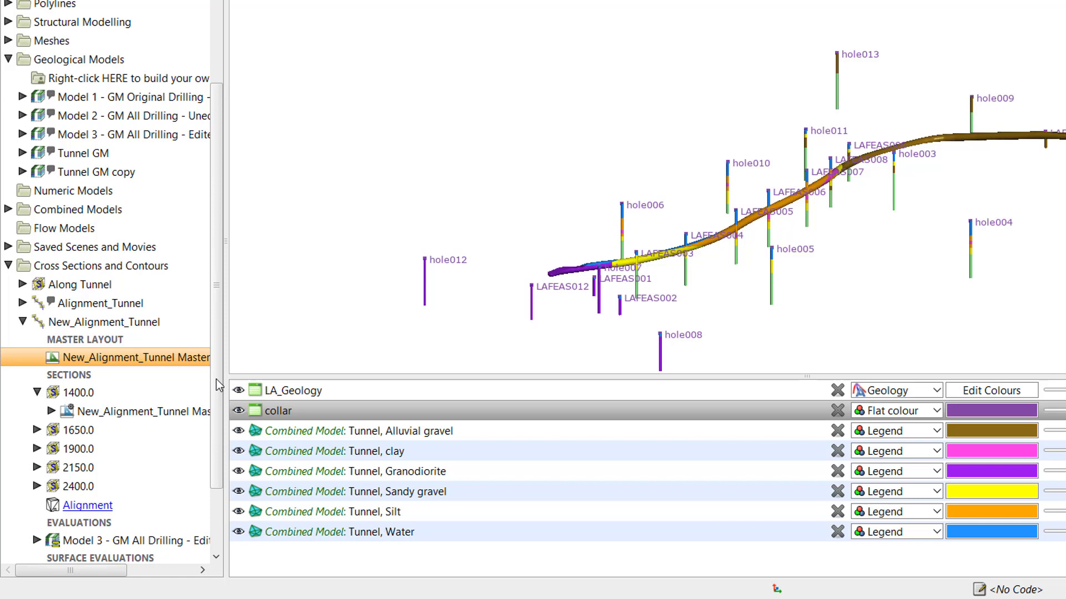
- Open the 1400.0 child layout, accepting the warning, and enlarge the page preview
left_click(129, 412)
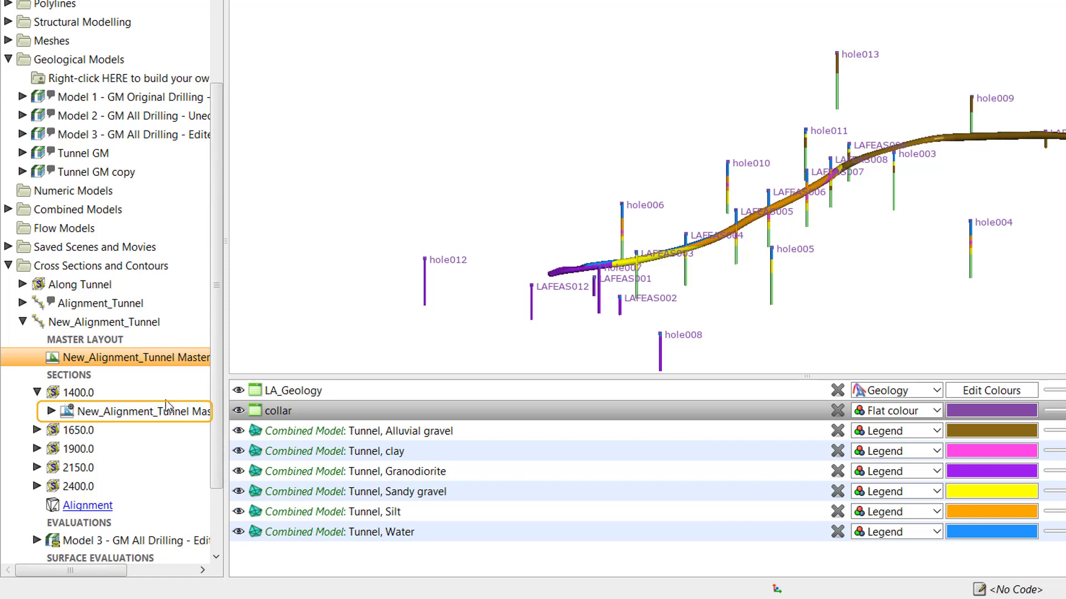
double_click(128, 411)
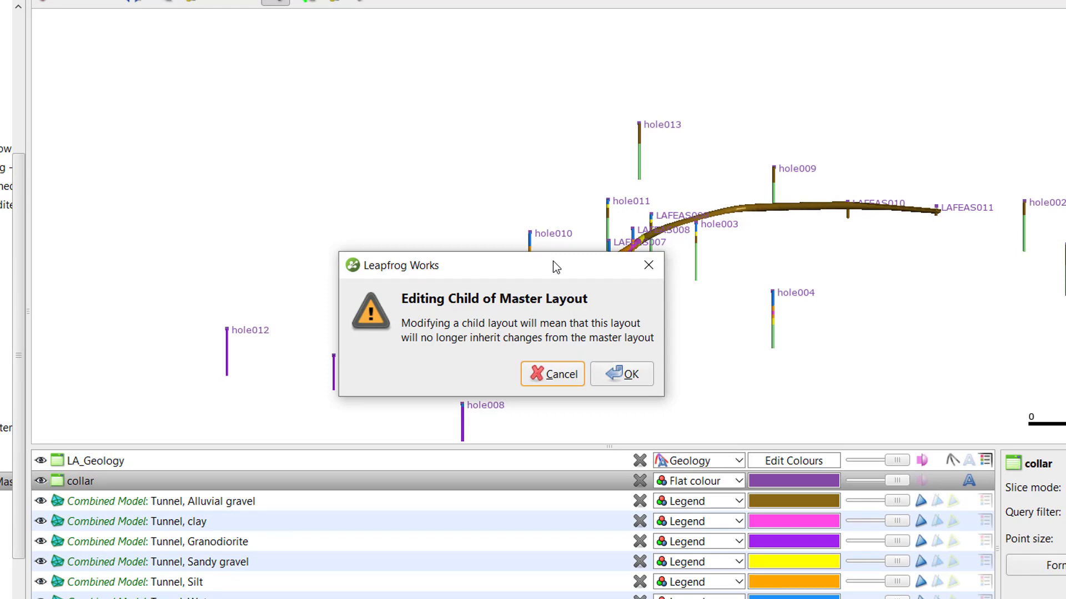
left_click(619, 374)
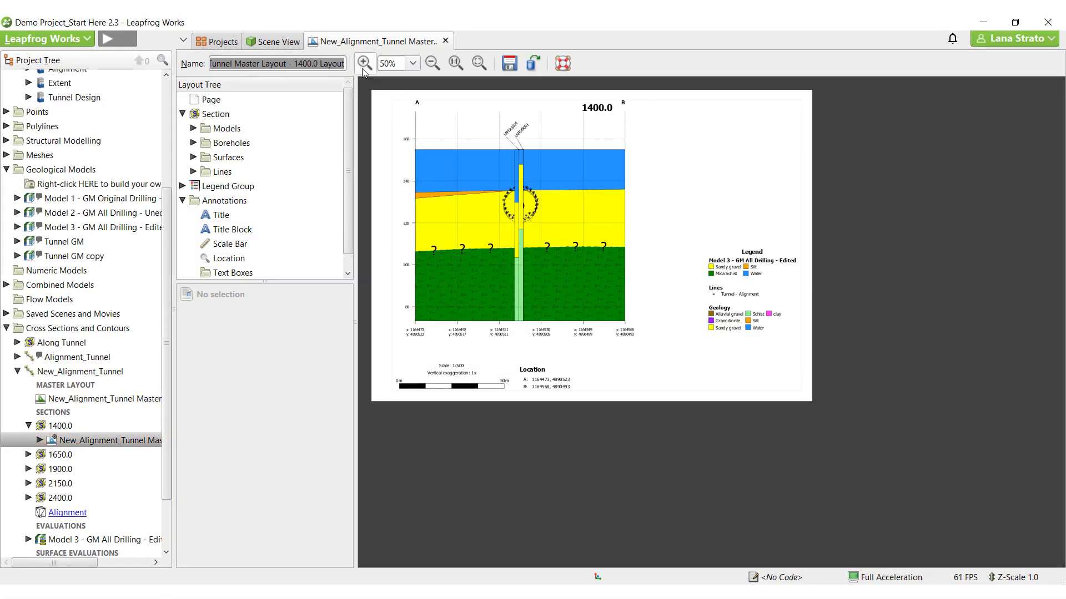
left_click(364, 63)
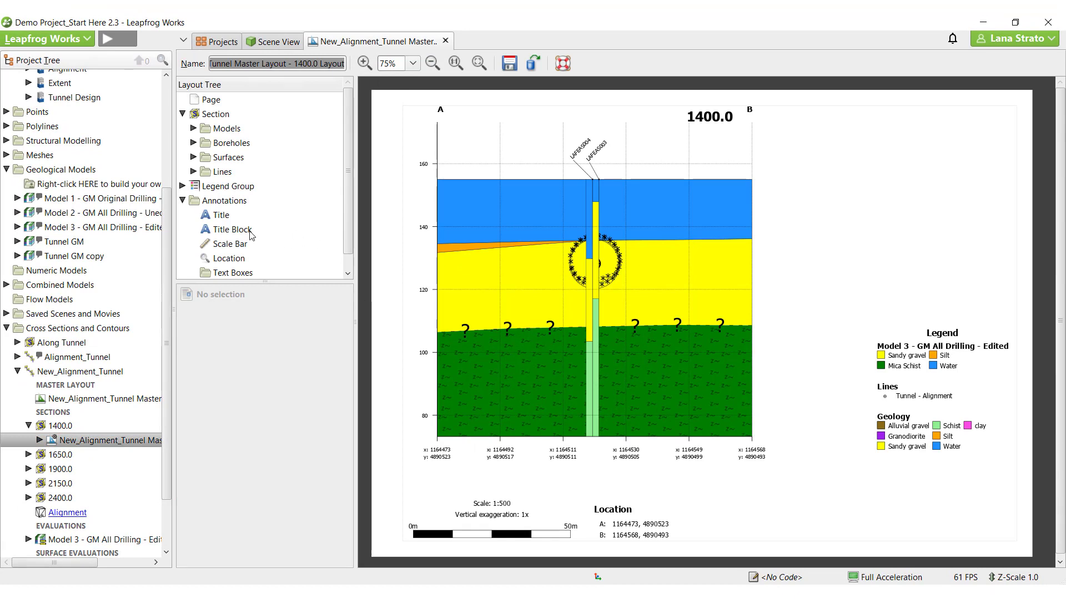
- Make the Title Block visible and enter the title New Tunnel Design
left_click(232, 228)
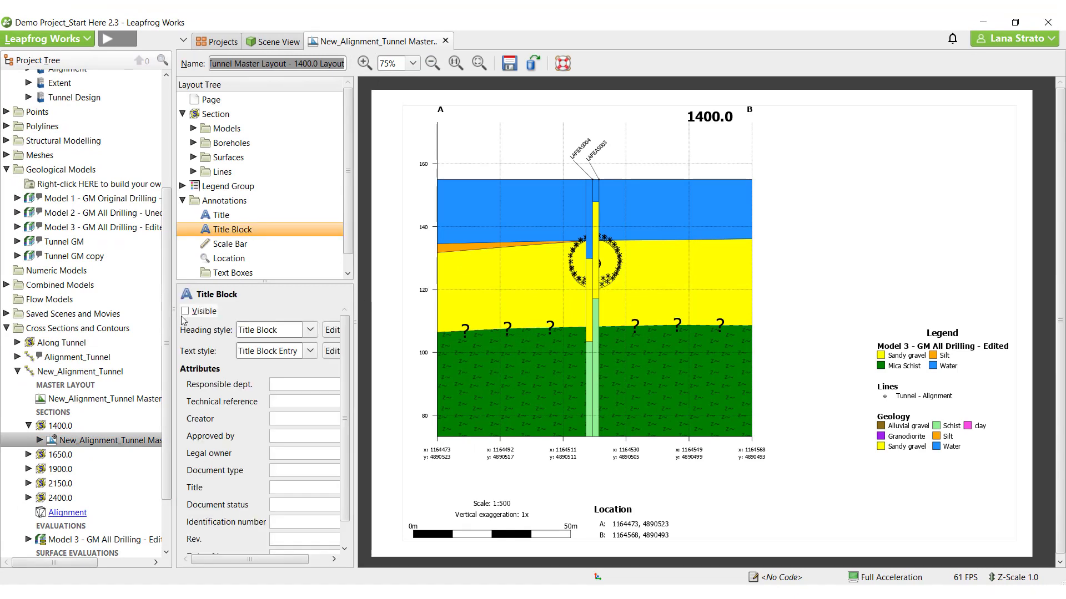
left_click(185, 311)
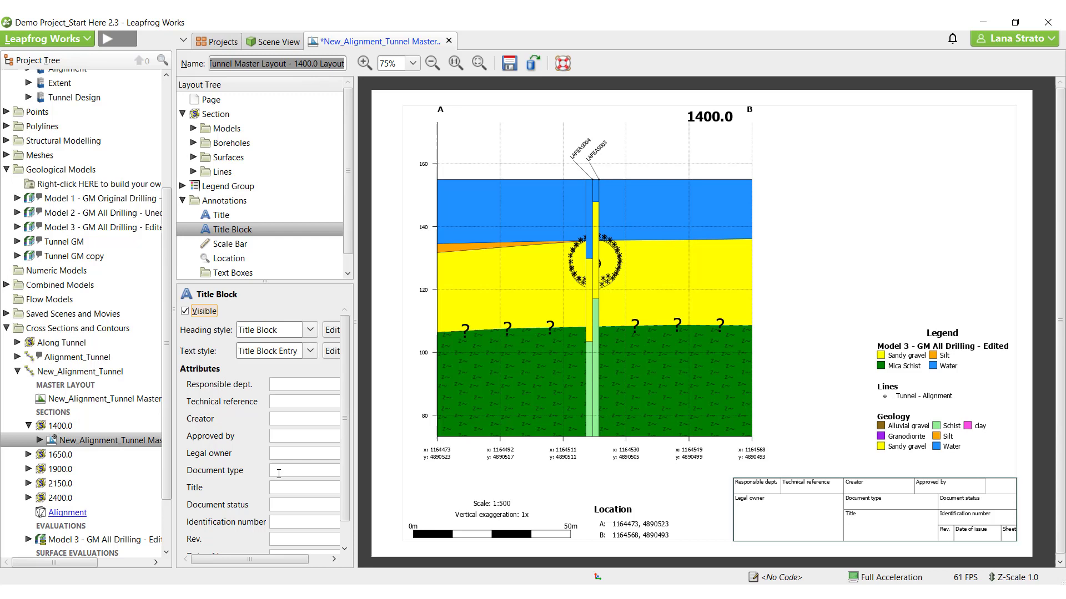
type("New Tunnel Design")
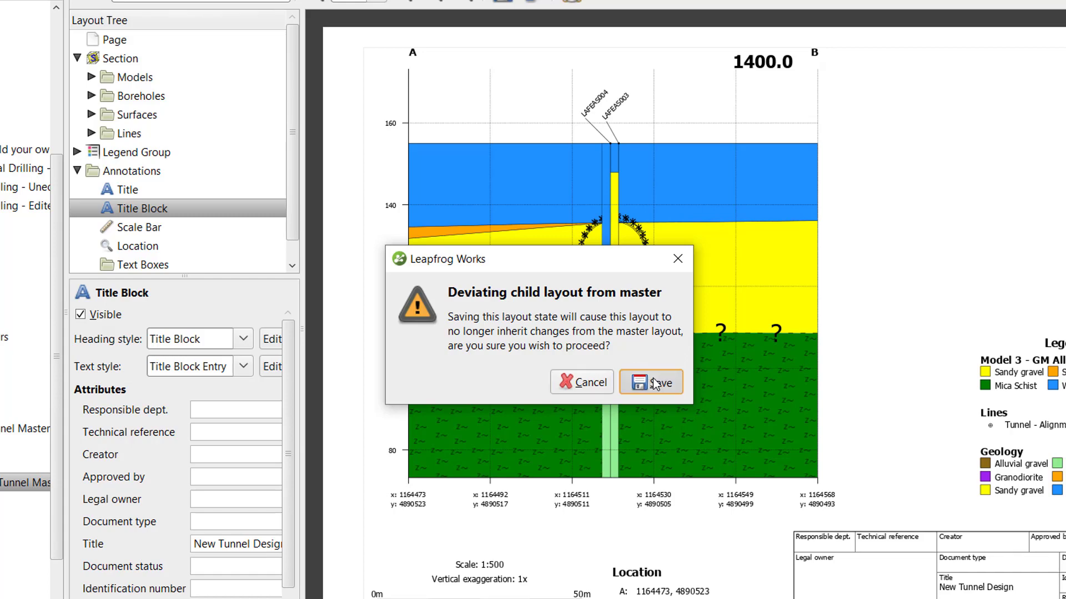
- Save the 1400.0 layout as a child deviating from the master
left_click(649, 382)
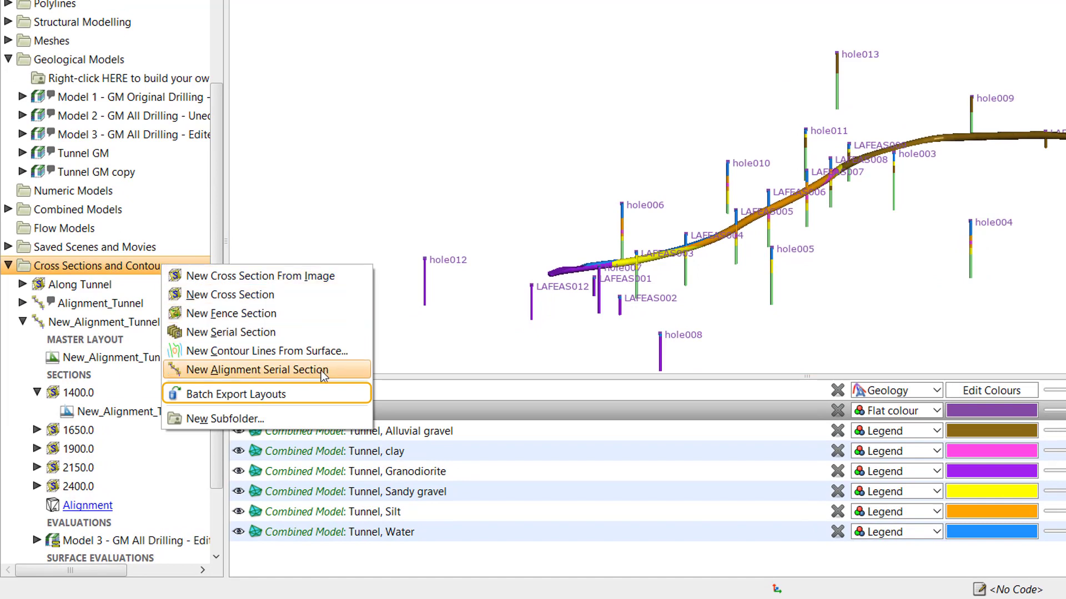
left_click(236, 393)
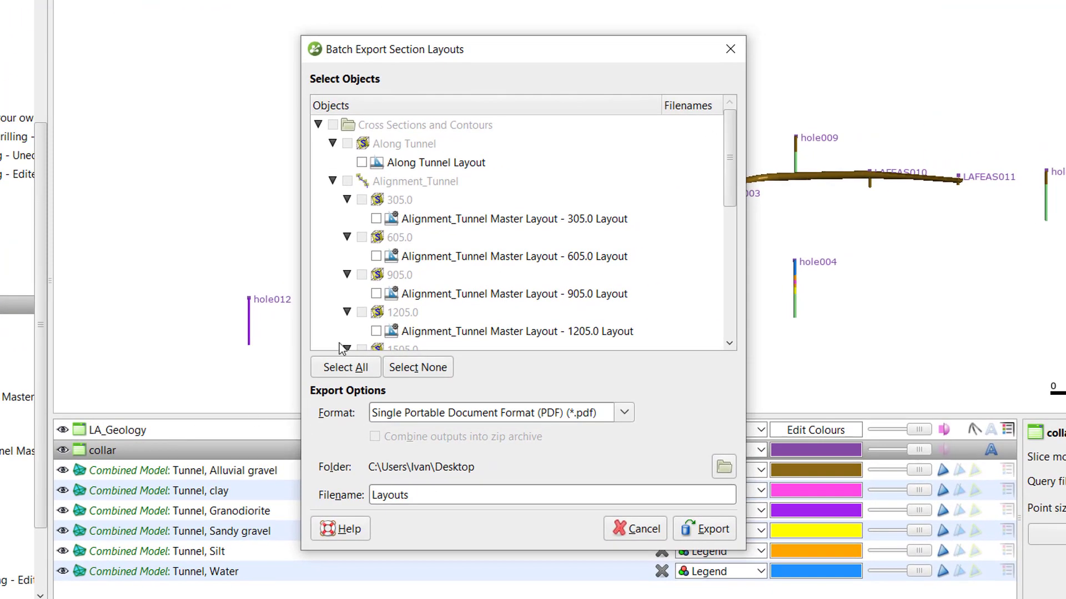
left_click(362, 162)
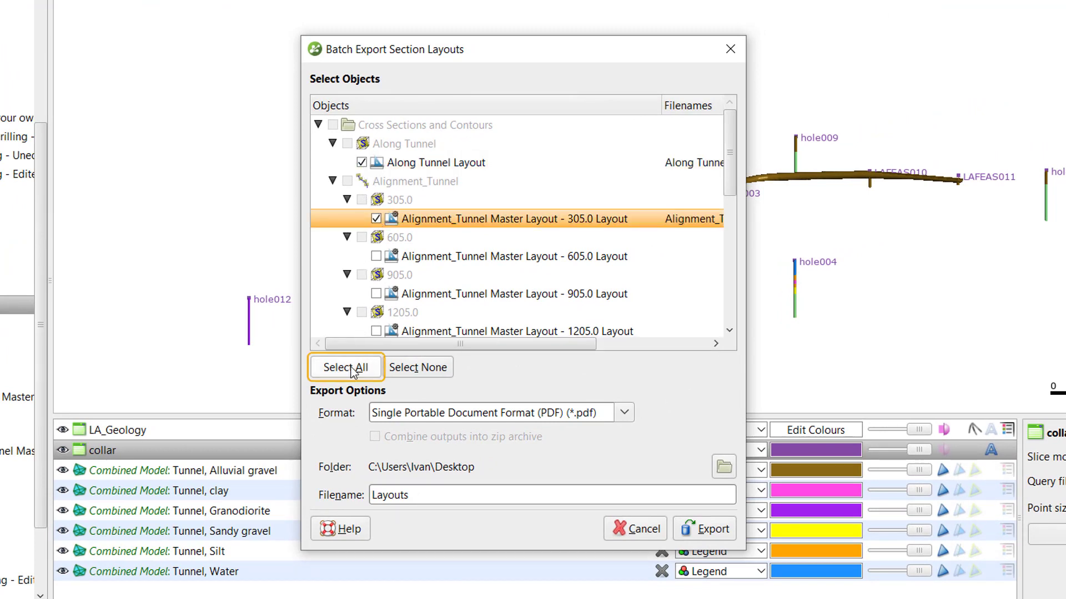
left_click(345, 368)
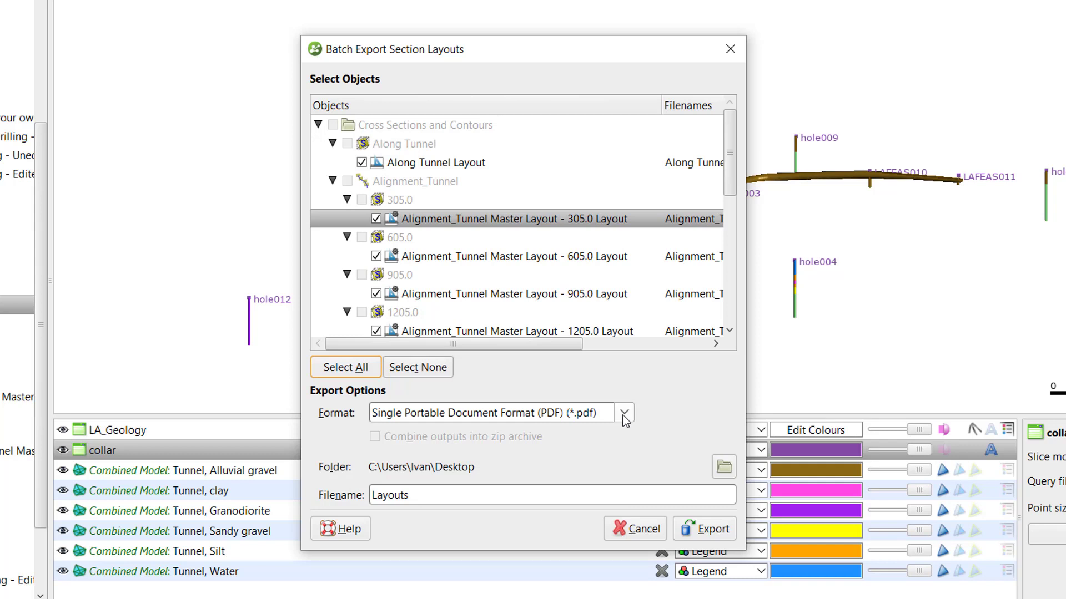
left_click(622, 413)
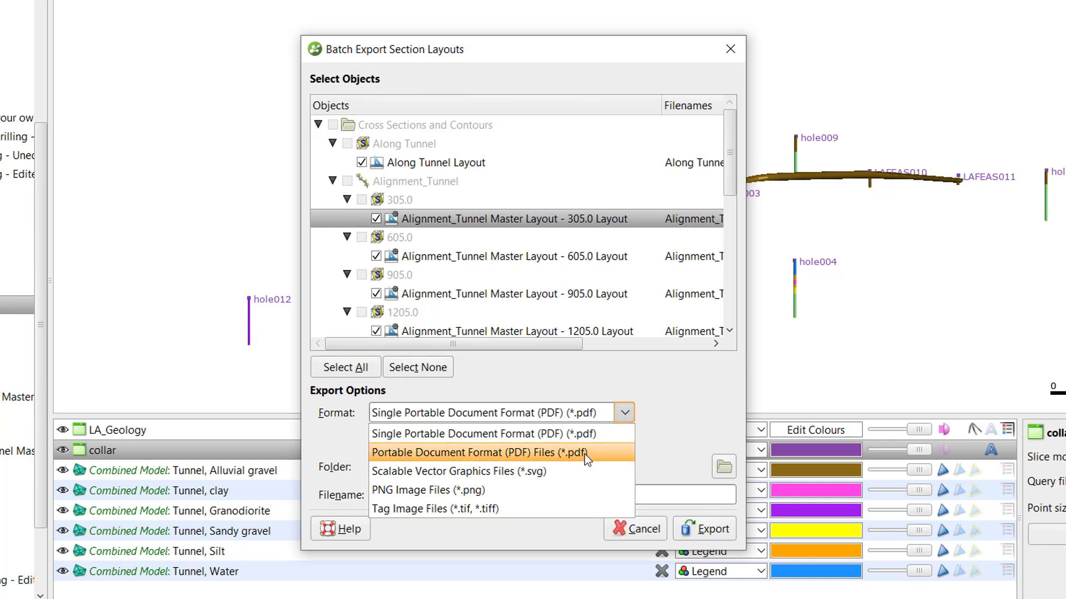
left_click(480, 453)
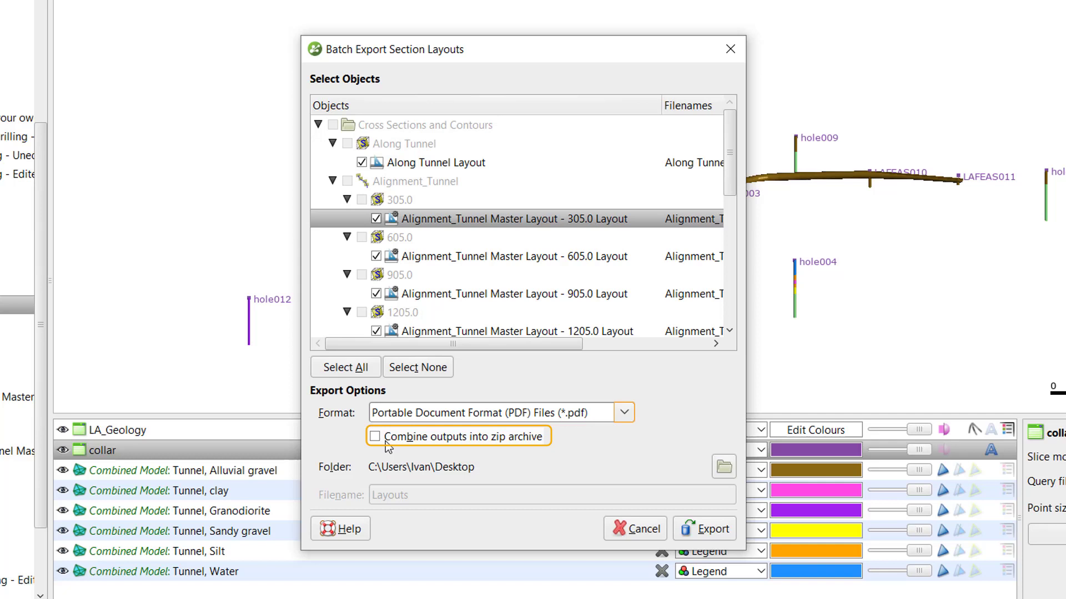
left_click(374, 436)
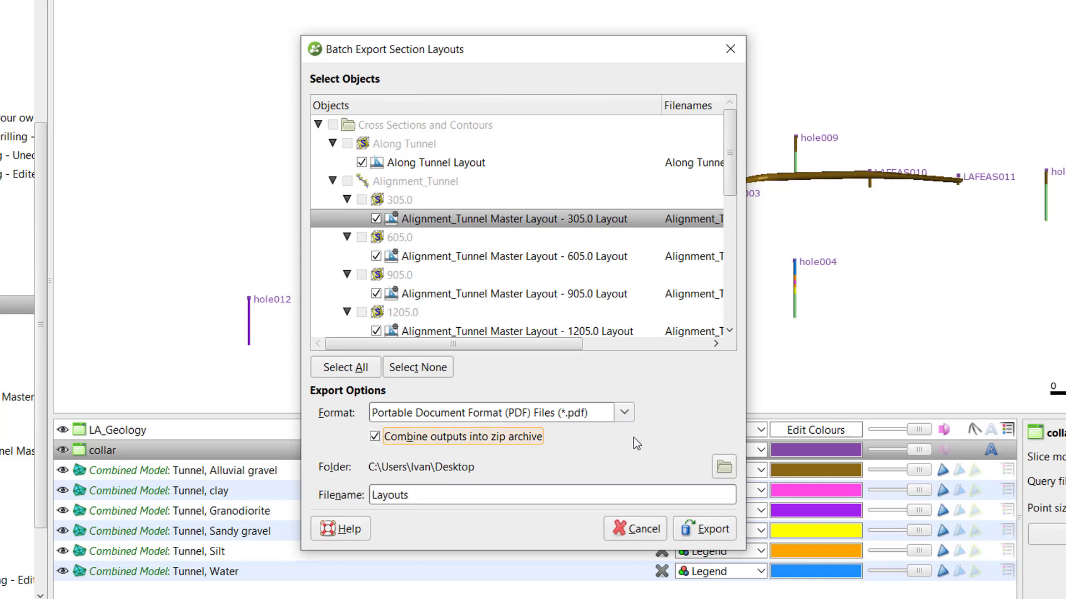
mouse_move(635, 455)
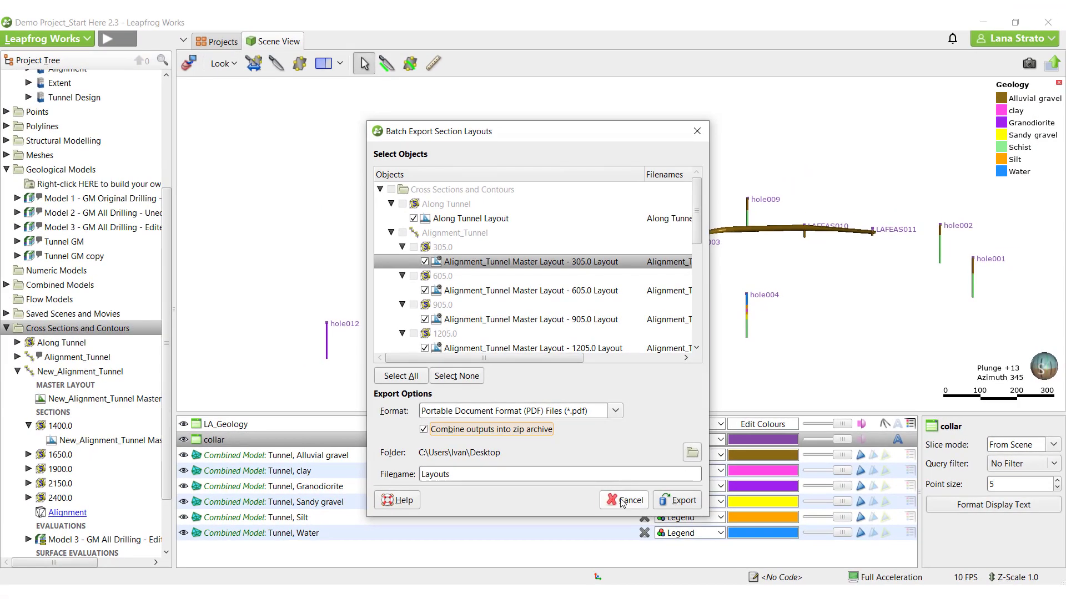
left_click(624, 501)
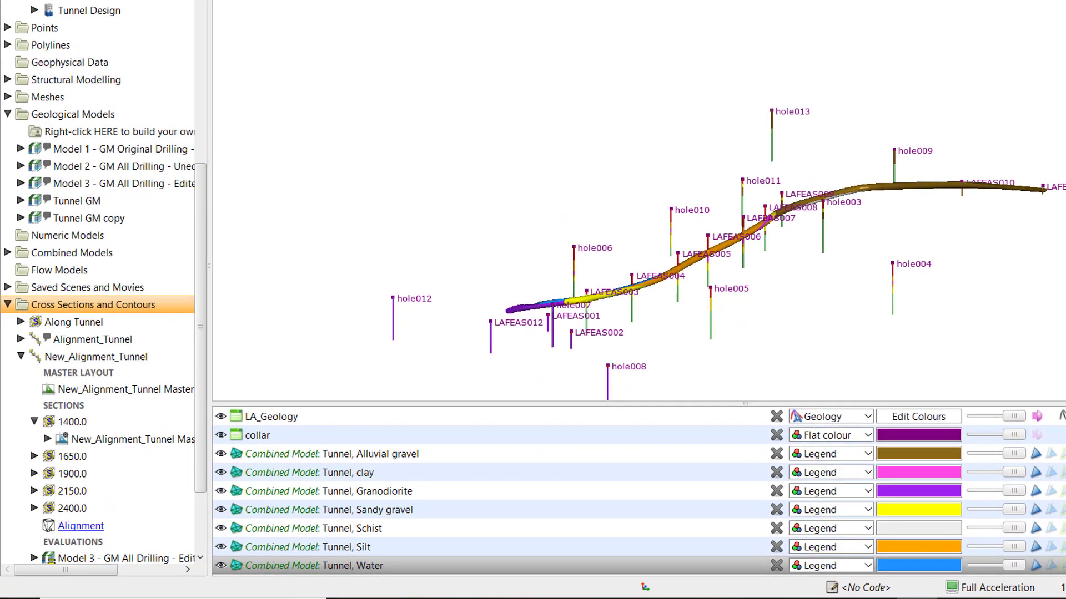
- Start exporting section 1400.0's line work with Model 3 and Tunnel Design evaluations, reviewing formats
right_click(72, 422)
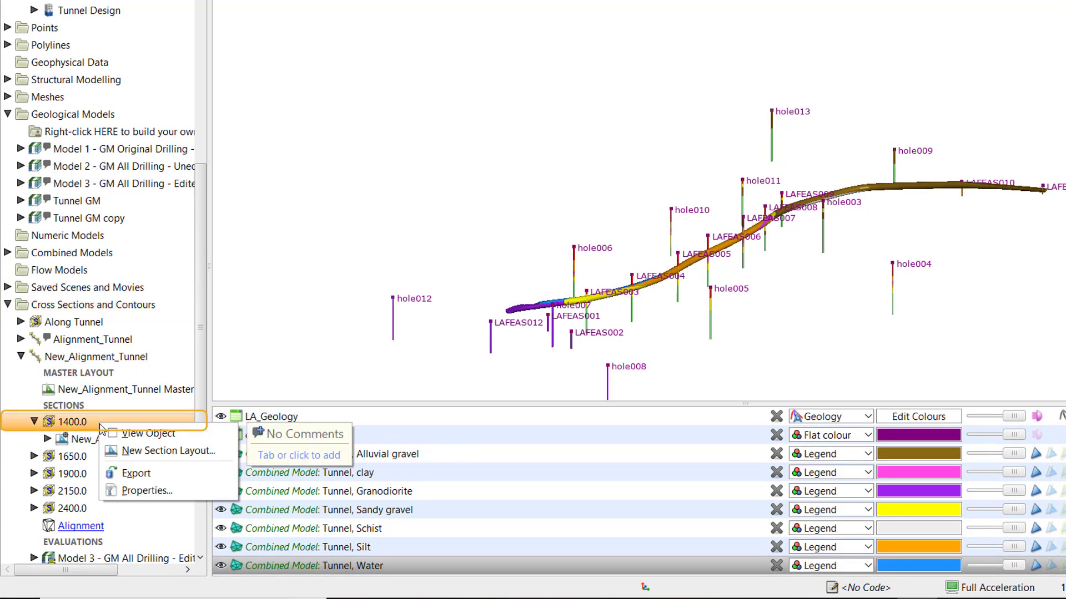
left_click(136, 473)
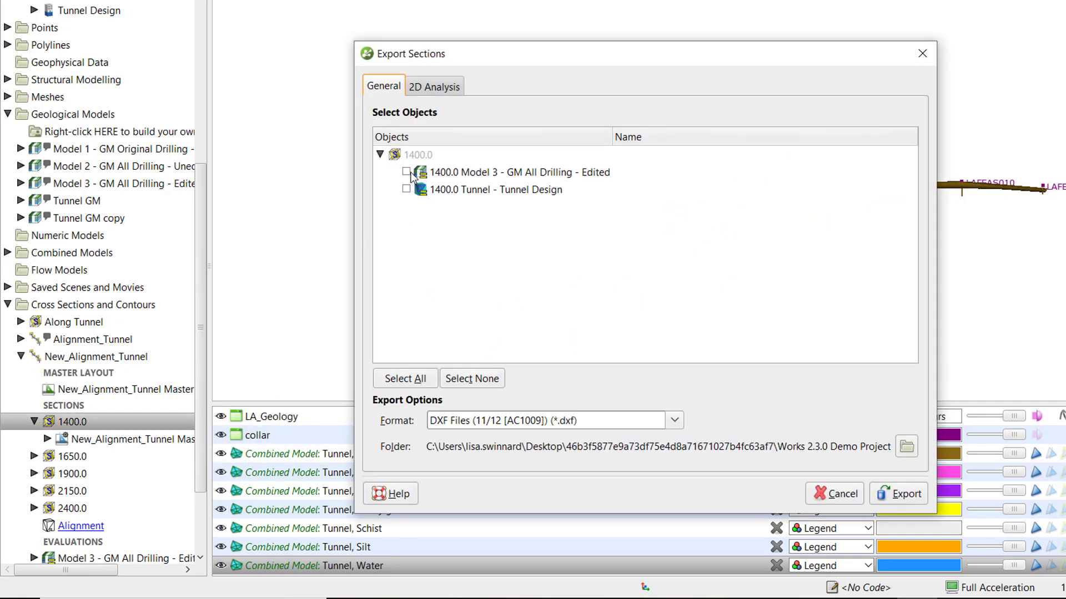
left_click(405, 377)
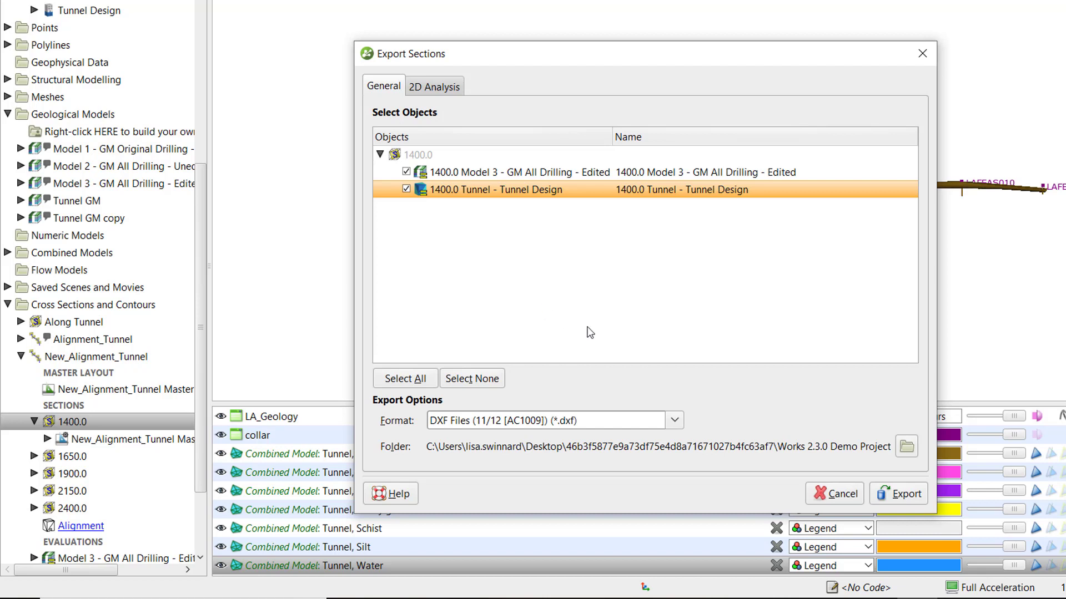
left_click(674, 420)
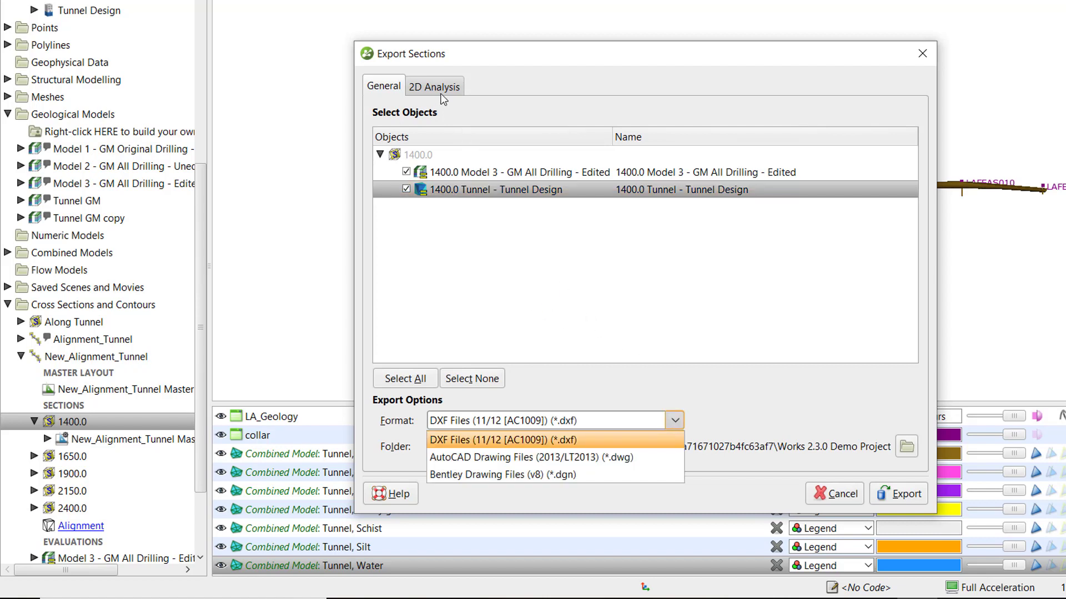
- In the 2D Analysis options, enable Simplify with a minimum spacing of 0.5
left_click(434, 86)
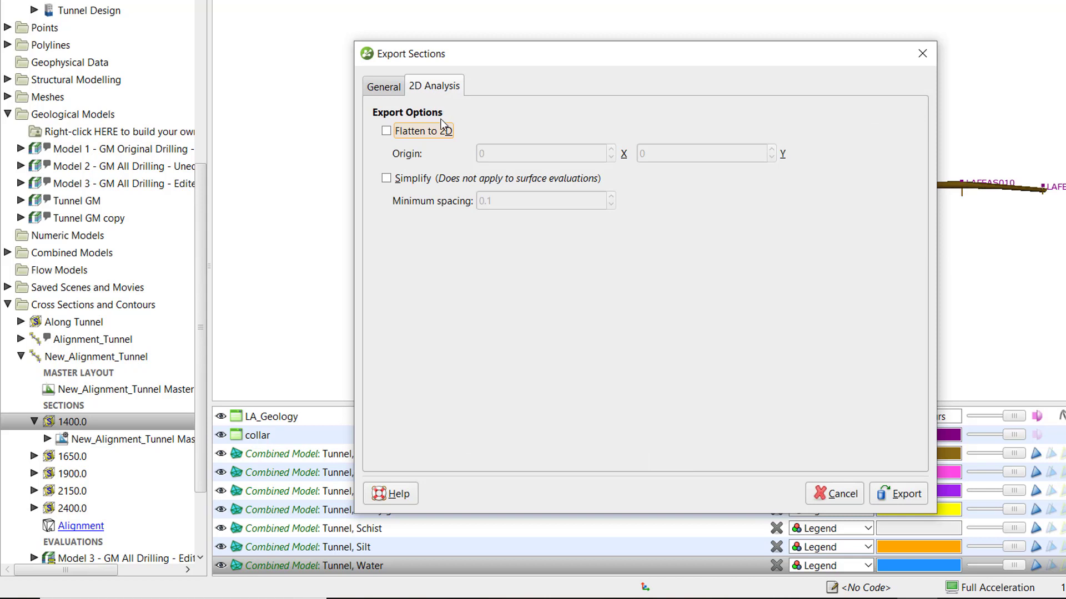
mouse_move(419, 131)
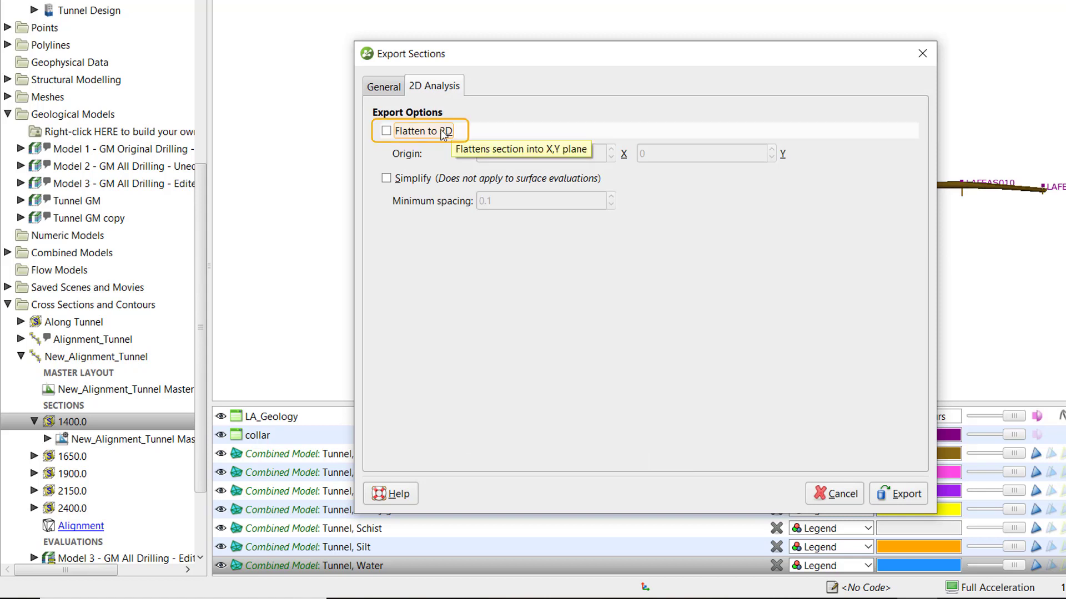
mouse_move(426, 165)
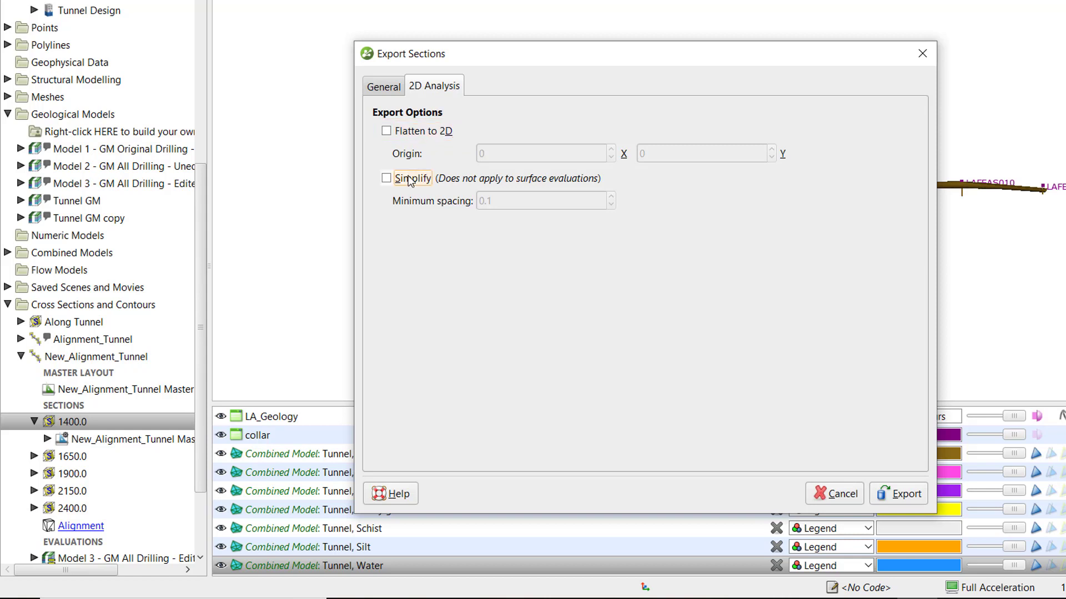
left_click(386, 177)
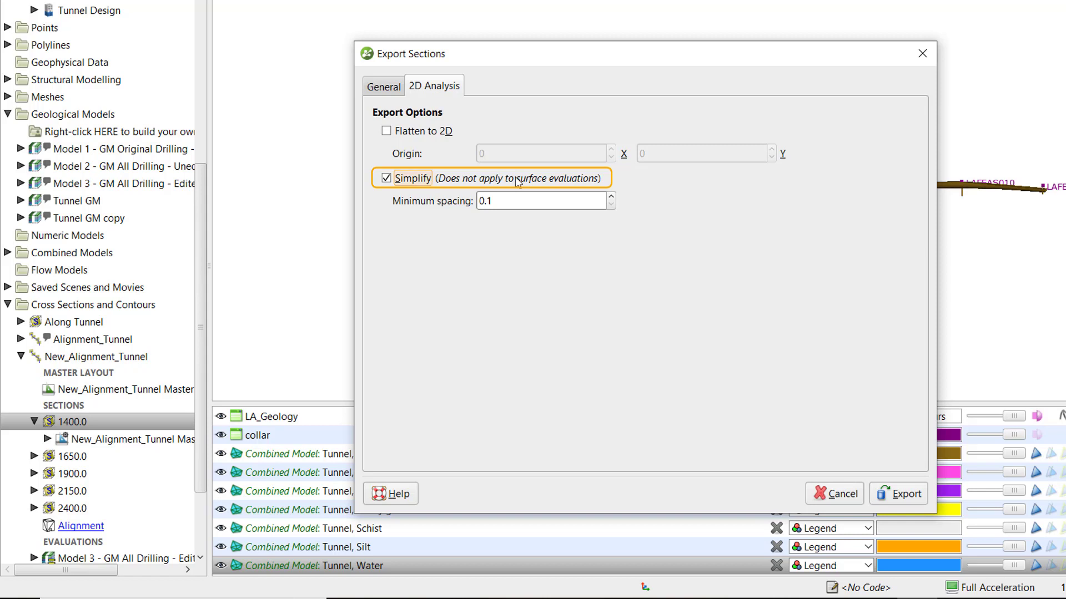
mouse_move(662, 183)
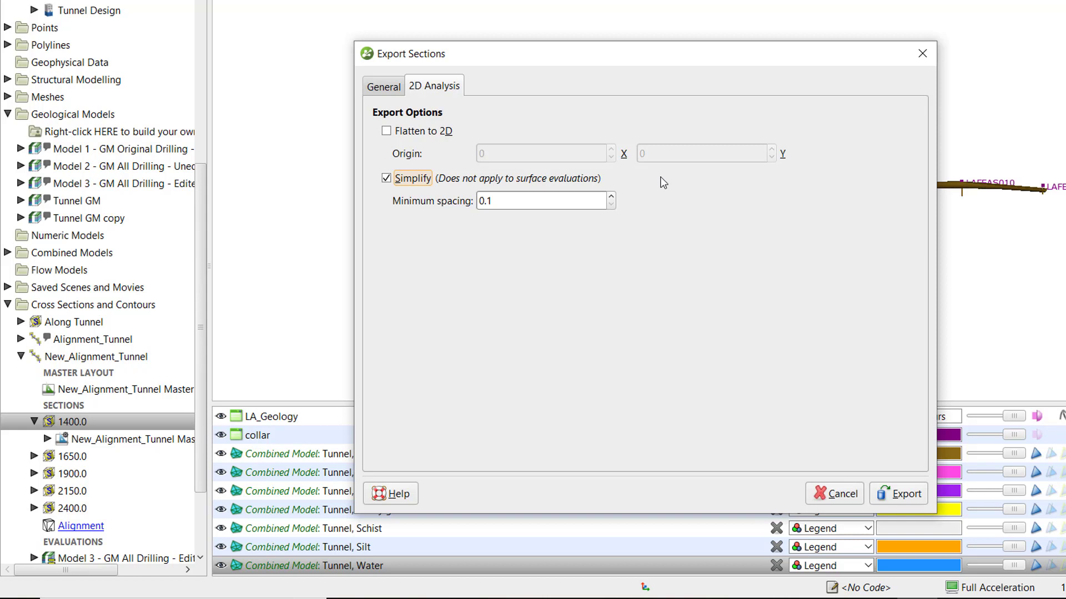
left_click(543, 201)
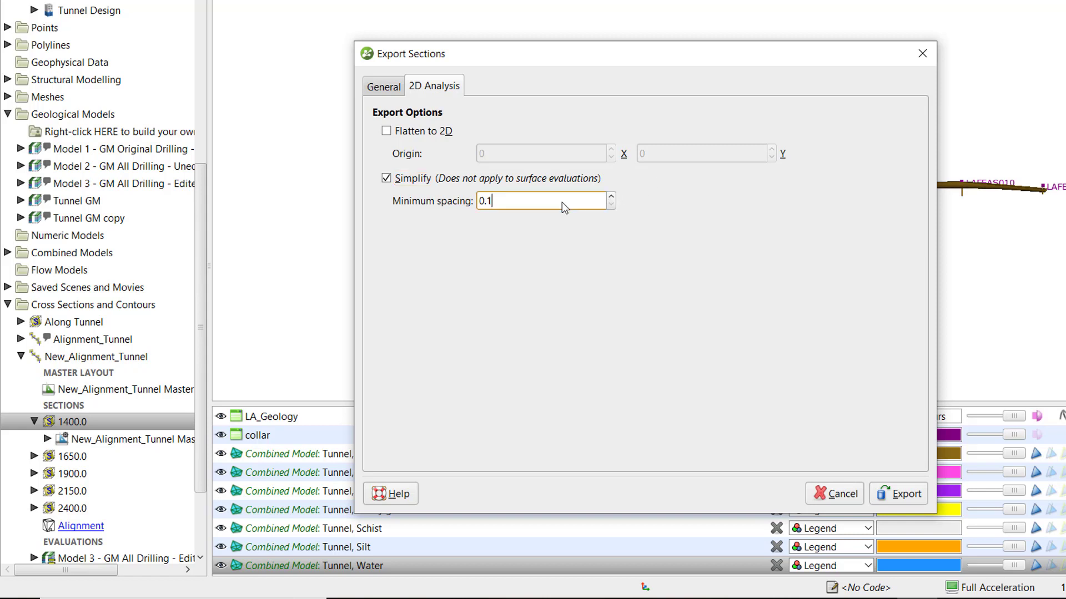
key("Backspace")
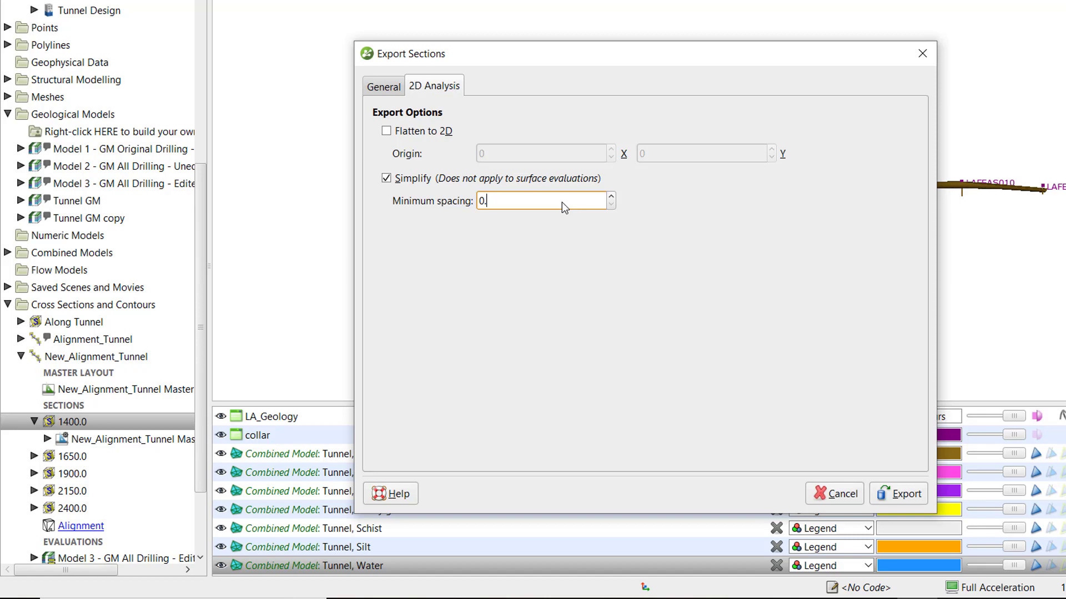
type("0.5")
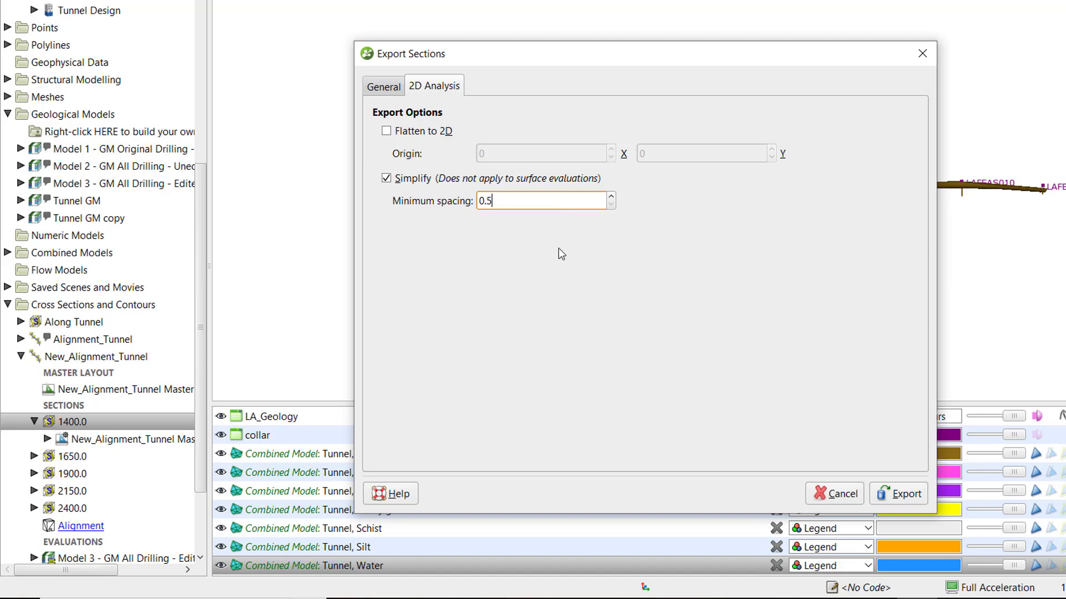